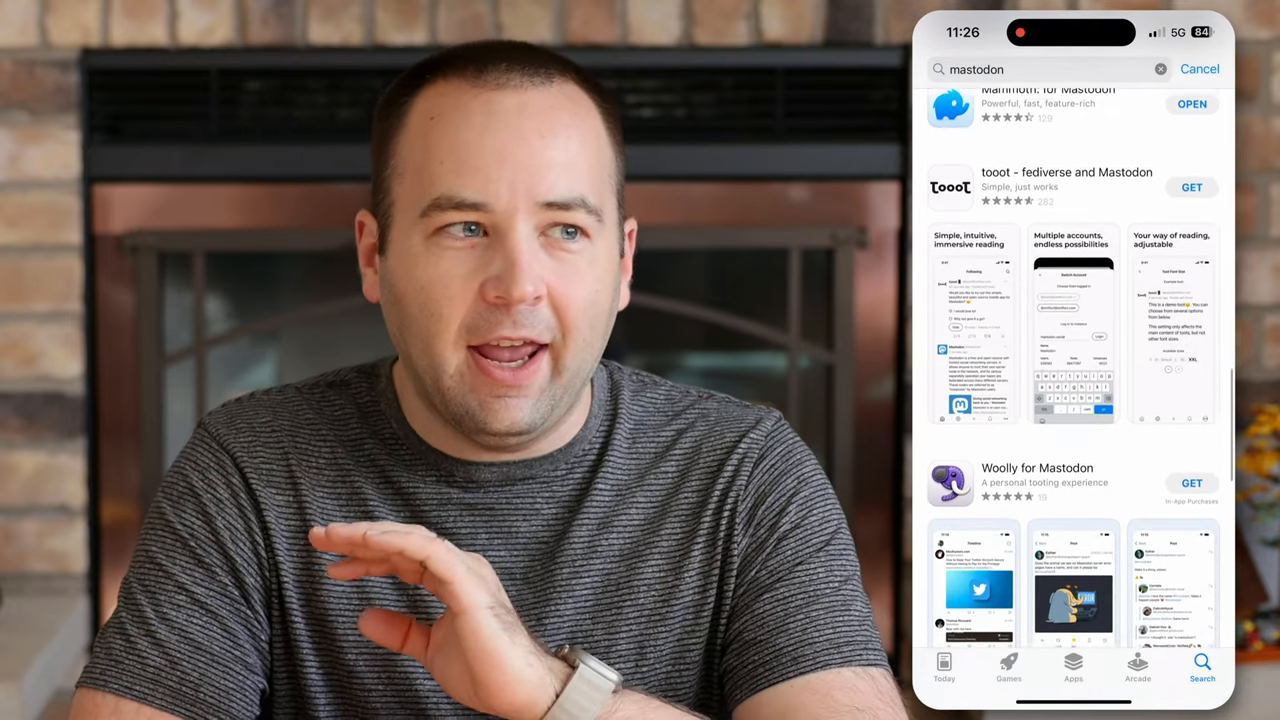
# Scroll through the General settings list before moving to the Mac app's columns
pyautogui.scroll(-3)
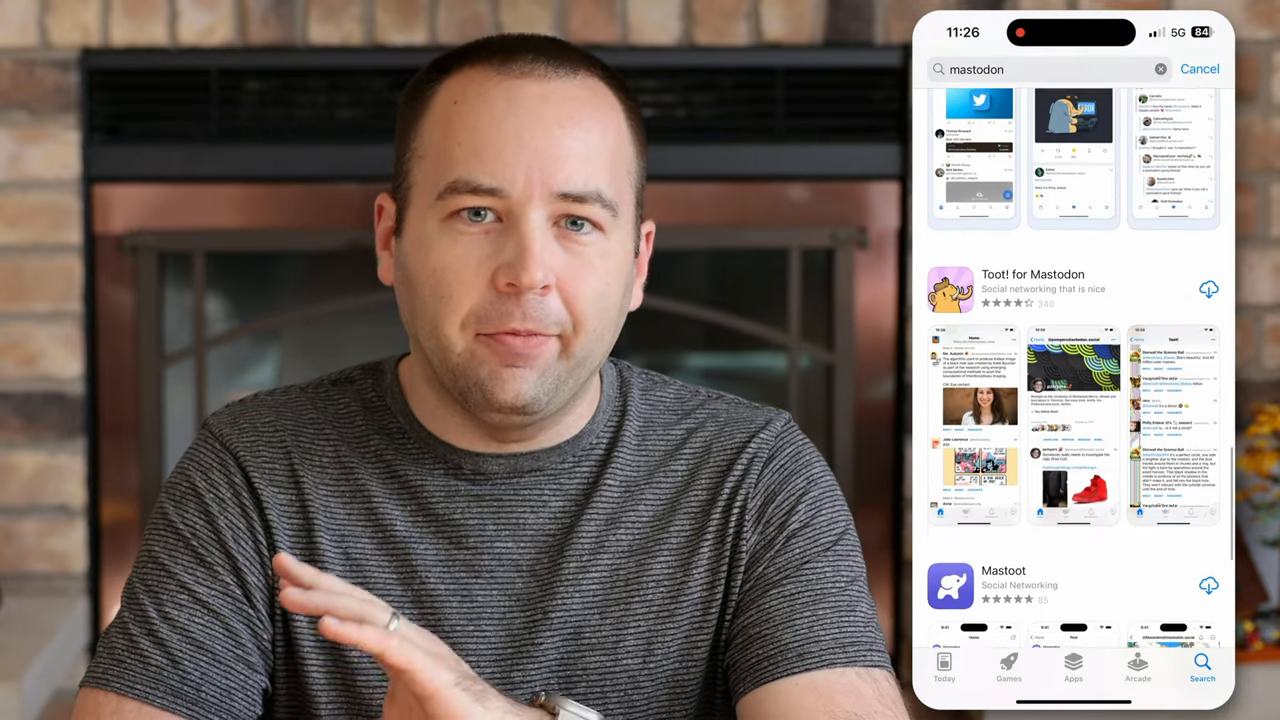
pyautogui.scroll(-3)
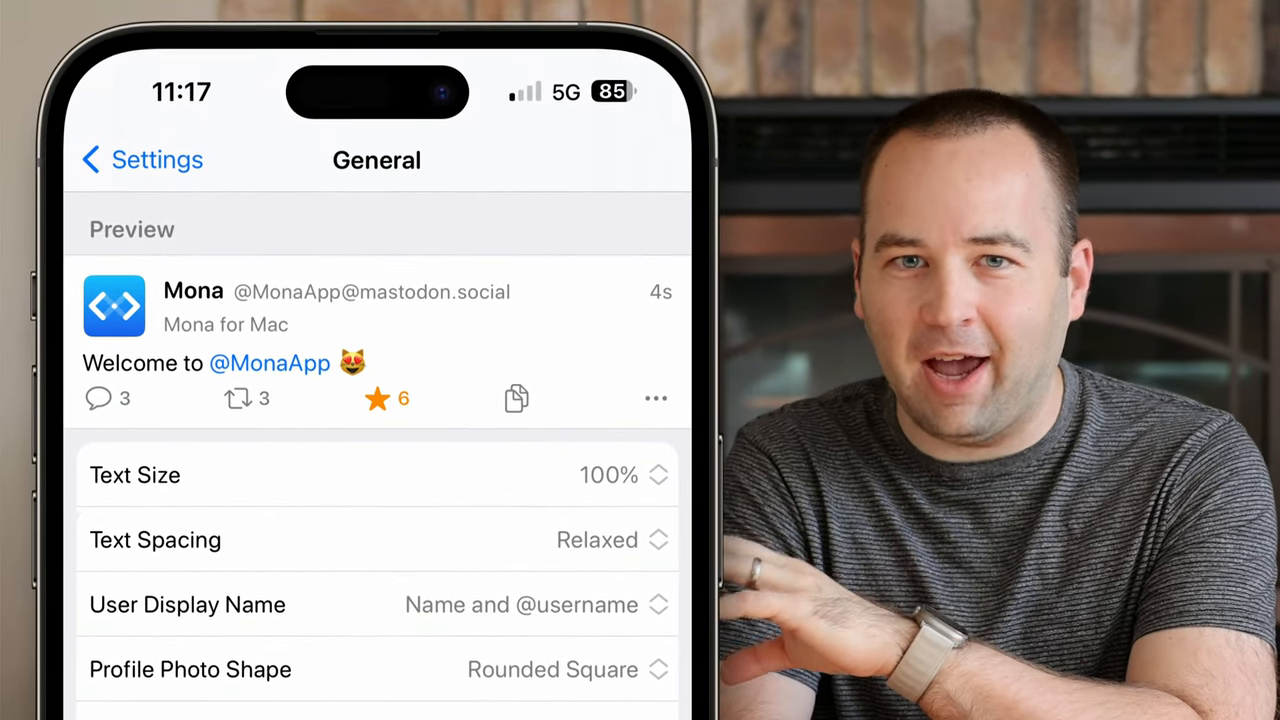
pyautogui.scroll(-3)
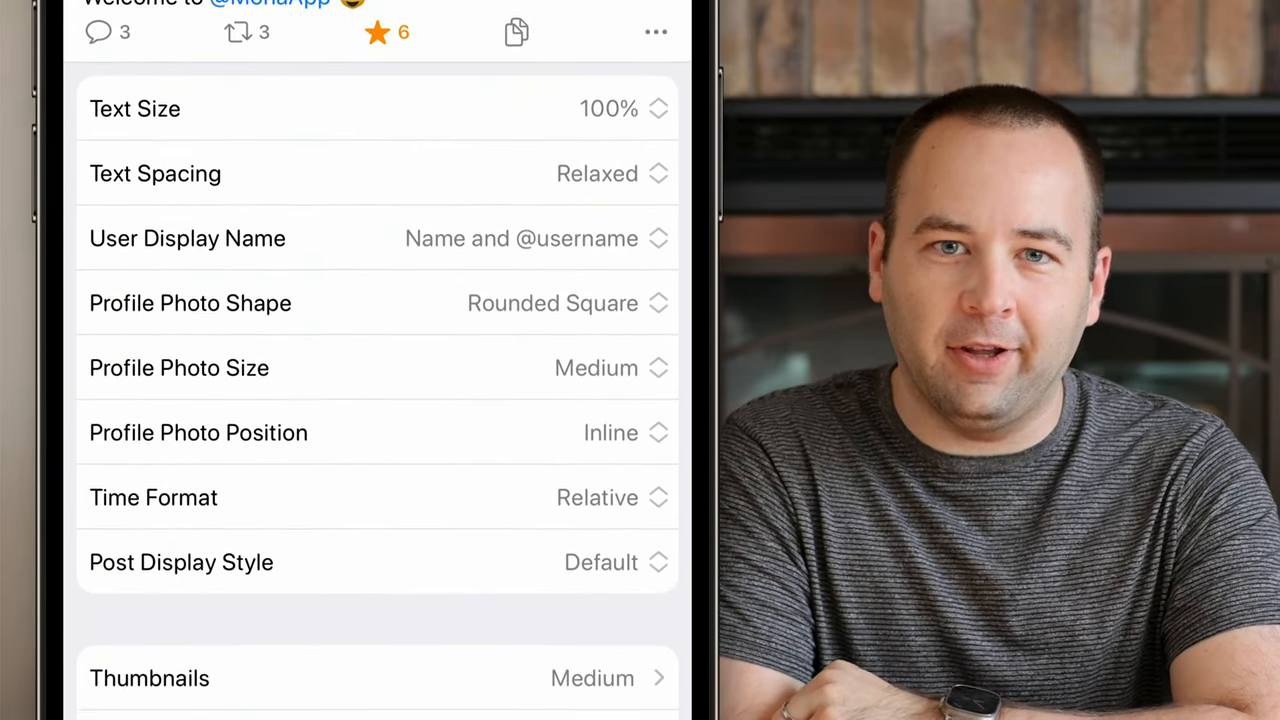
pyautogui.scroll(-3)
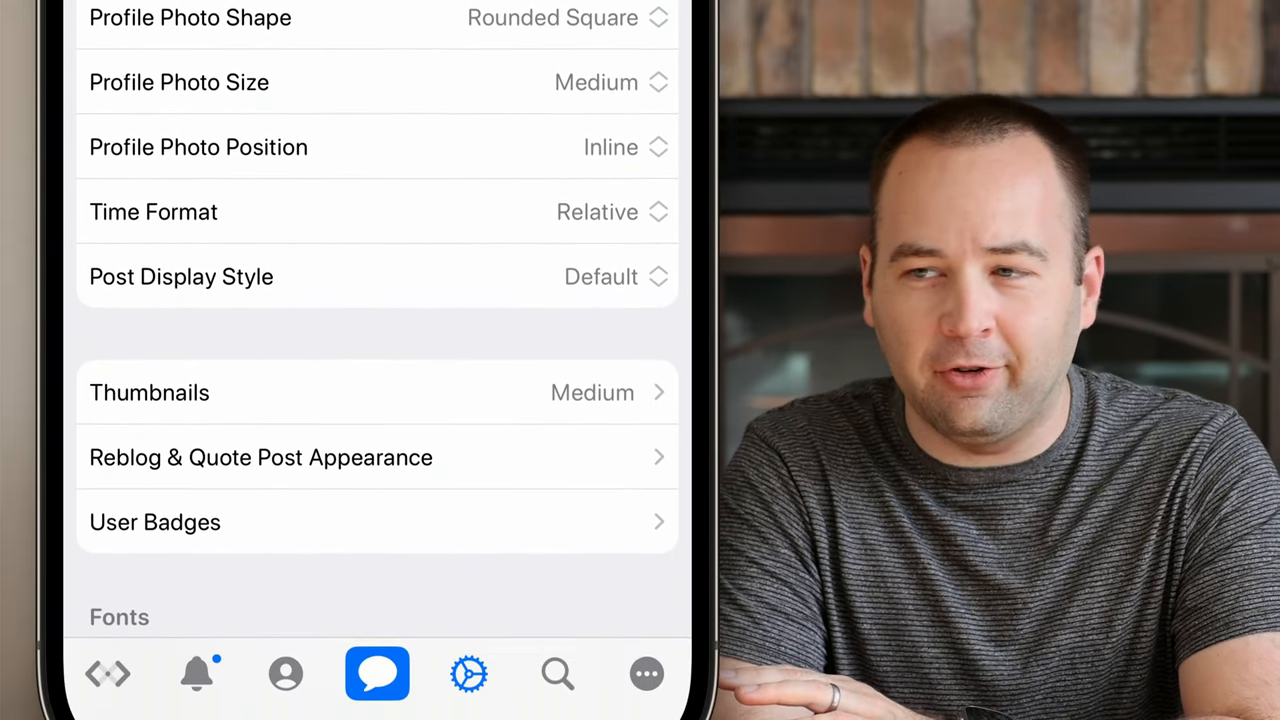
pyautogui.scroll(-3)
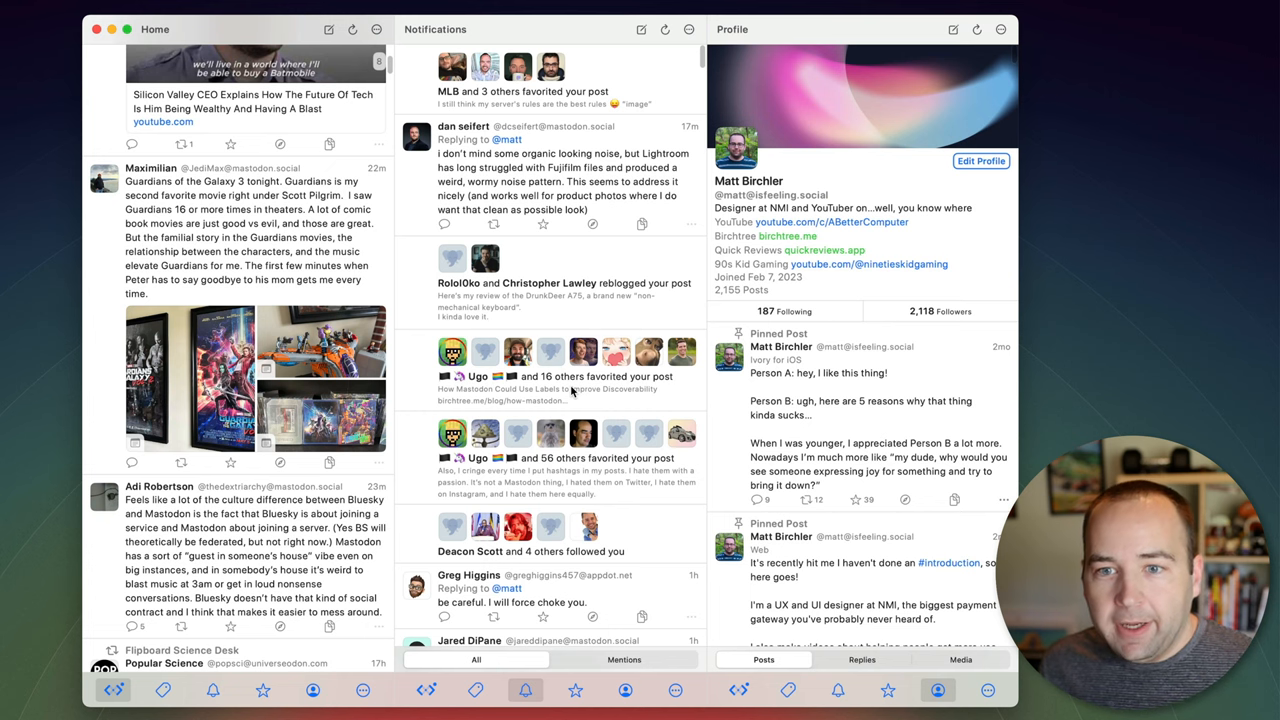
pyautogui.moveTo(577, 248)
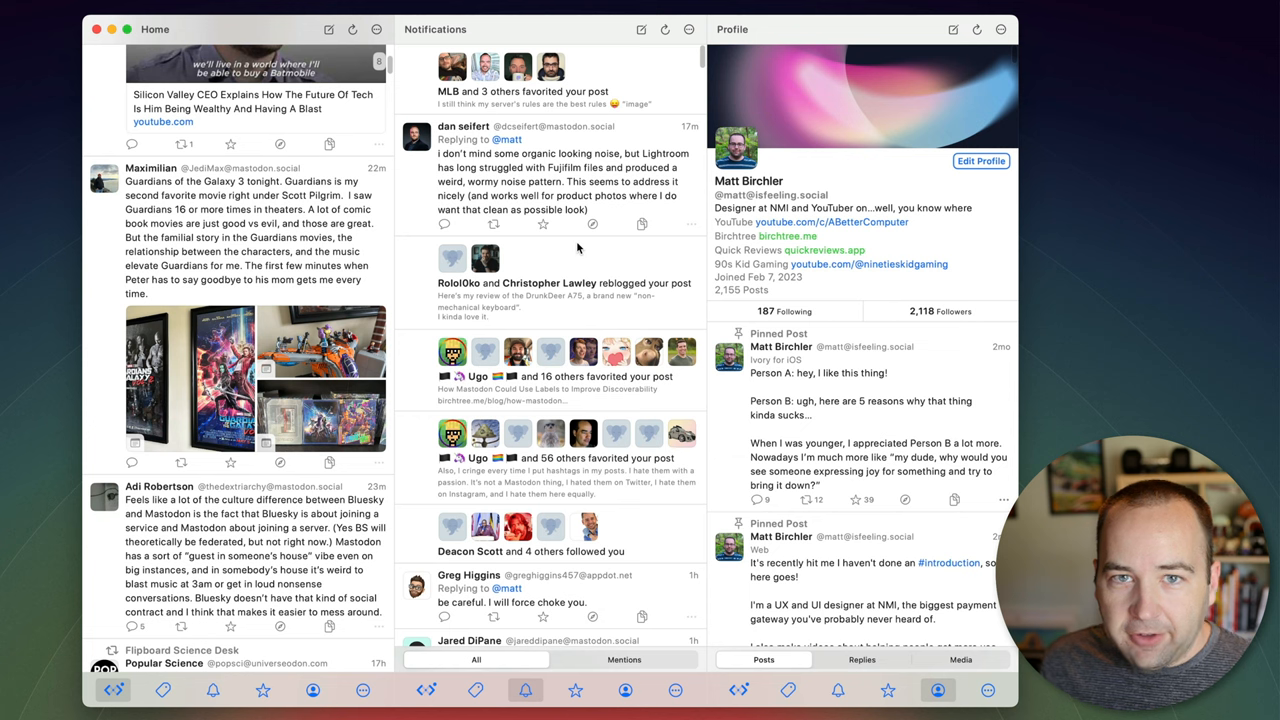
pyautogui.moveTo(575, 287)
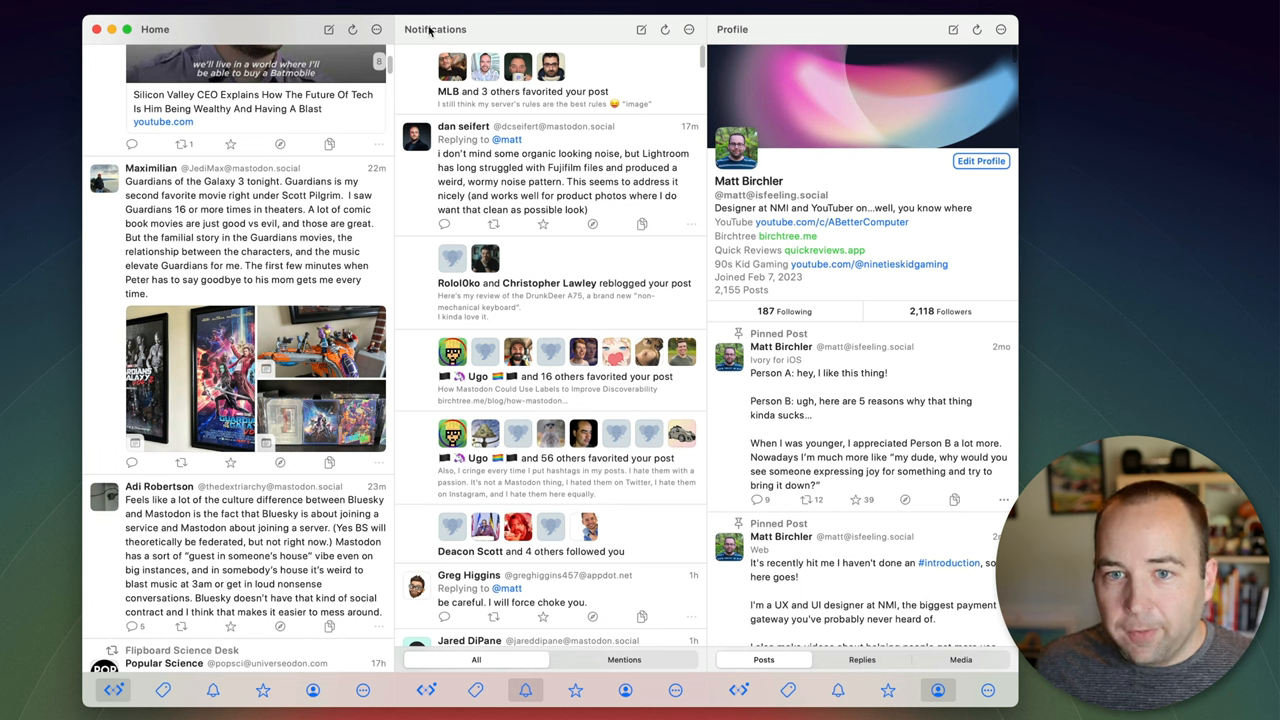
pyautogui.moveTo(560, 595)
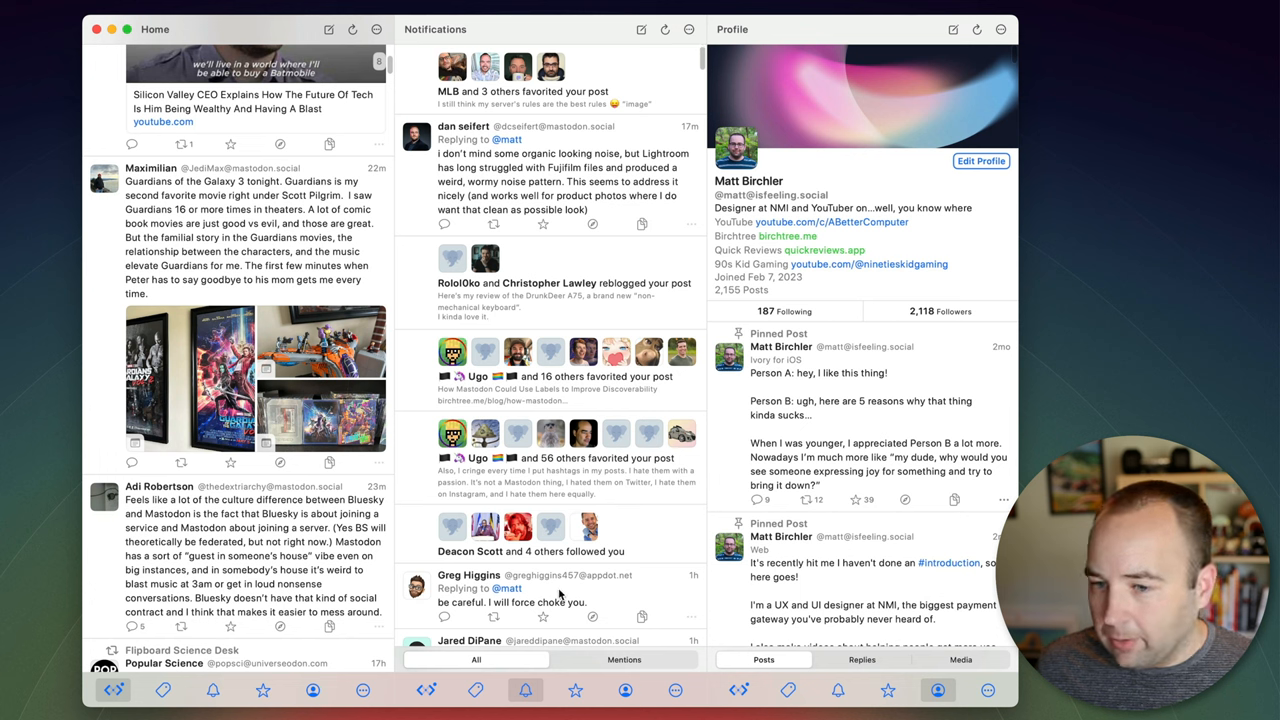
pyautogui.moveTo(420, 95)
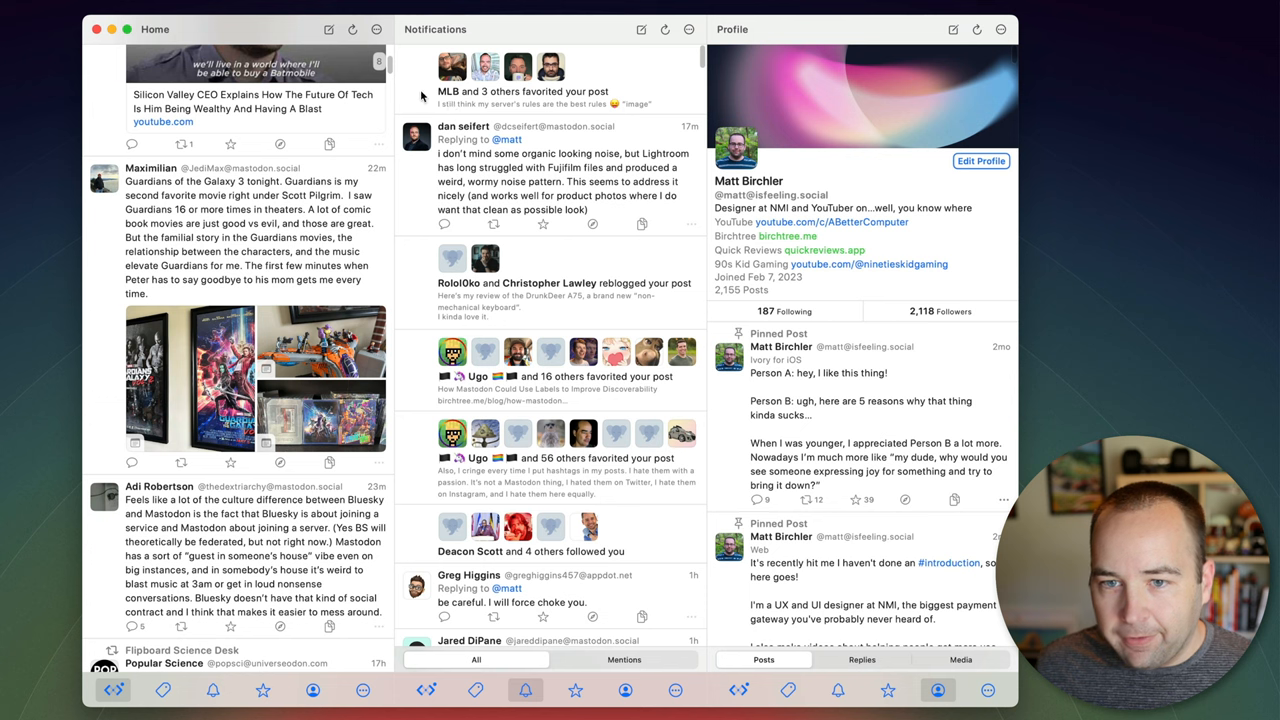
pyautogui.moveTo(547, 91)
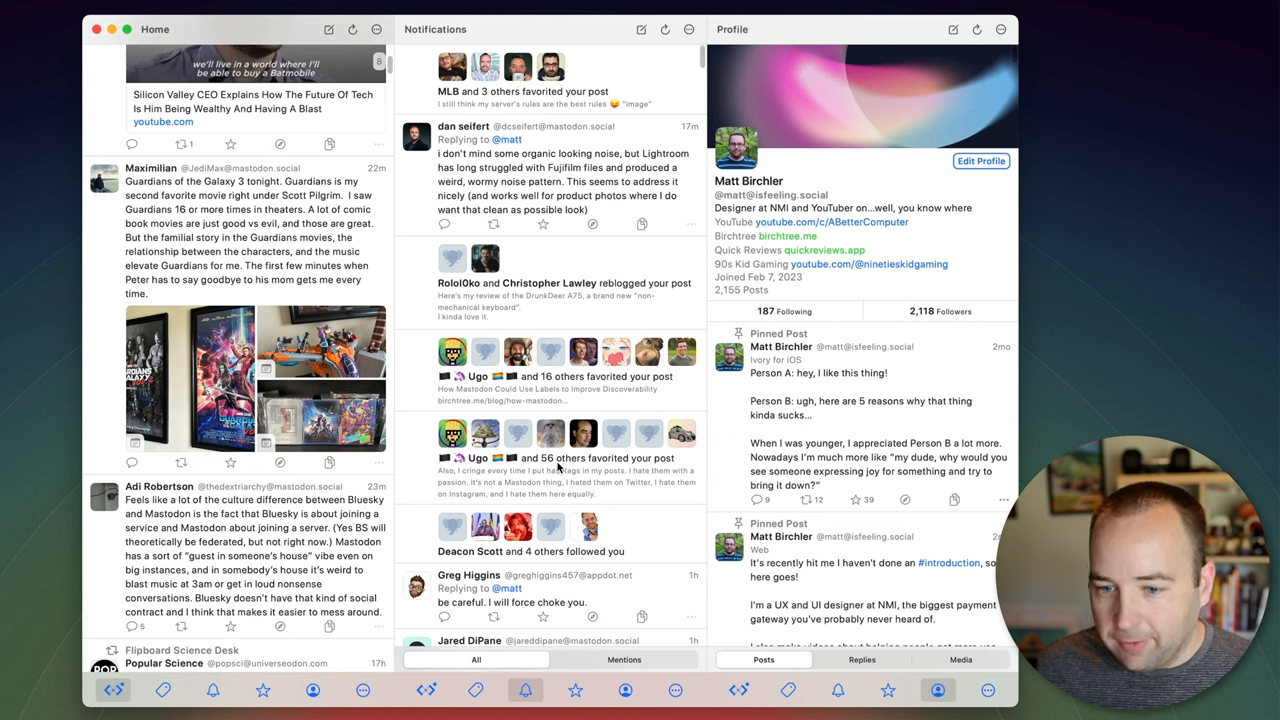
pyautogui.moveTo(511, 544)
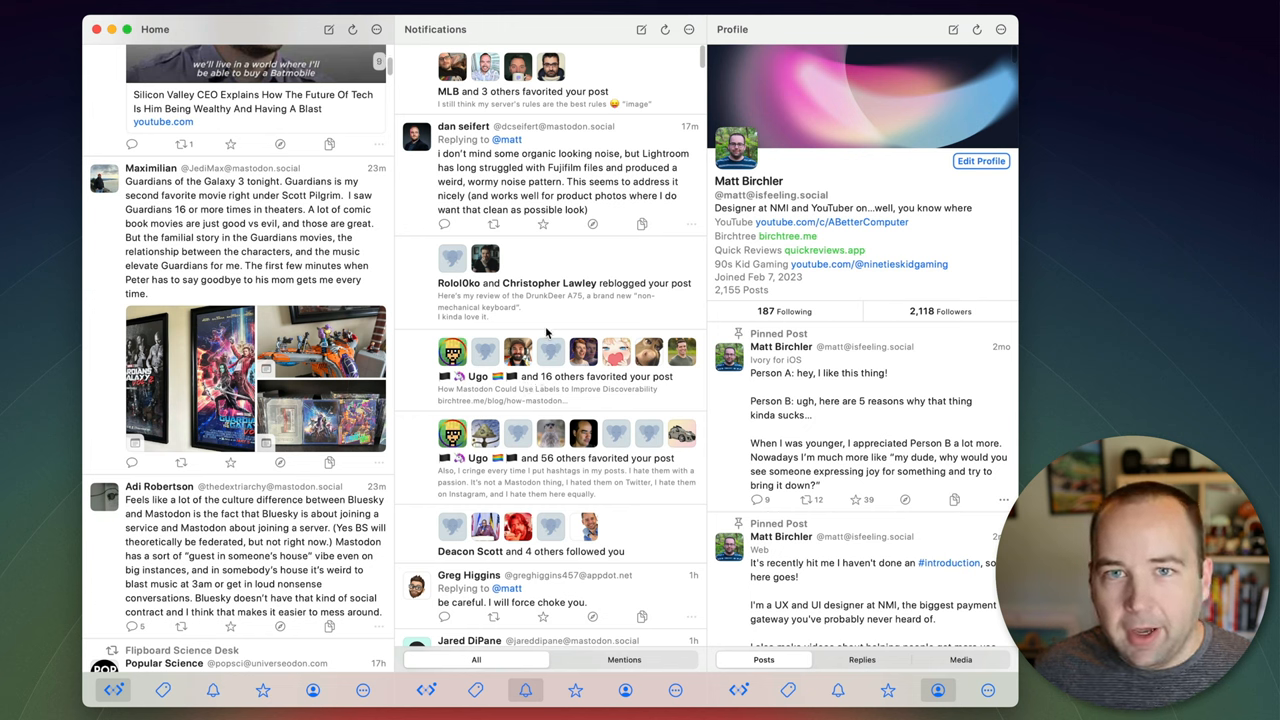
pyautogui.moveTo(565, 418)
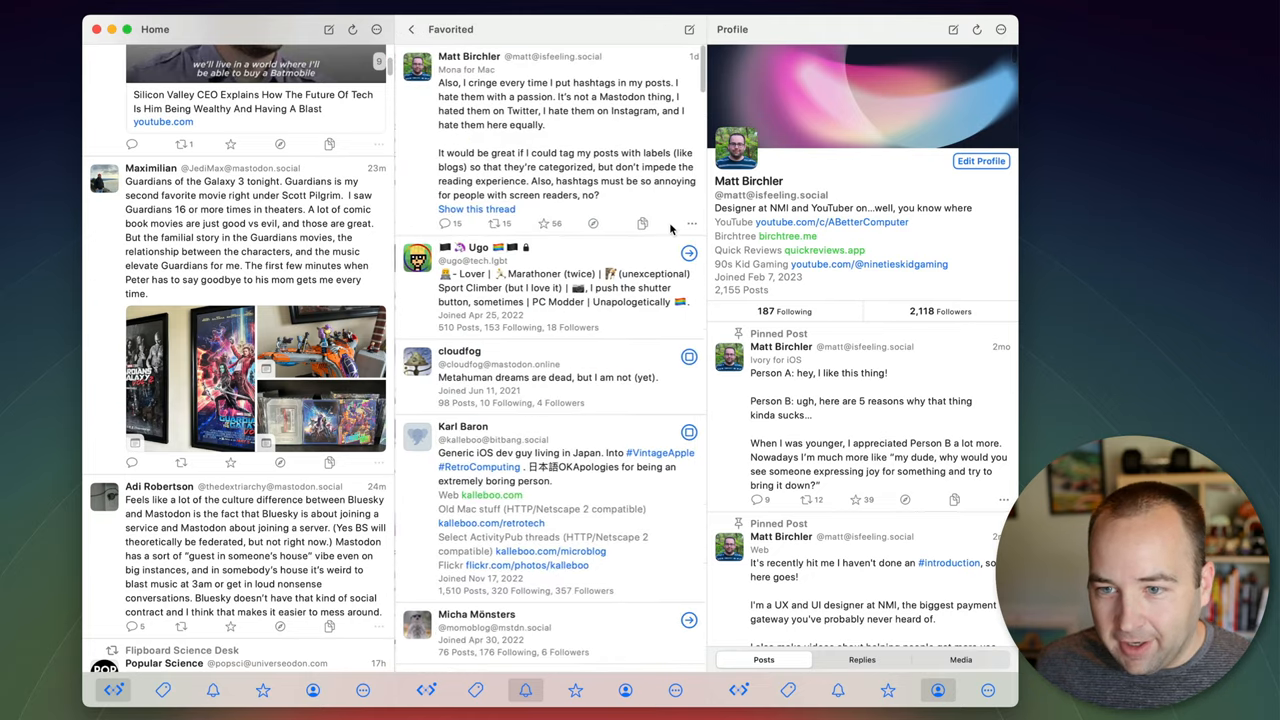
pyautogui.scroll(-3)
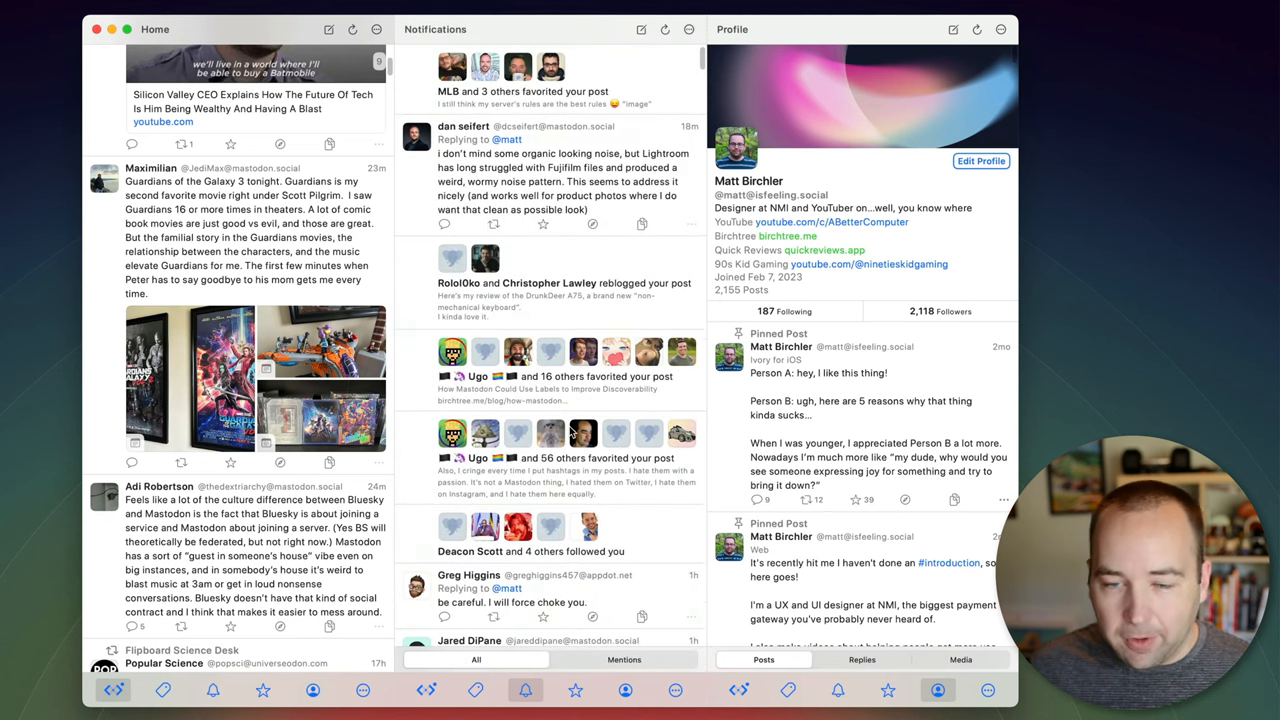
pyautogui.moveTo(568, 425)
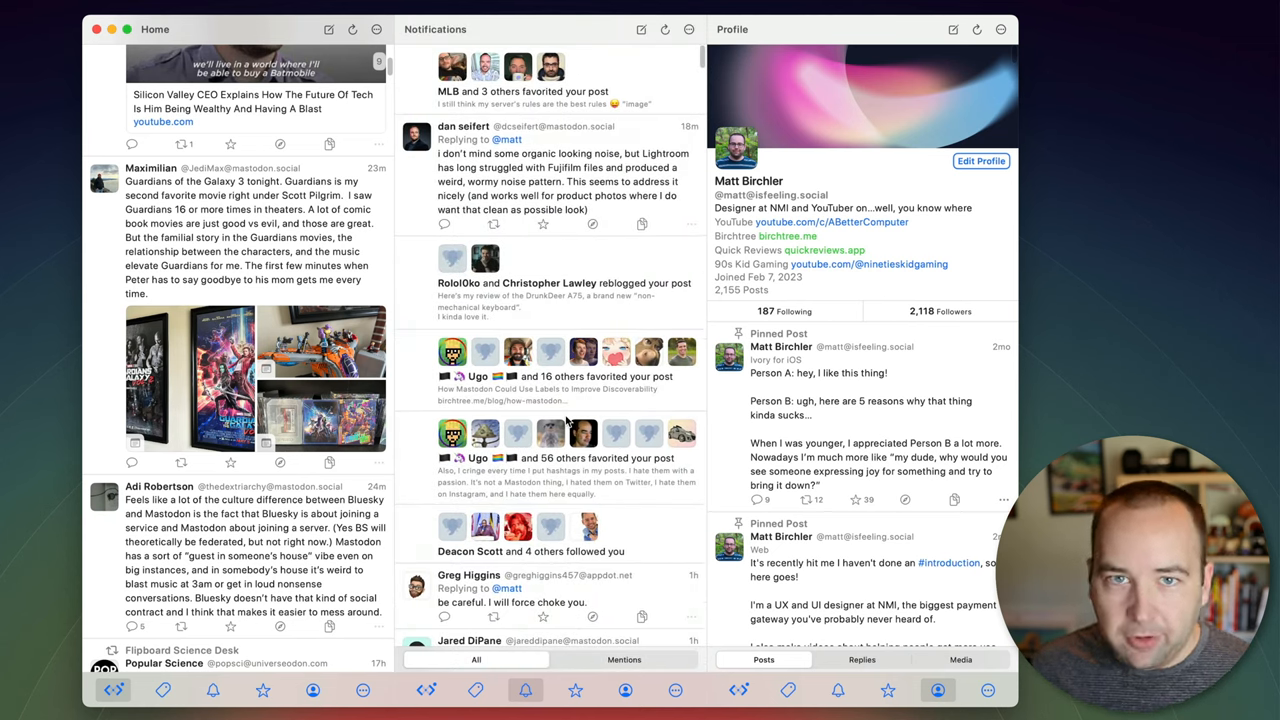
pyautogui.moveTo(575, 365)
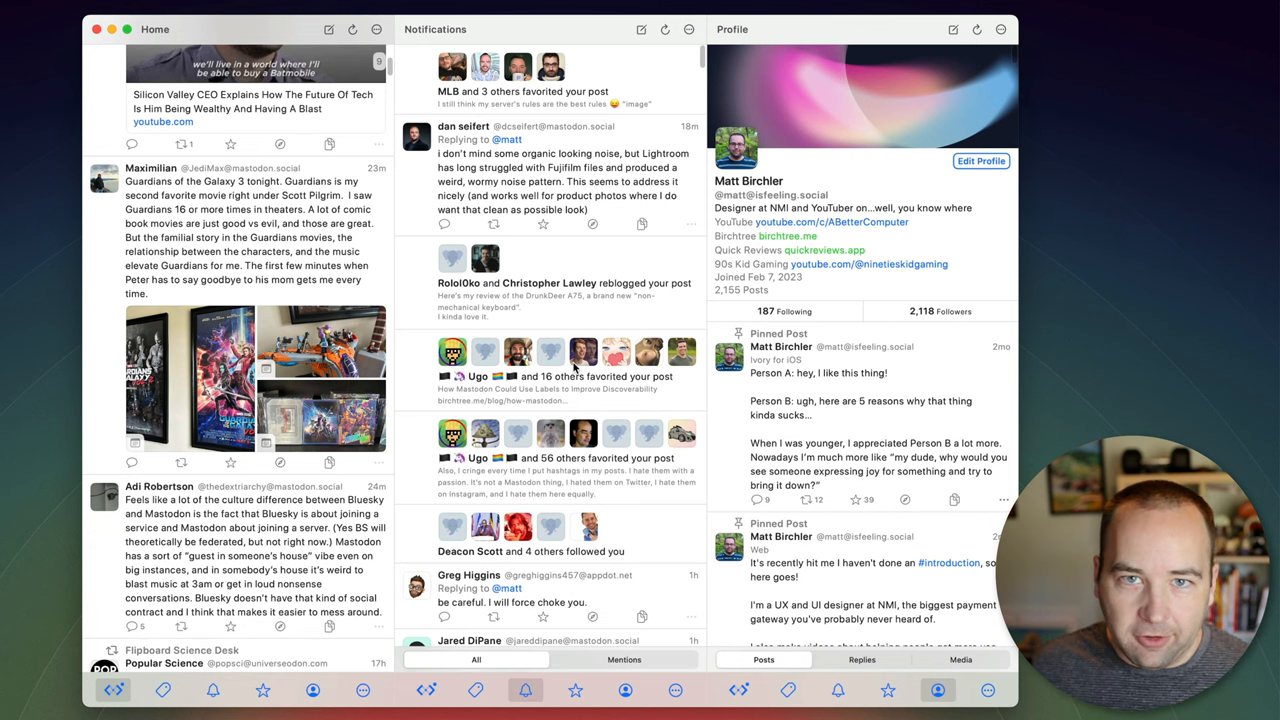
pyautogui.moveTo(753, 217)
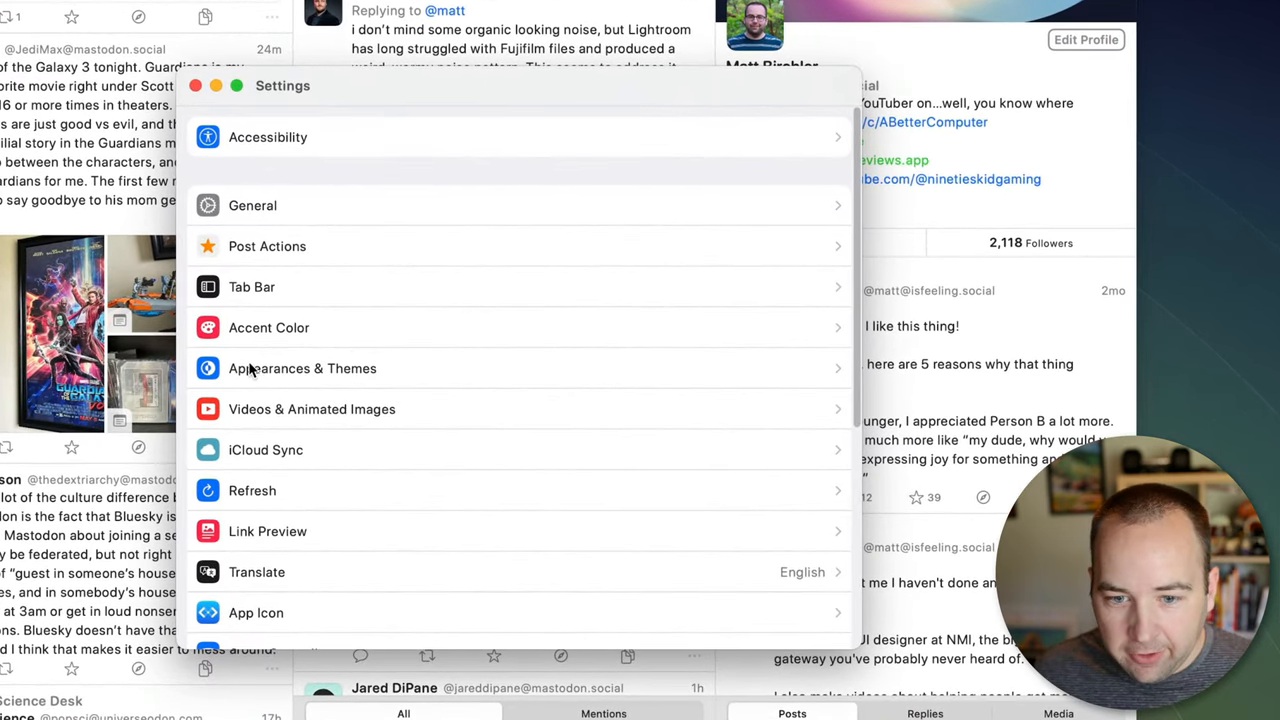
# Set the accent colour to System and return to the settings list
pyautogui.click(302, 368)
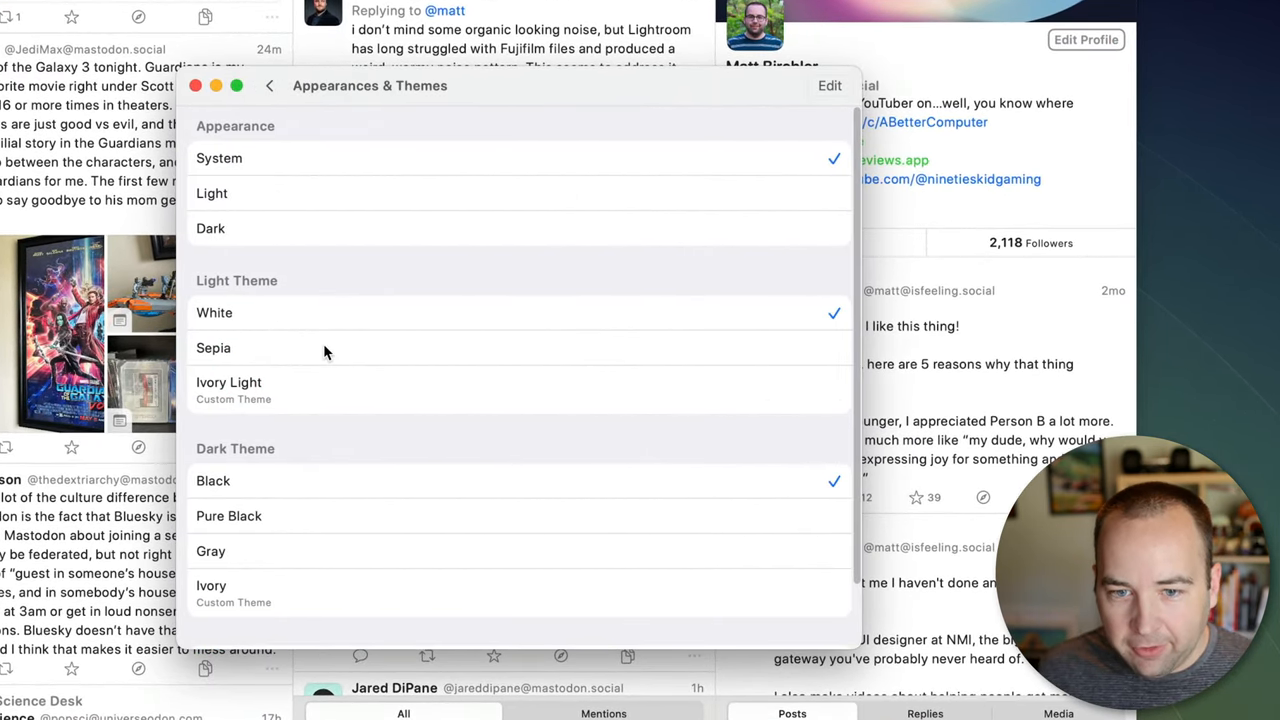
pyautogui.moveTo(330, 230)
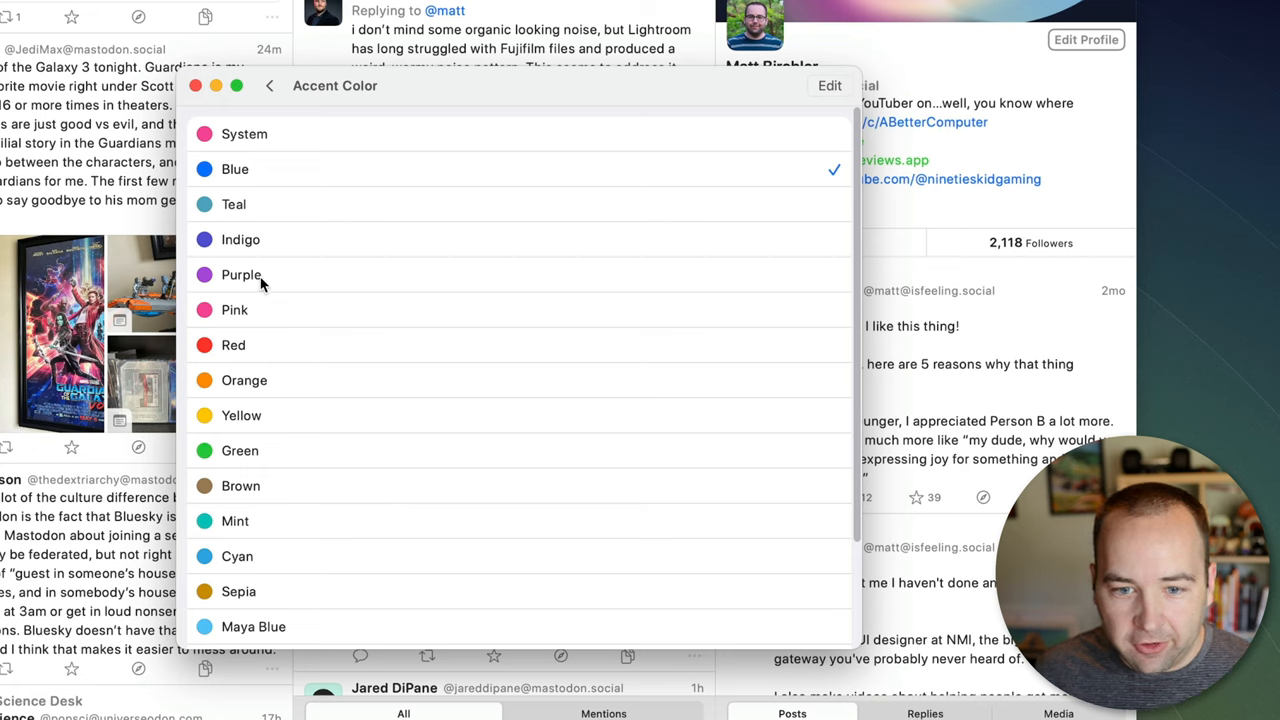
pyautogui.click(241, 415)
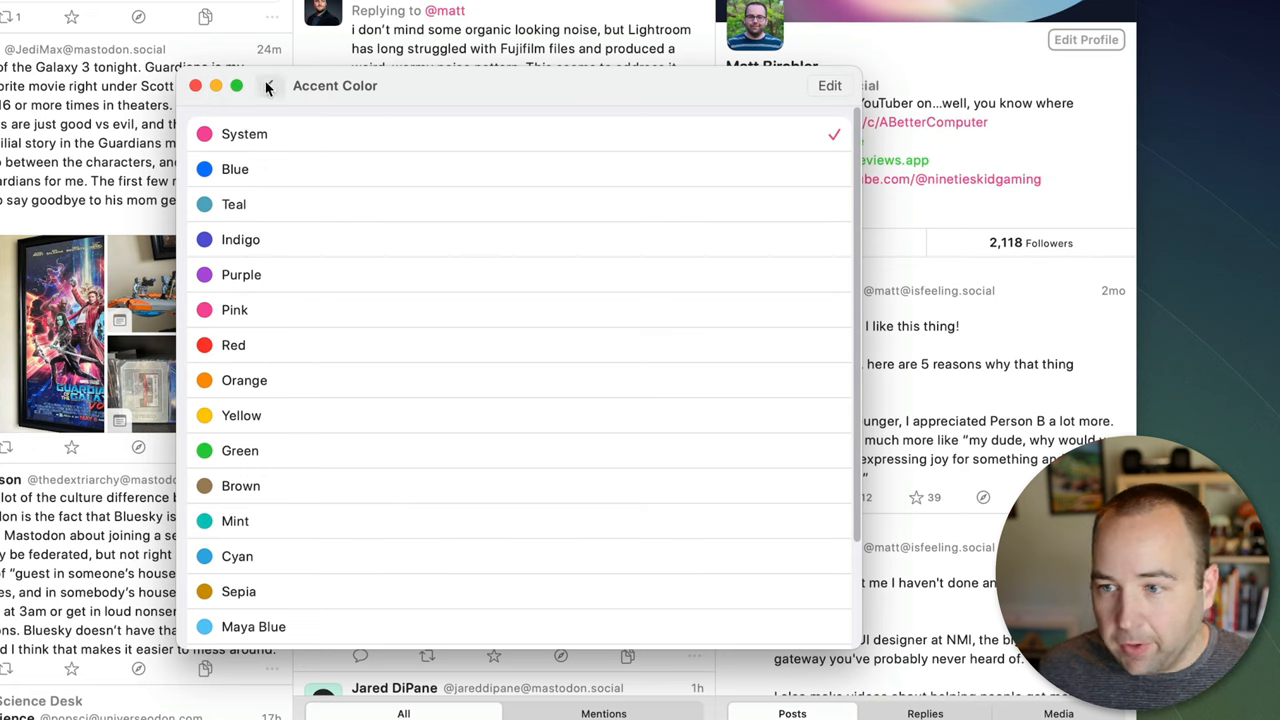
pyautogui.click(268, 85)
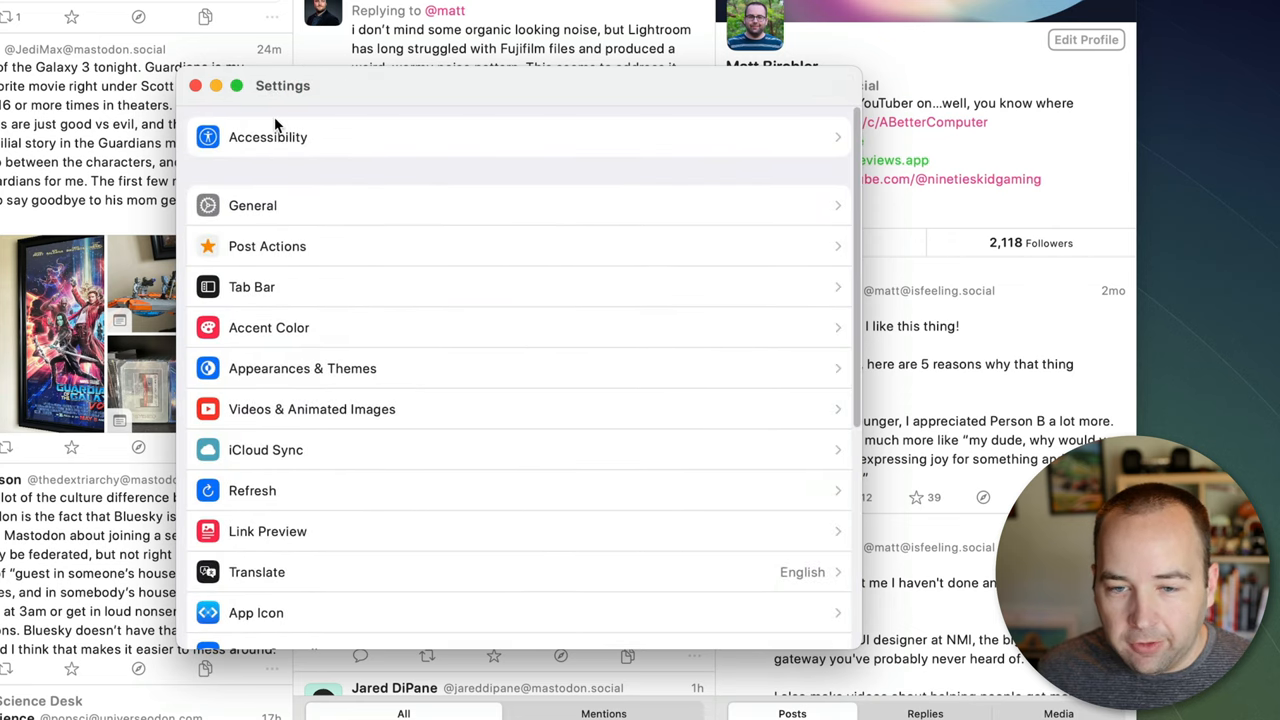
# Choose Sepia as light theme, Dark appearance, and Ivory as the dark theme
pyautogui.click(302, 368)
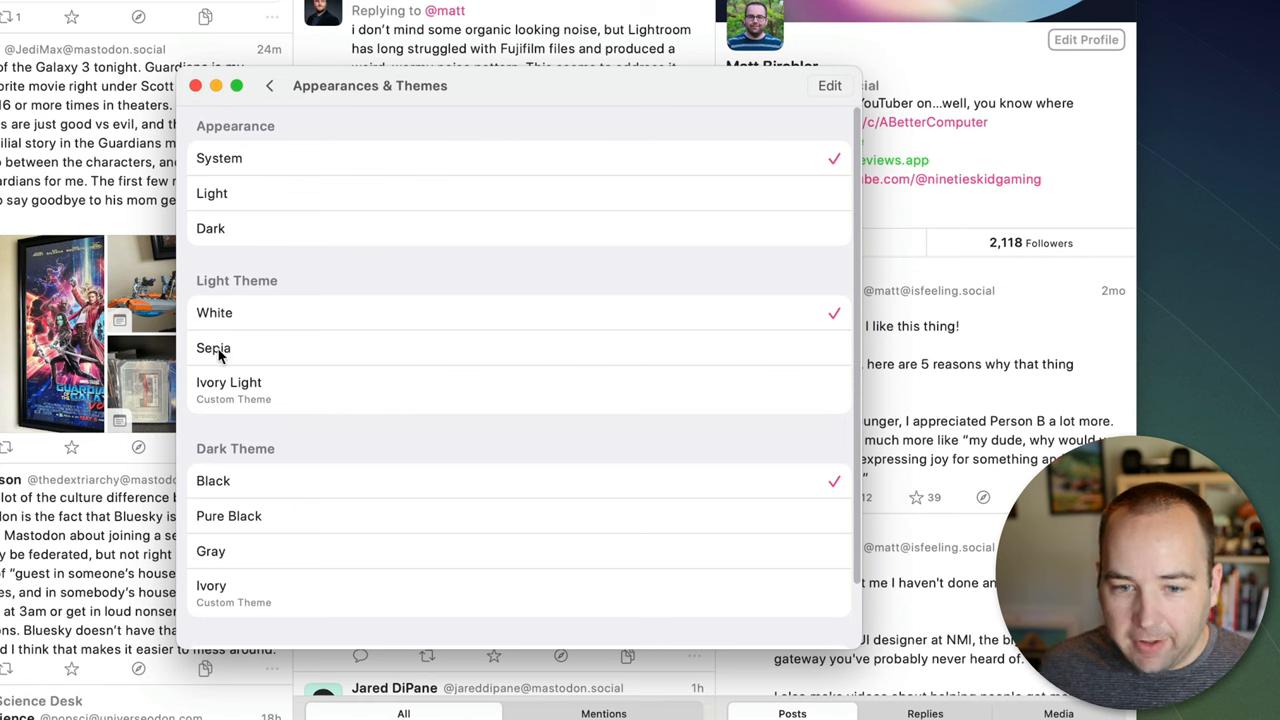
pyautogui.click(213, 347)
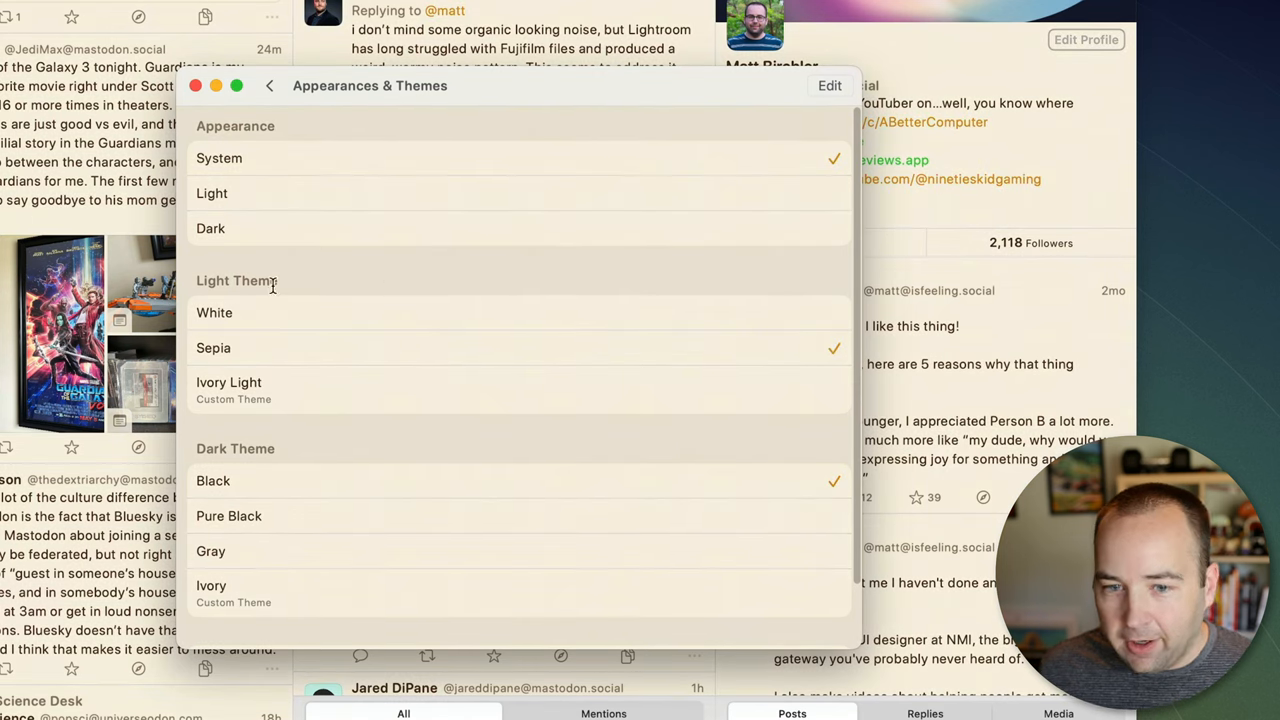
pyautogui.click(211, 228)
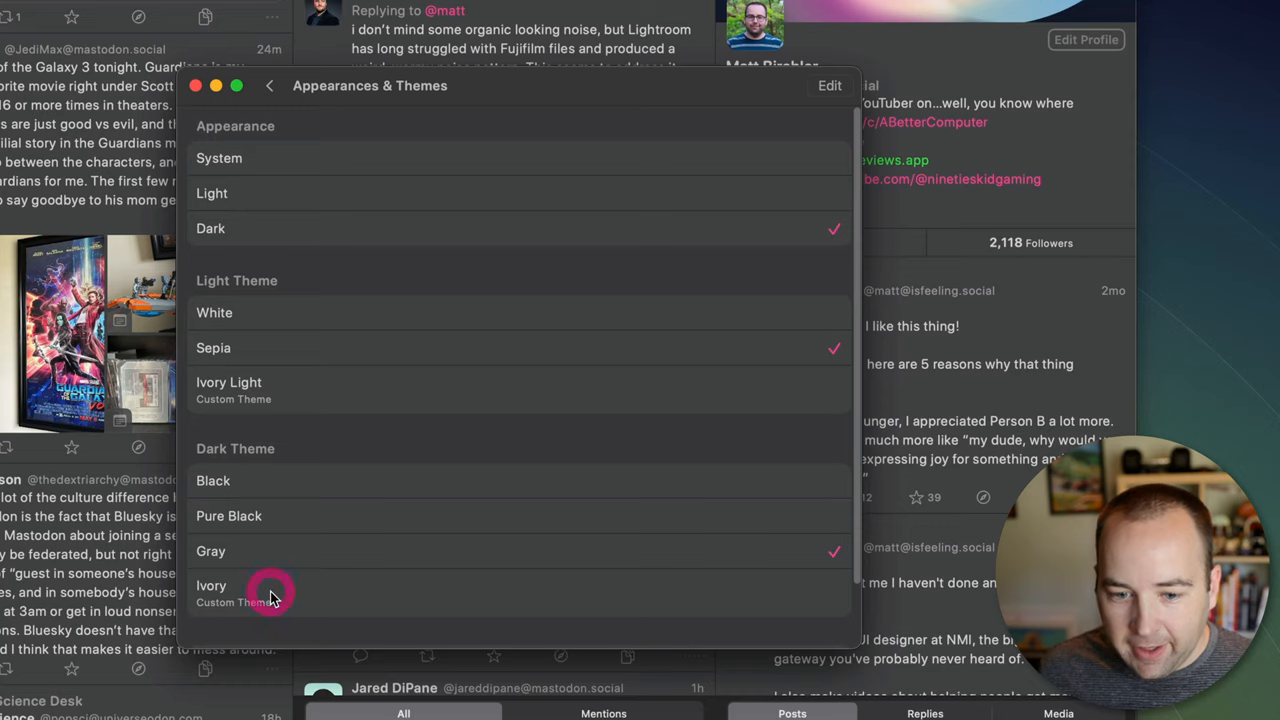
pyautogui.click(211, 590)
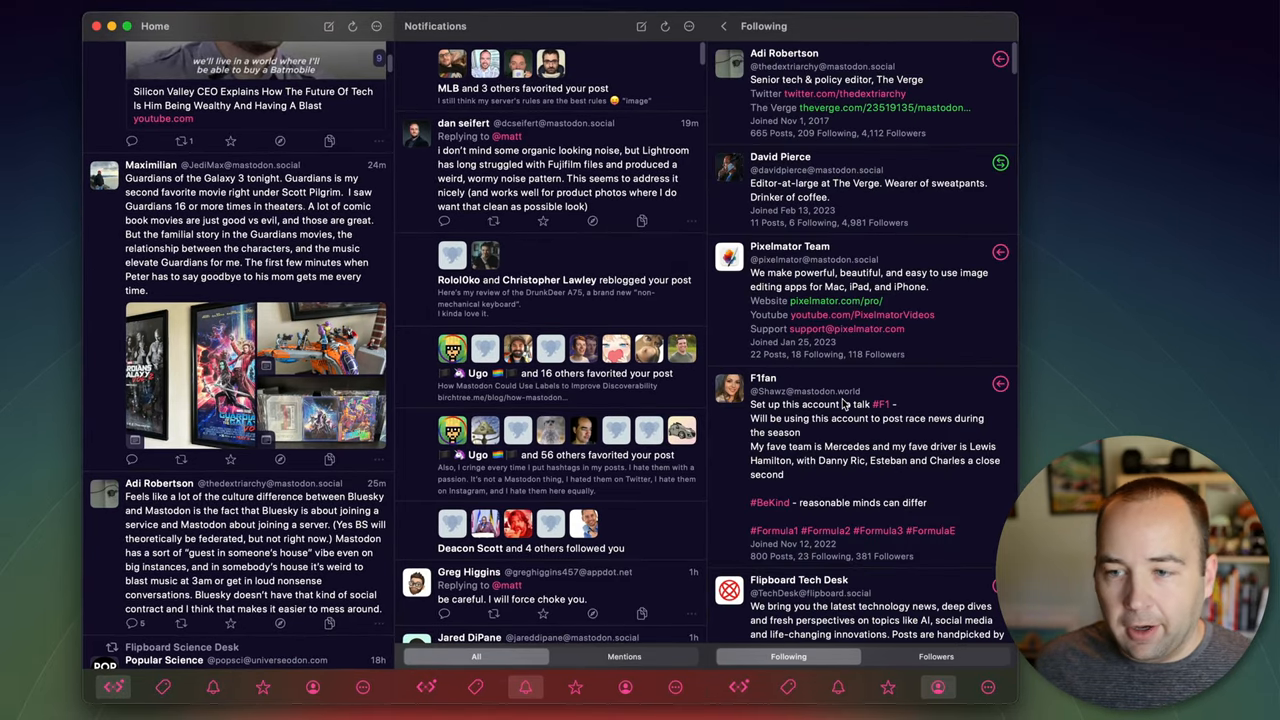
# Scroll the timeline and open the ChaMona Themes profile
pyautogui.scroll(-3)
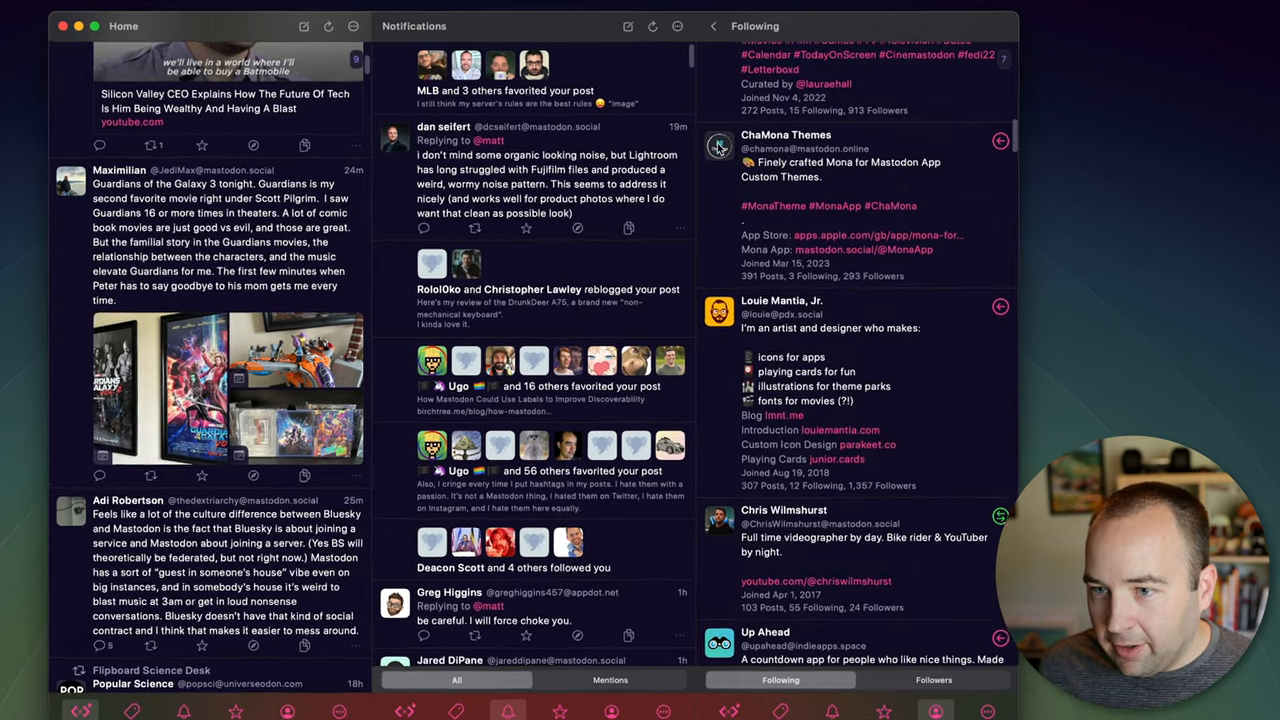
pyautogui.click(786, 135)
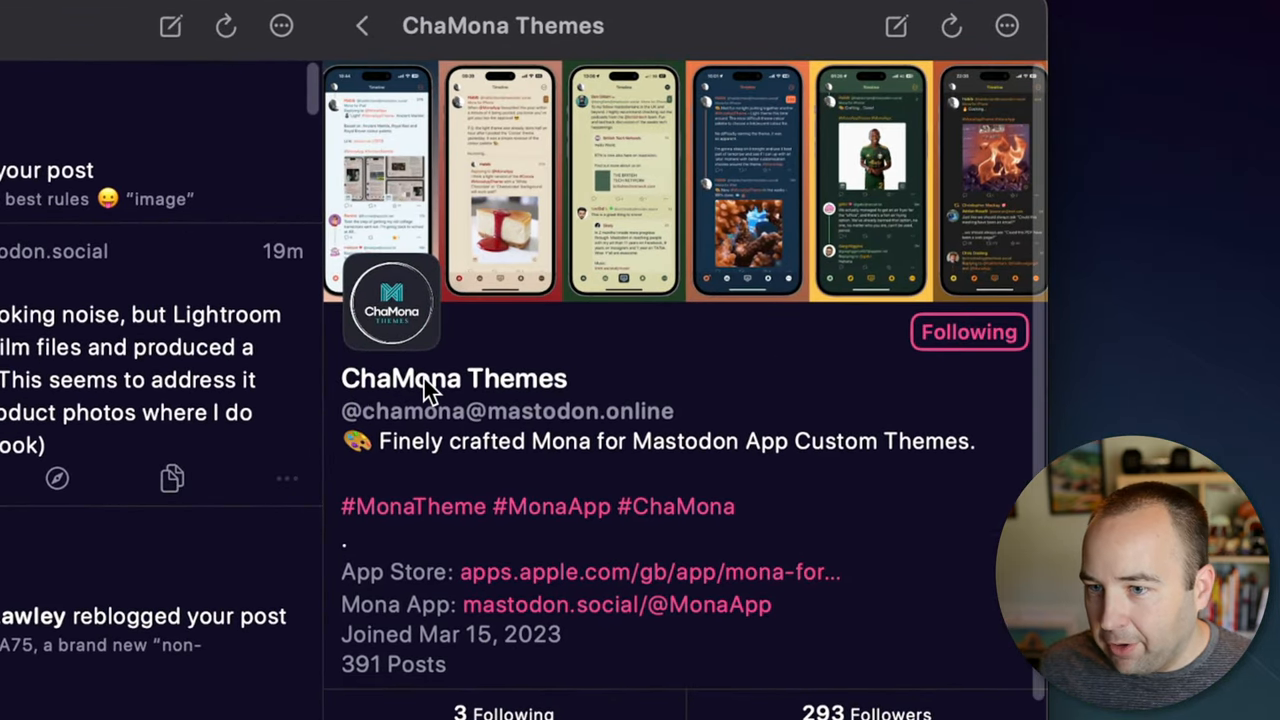
pyautogui.moveTo(543, 600)
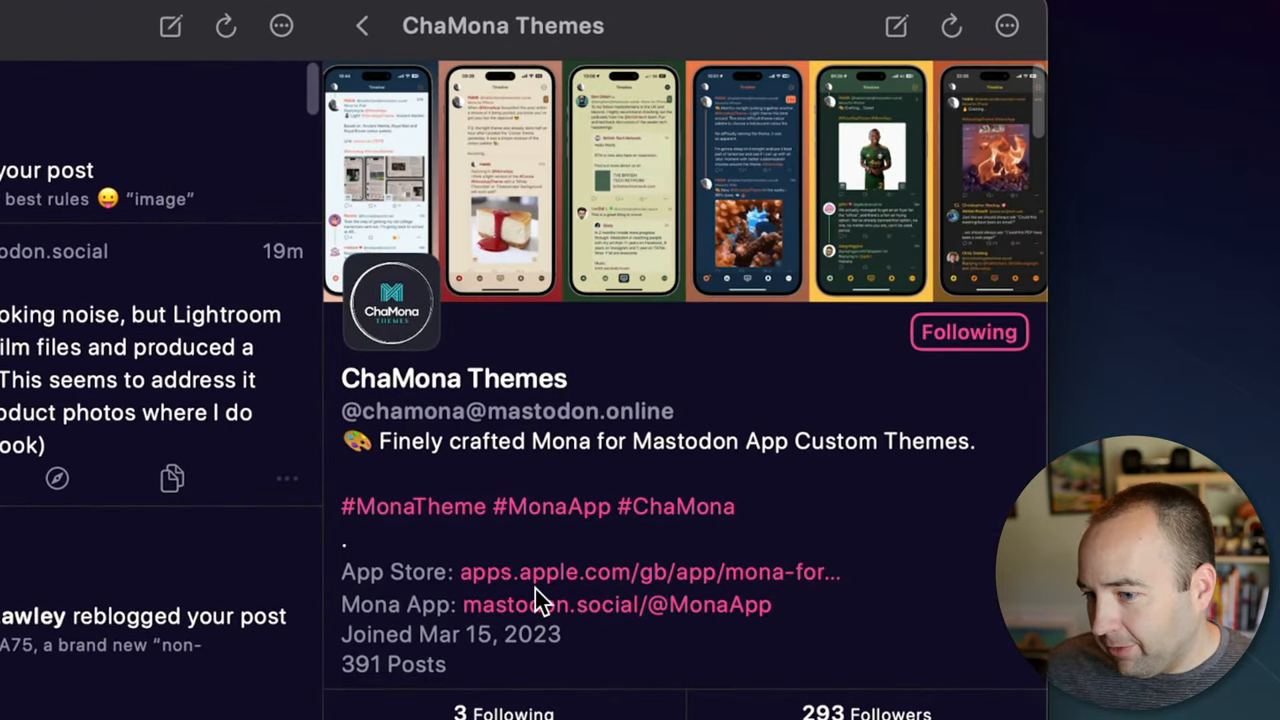
pyautogui.moveTo(535, 675)
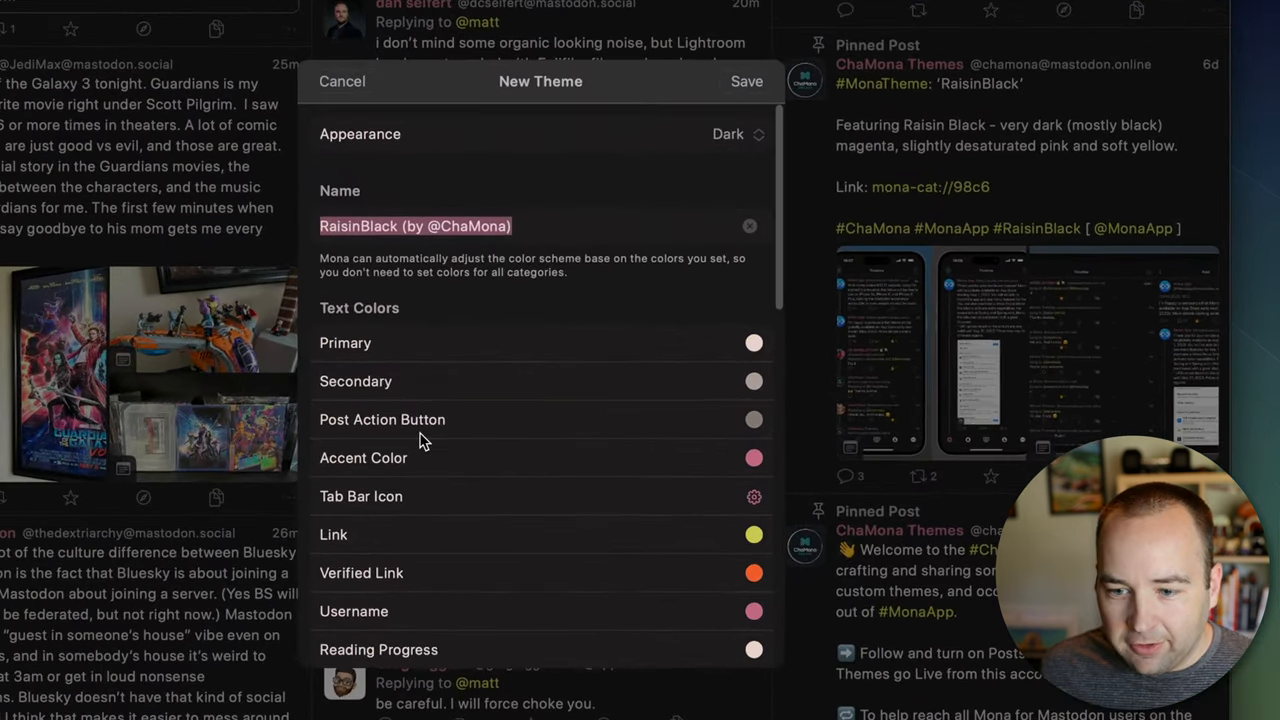
pyautogui.scroll(-3)
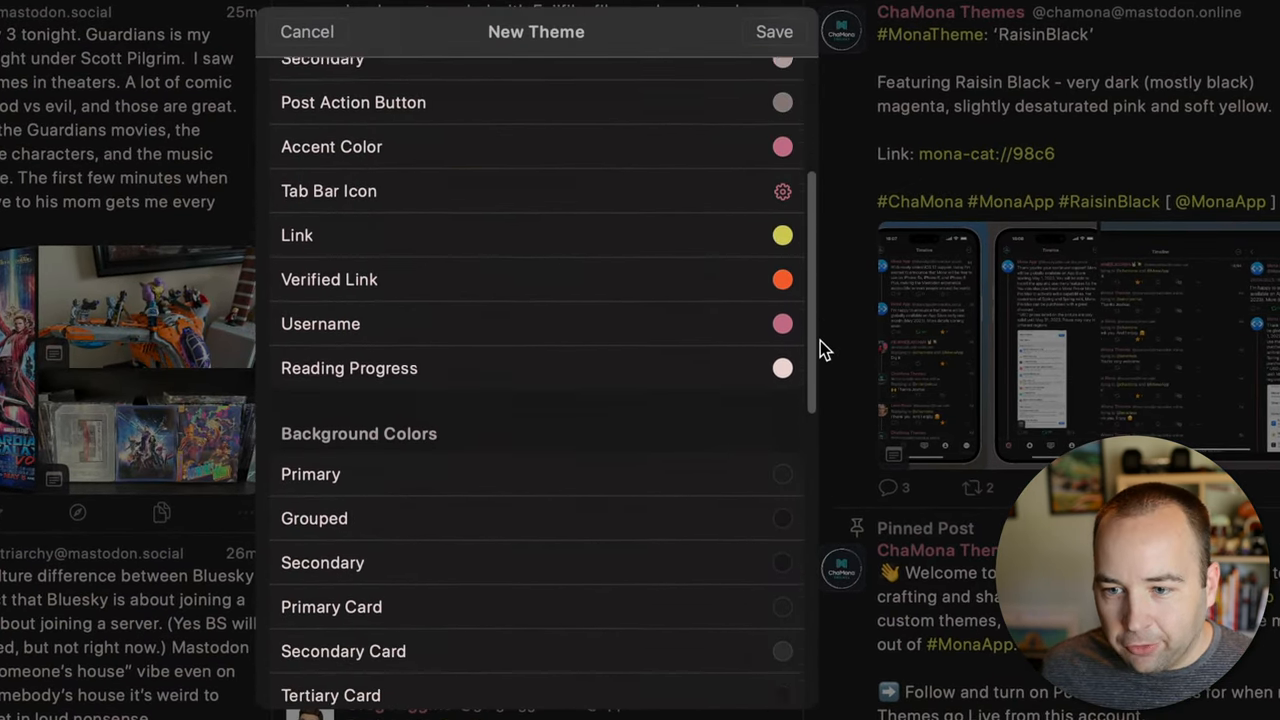
pyautogui.scroll(-3)
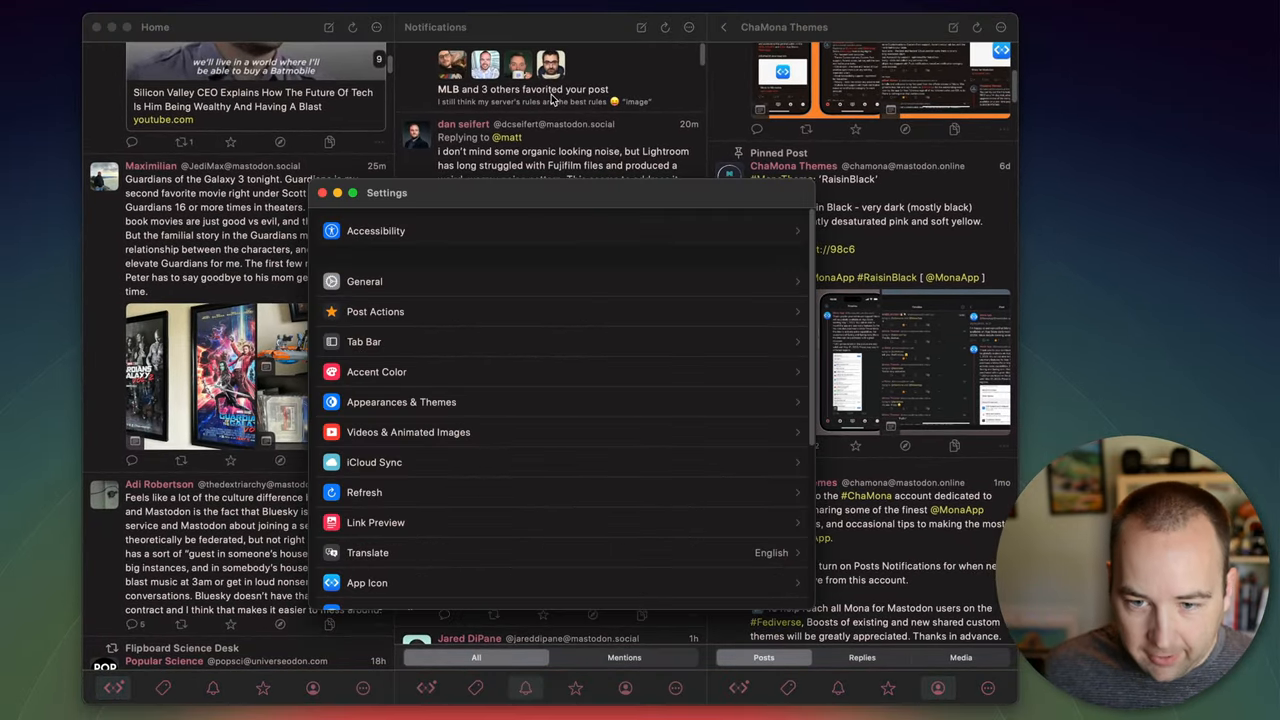
pyautogui.click(400, 402)
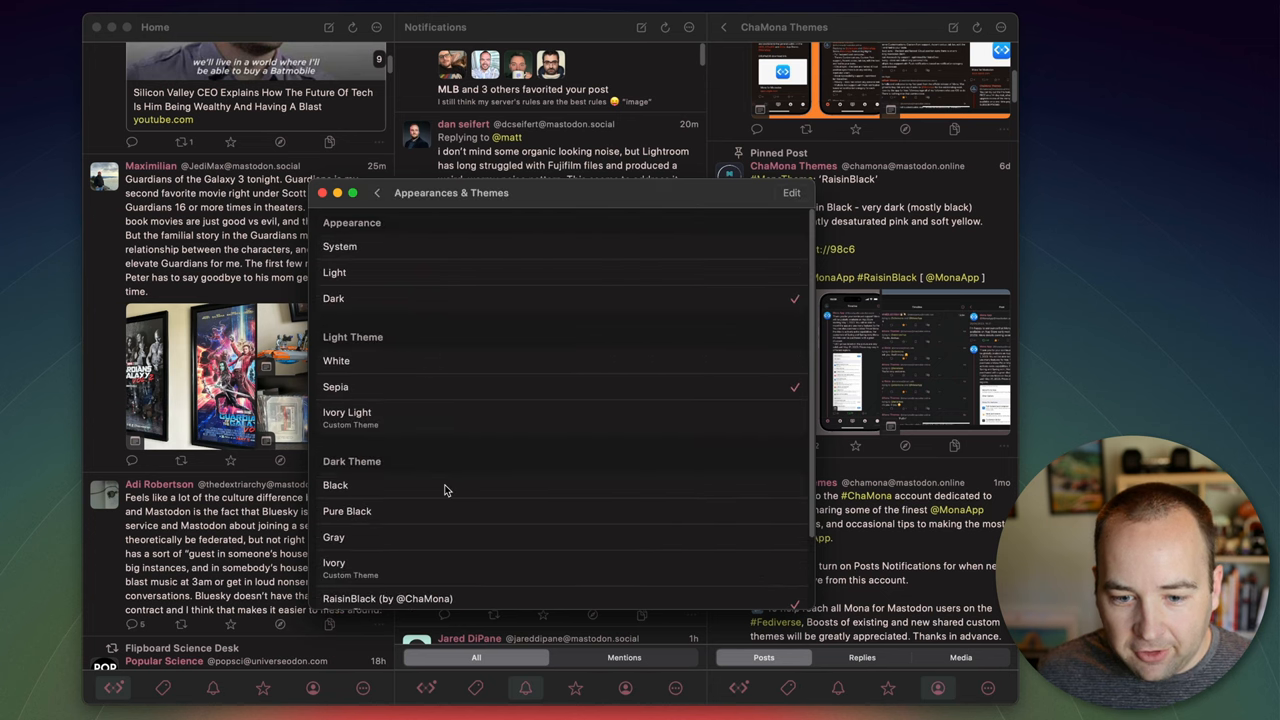
pyautogui.scroll(-3)
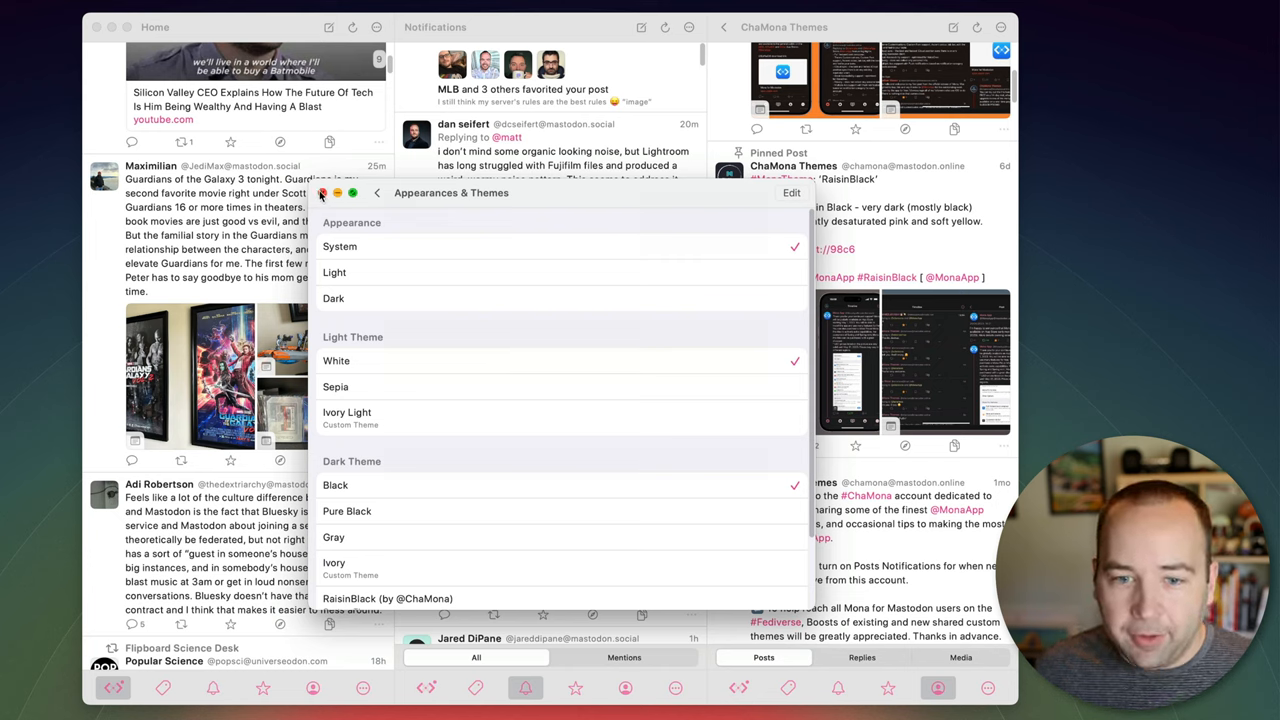
pyautogui.scroll(-3)
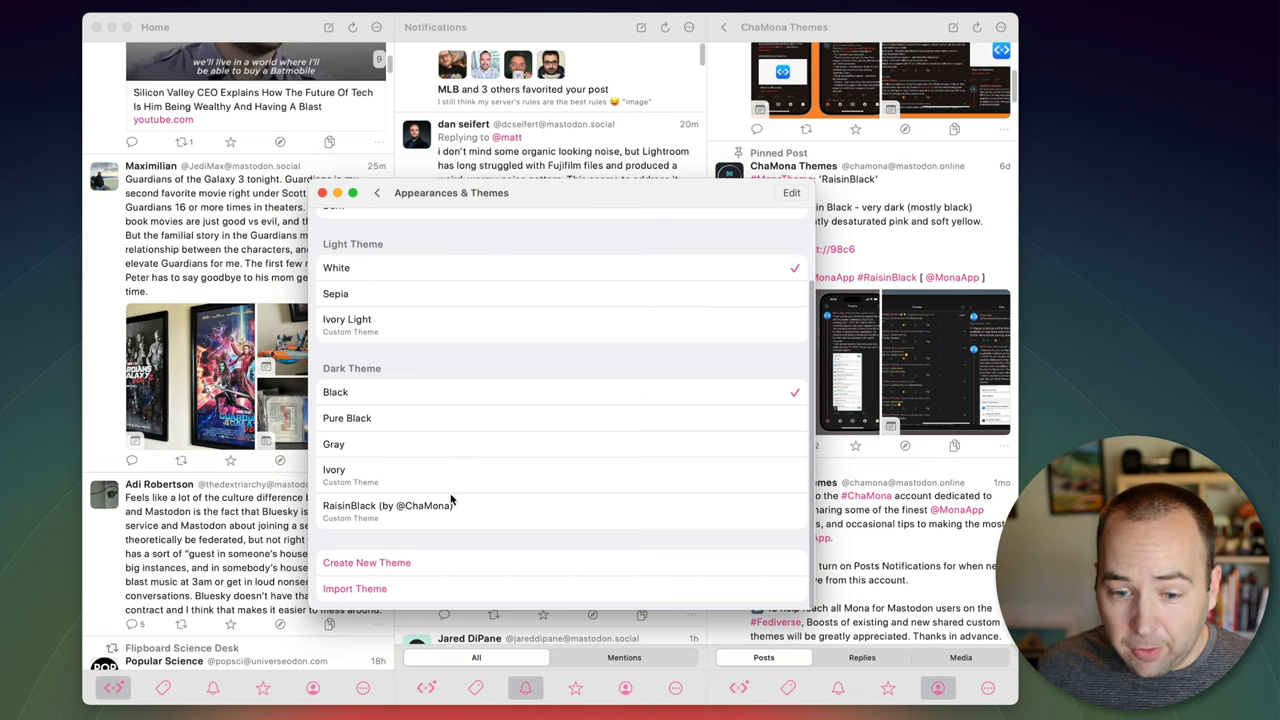
pyautogui.moveTo(993, 146)
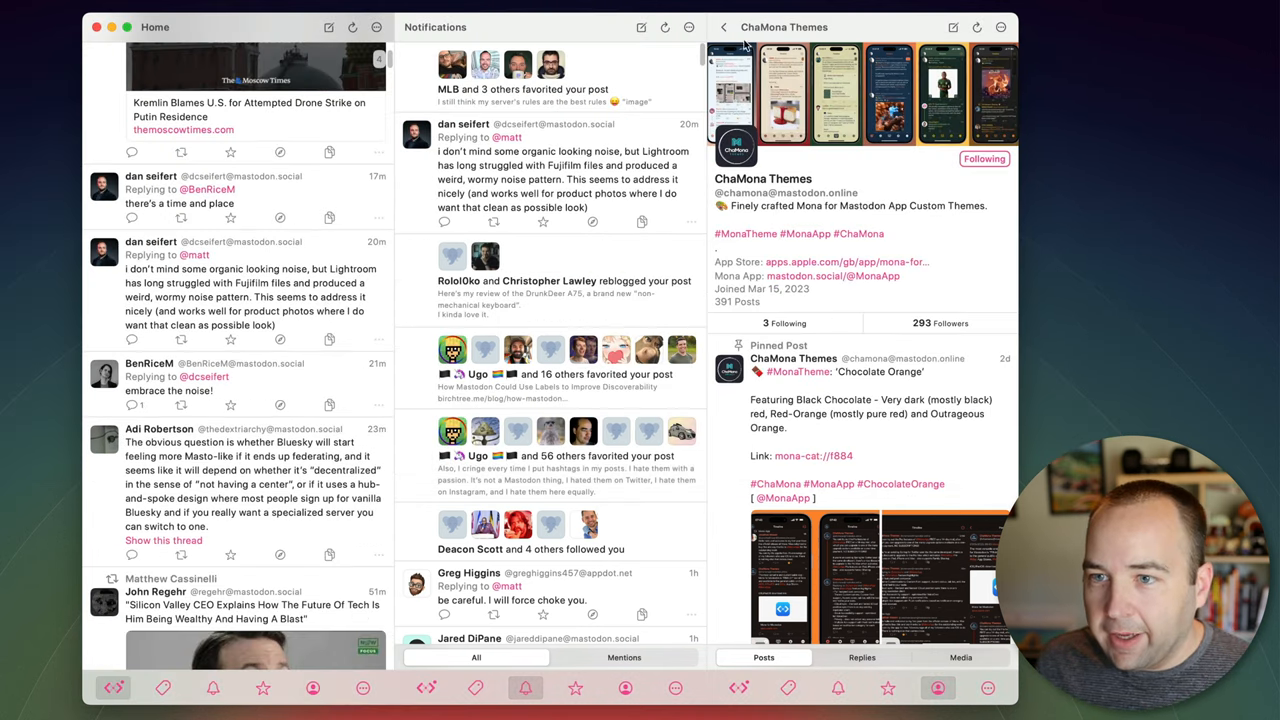
# Go back from ChaMona Themes to your own Profile column
pyautogui.click(723, 27)
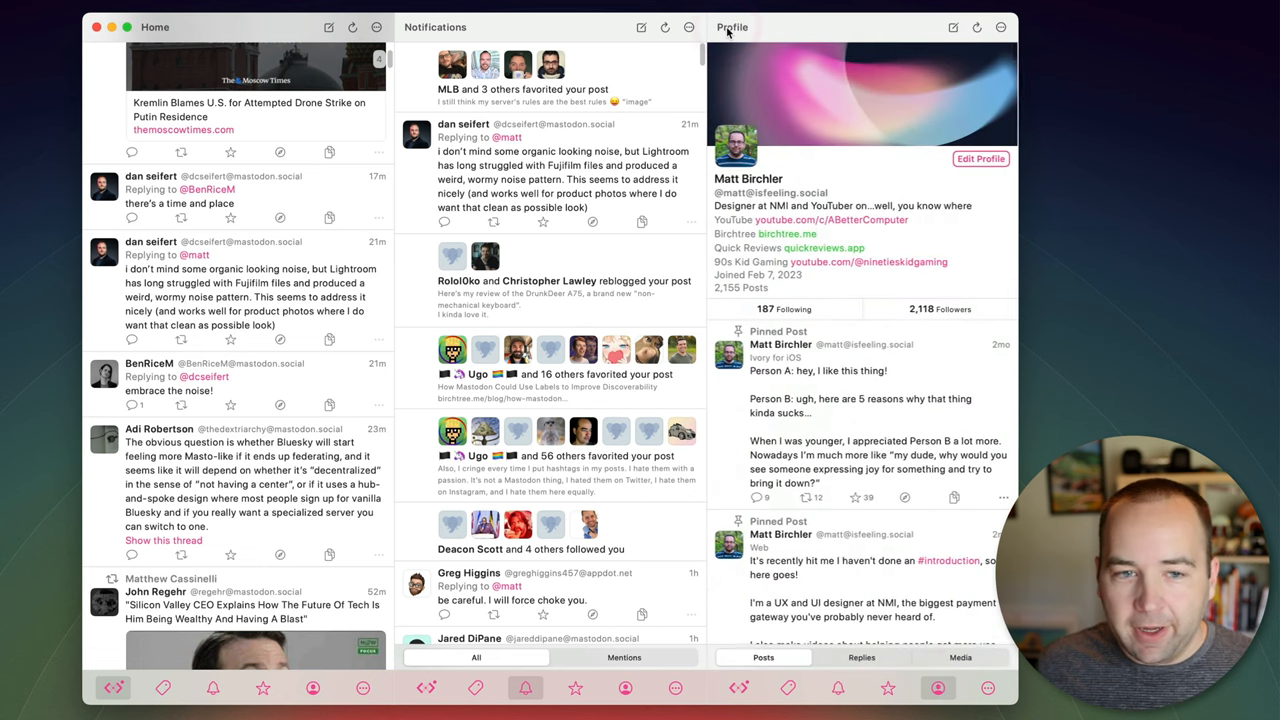
pyautogui.moveTo(223, 287)
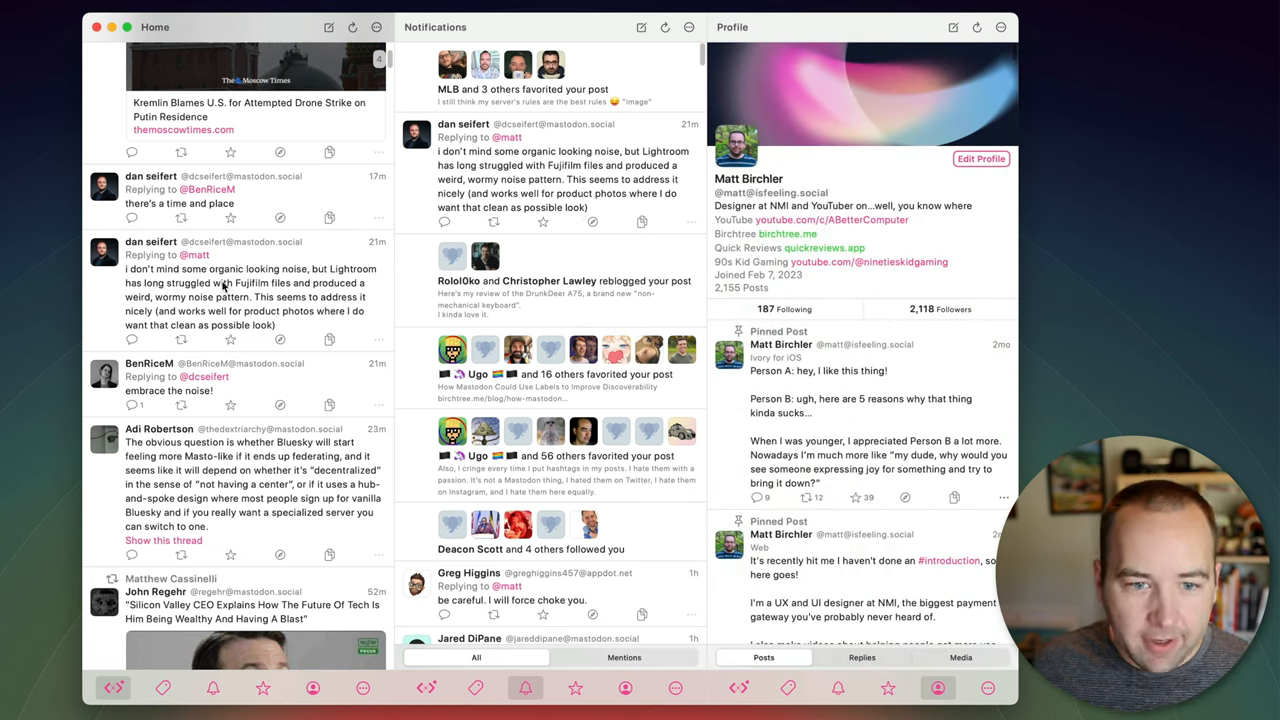
pyautogui.moveTo(195, 270)
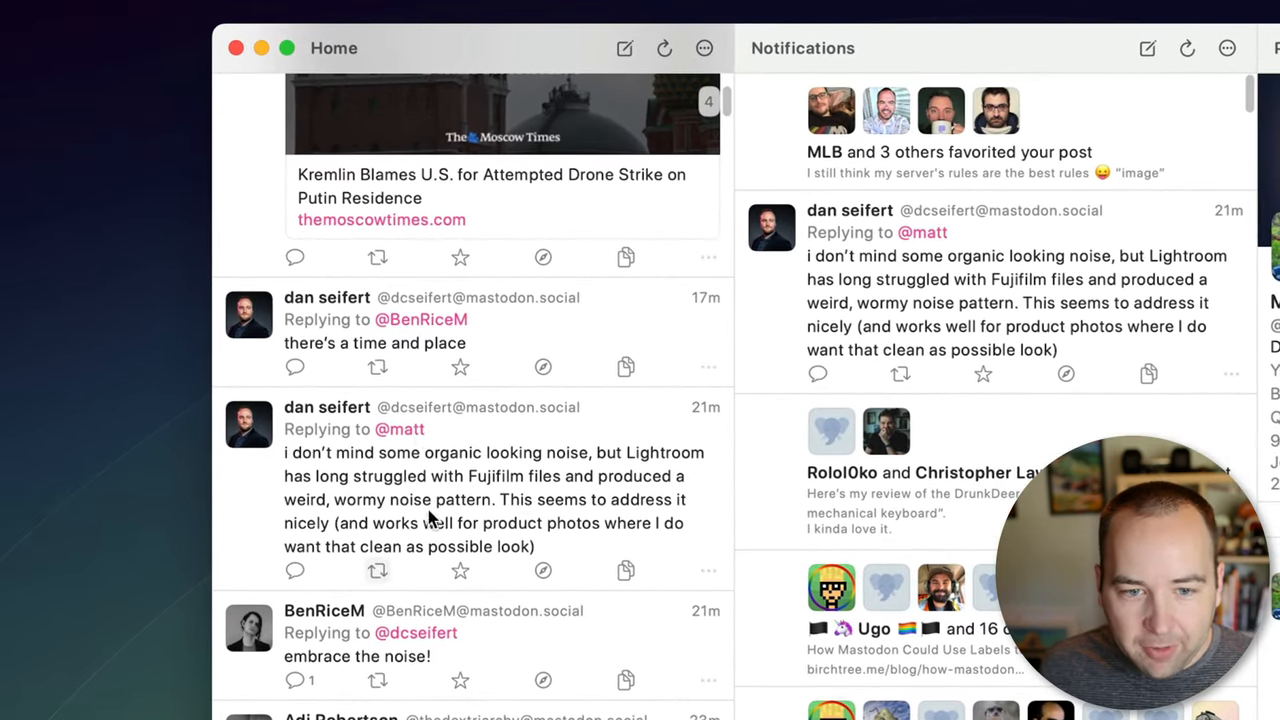
pyautogui.moveTo(510, 433)
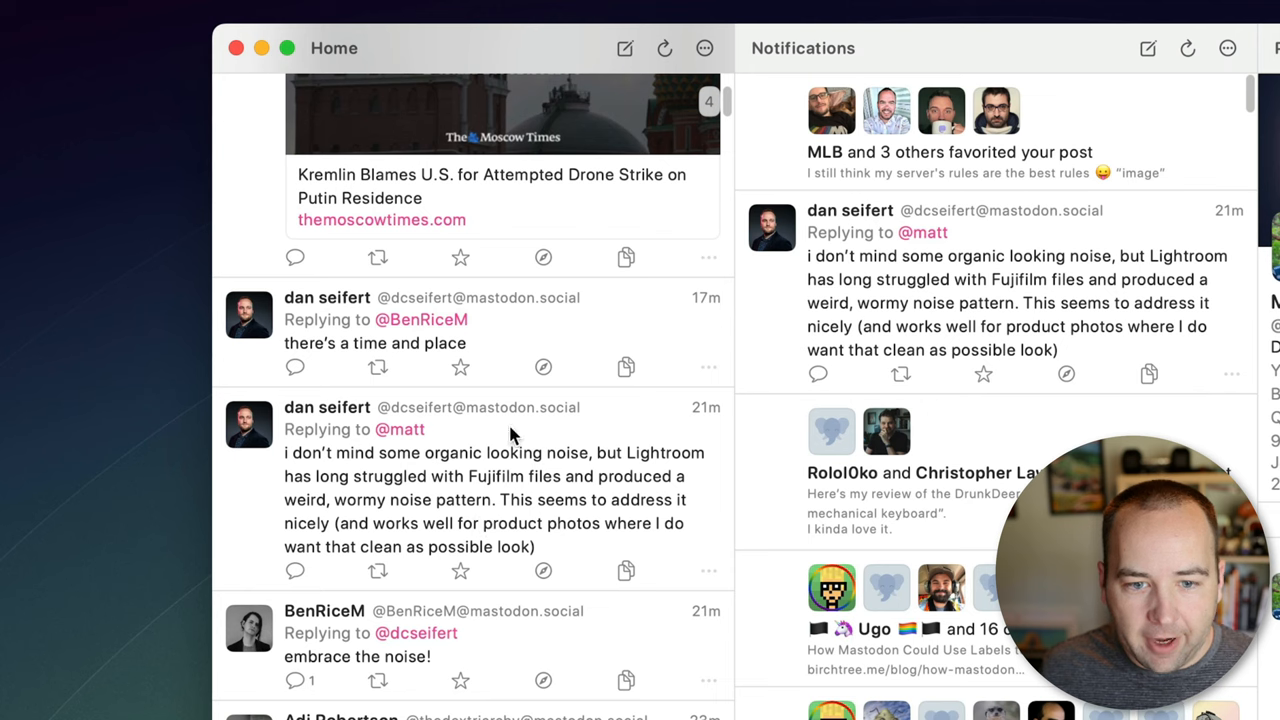
pyautogui.moveTo(355, 525)
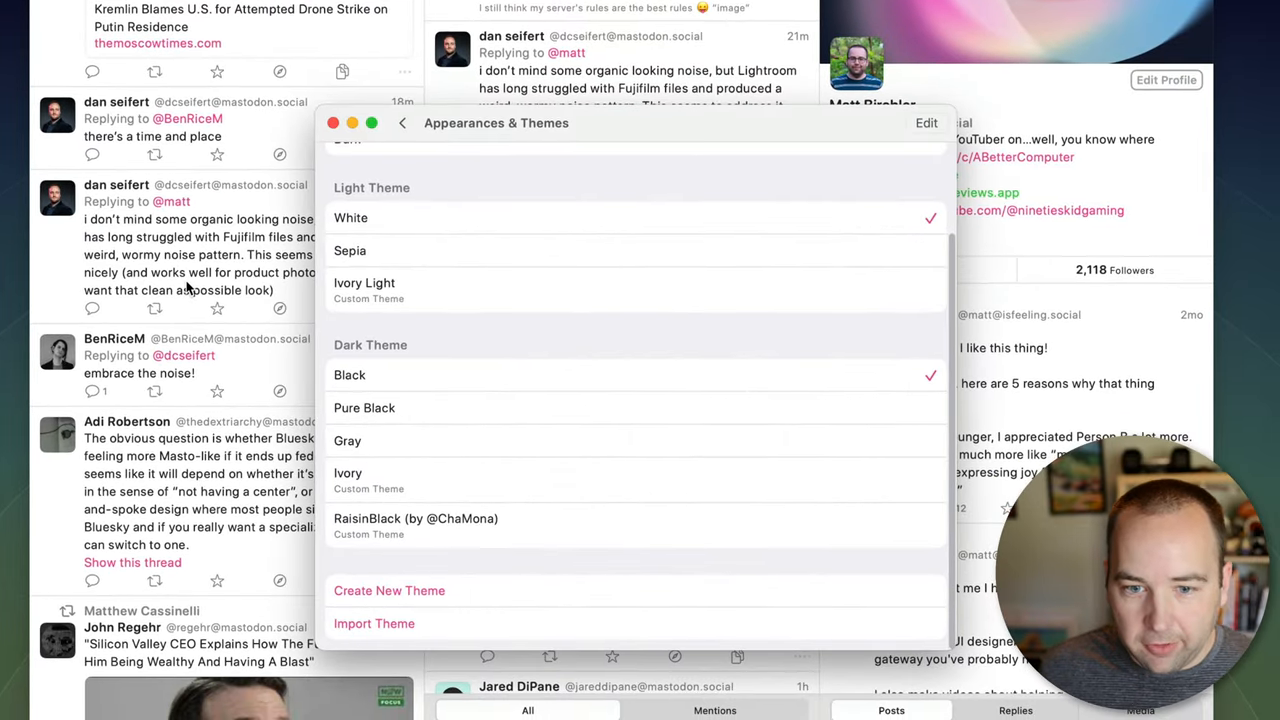
# Enable Show Threads on Timeline in General settings, toggling it off and on to compare
pyautogui.click(402, 122)
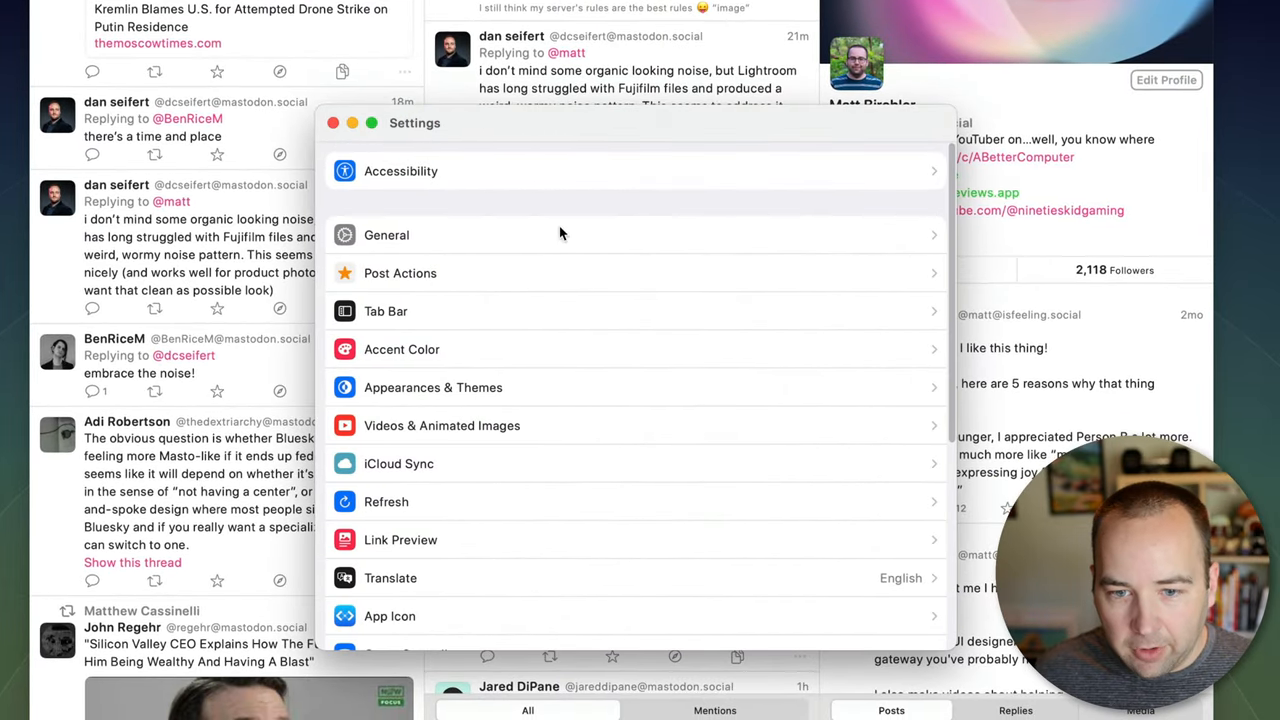
pyautogui.click(386, 235)
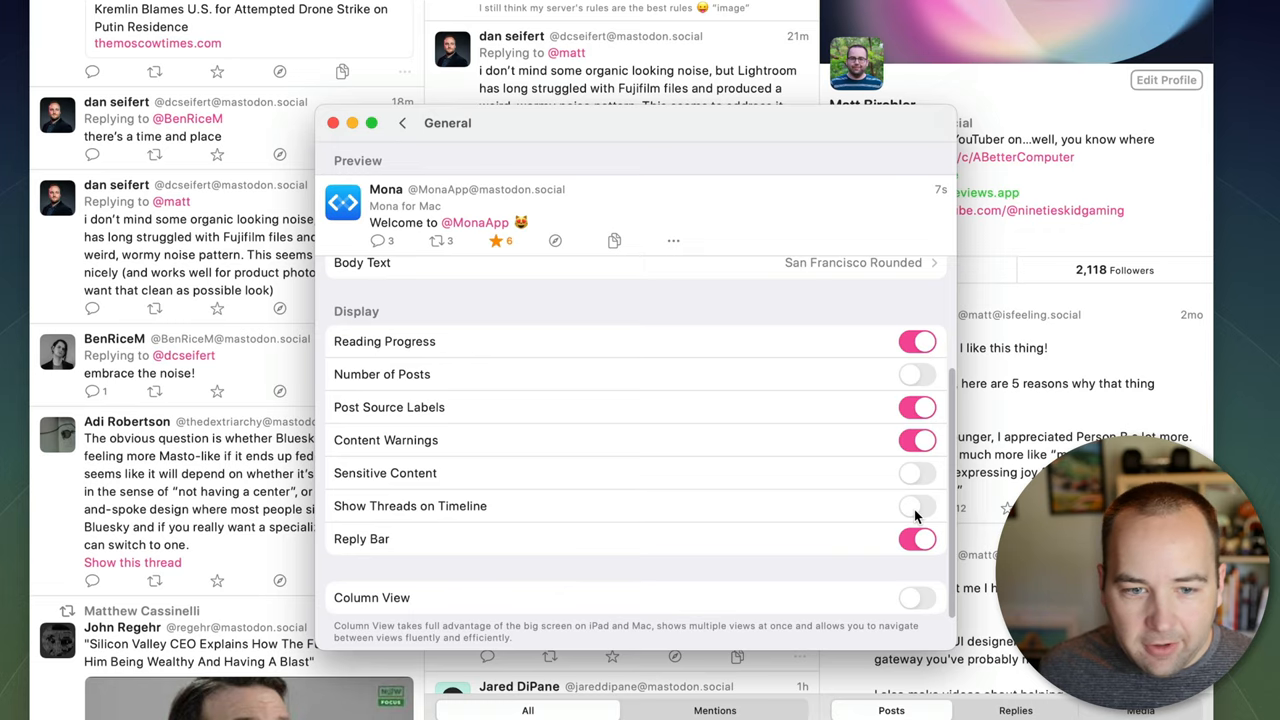
pyautogui.click(916, 505)
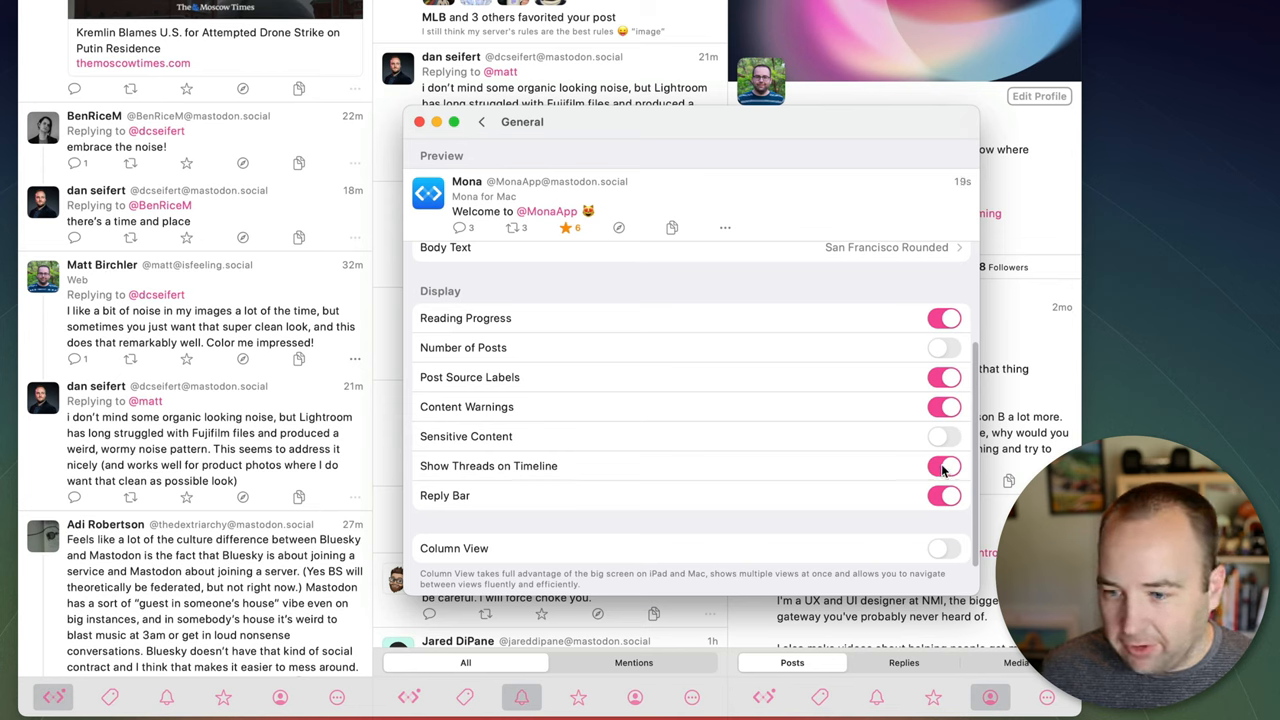
pyautogui.click(943, 465)
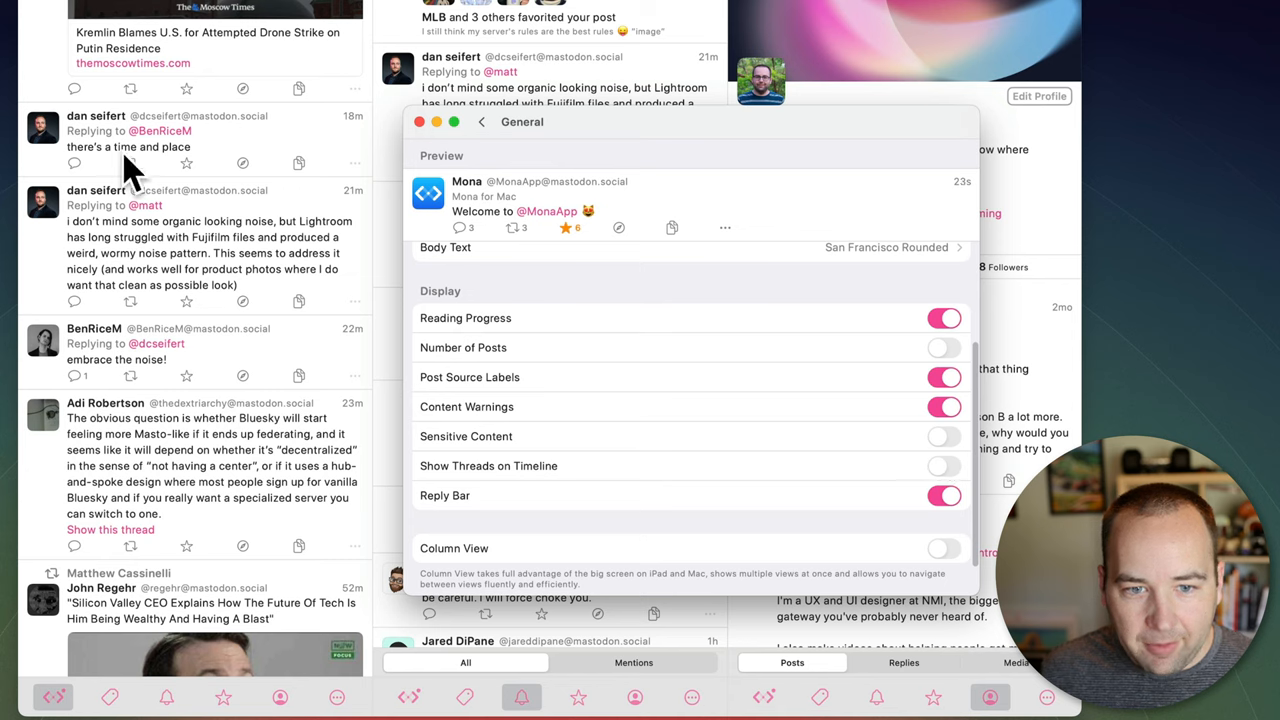
pyautogui.moveTo(957, 472)
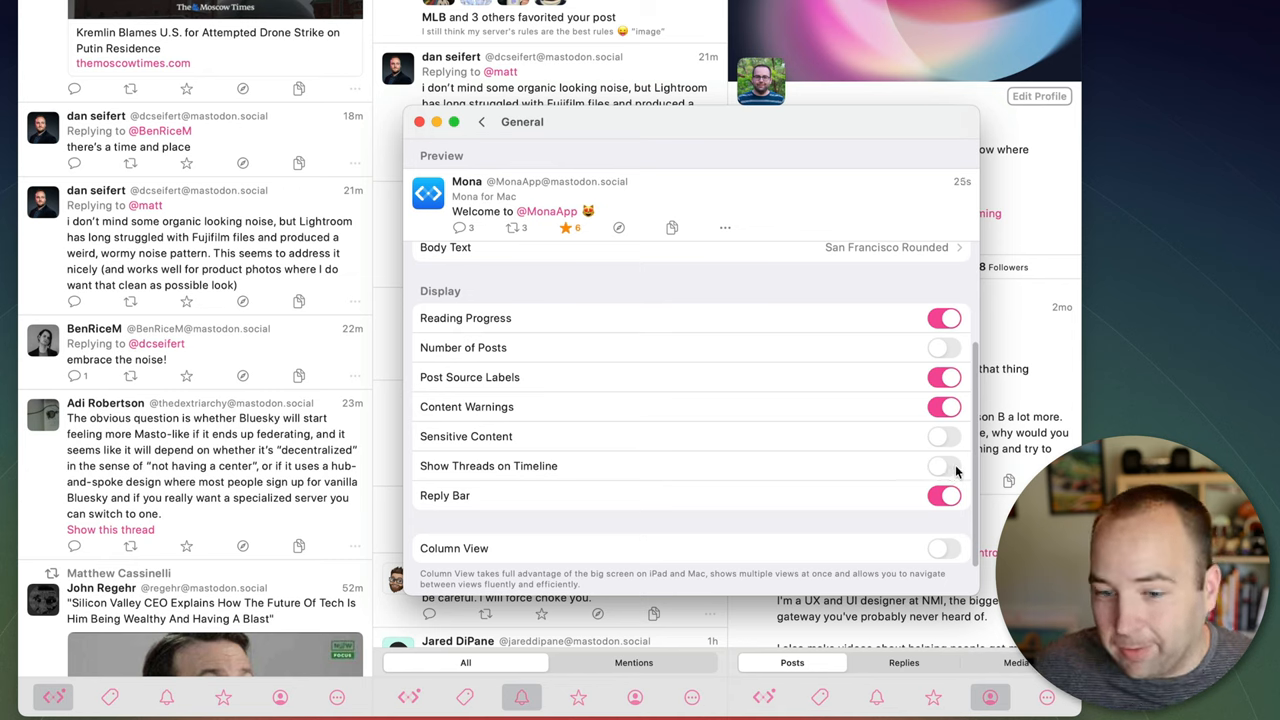
pyautogui.click(944, 465)
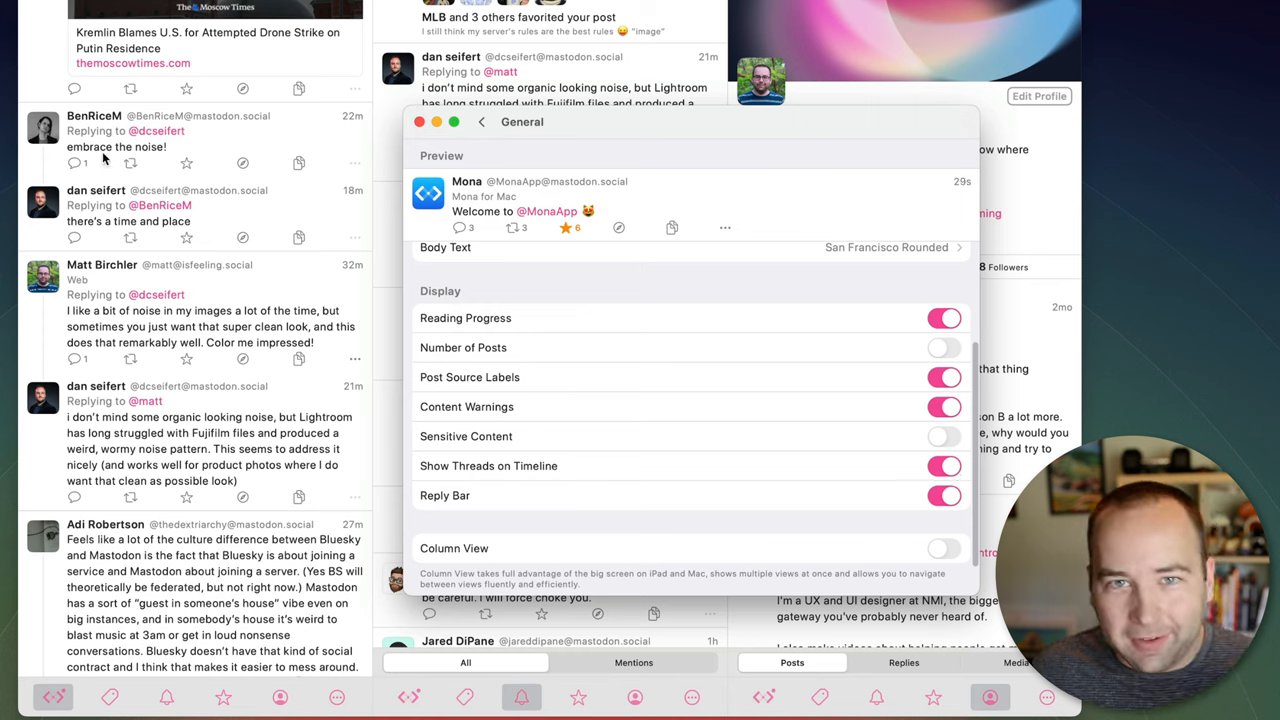
pyautogui.moveTo(112, 157)
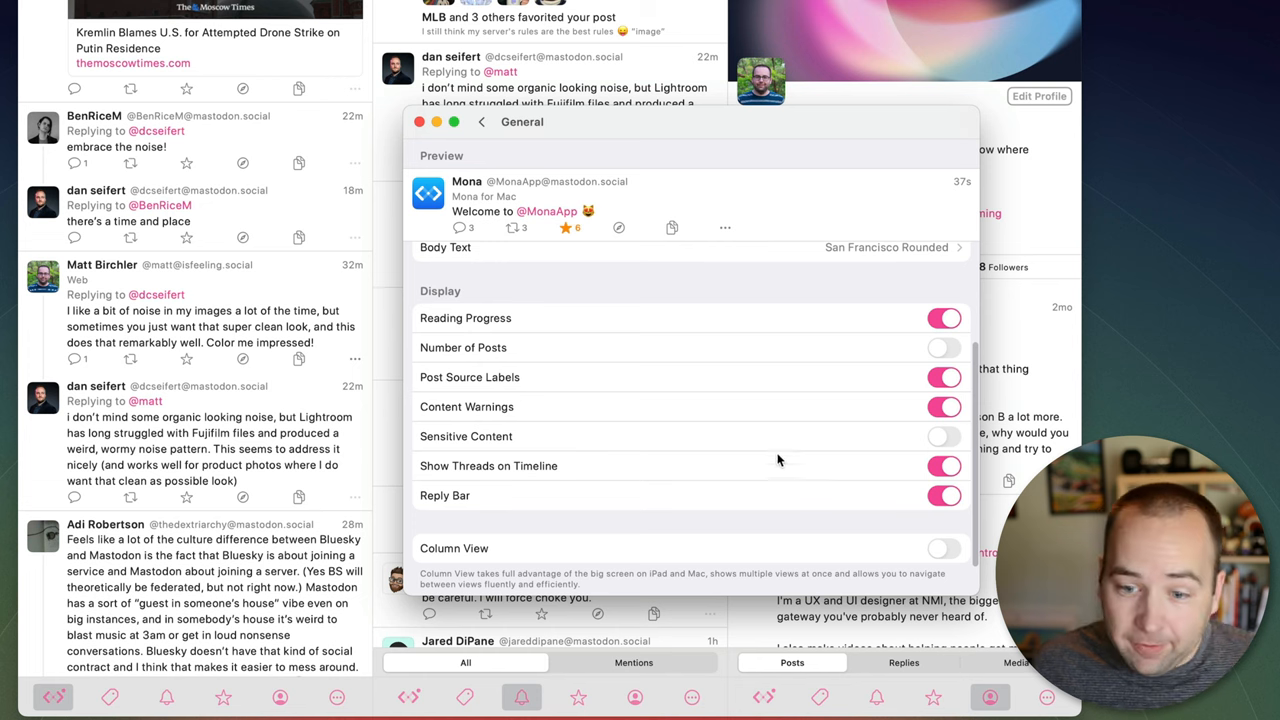
pyautogui.click(943, 465)
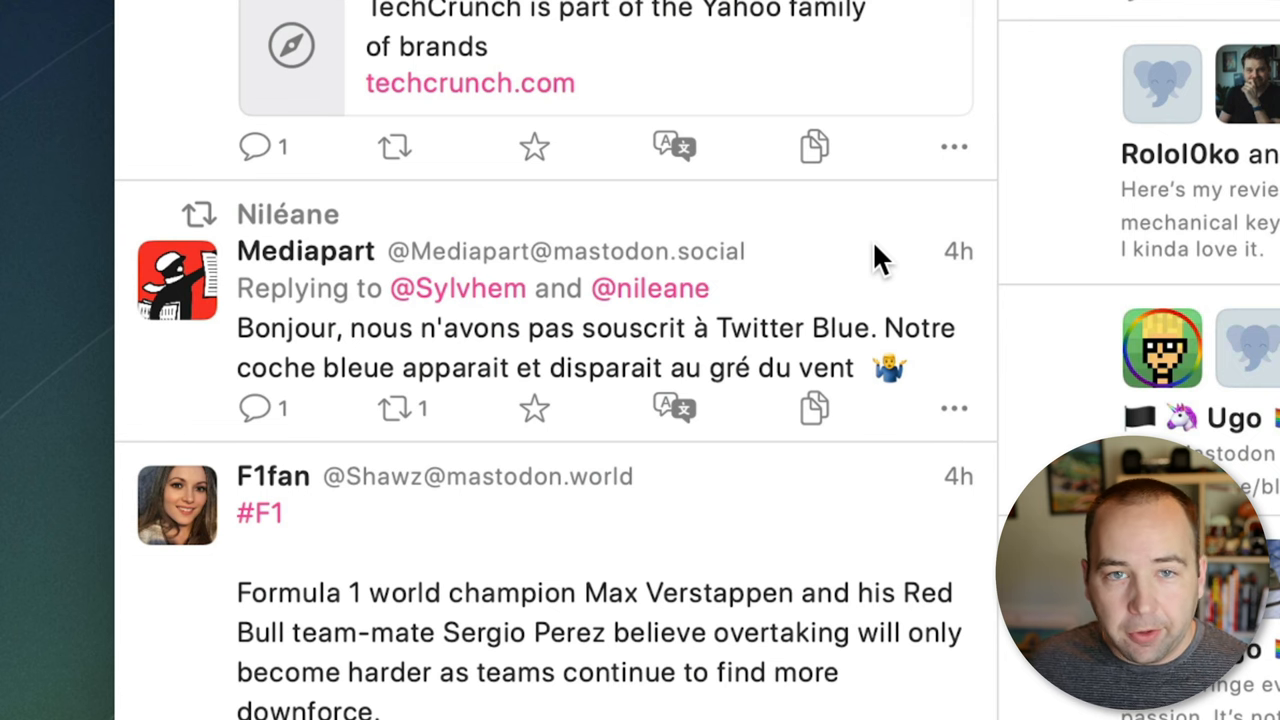
pyautogui.moveTo(890, 190)
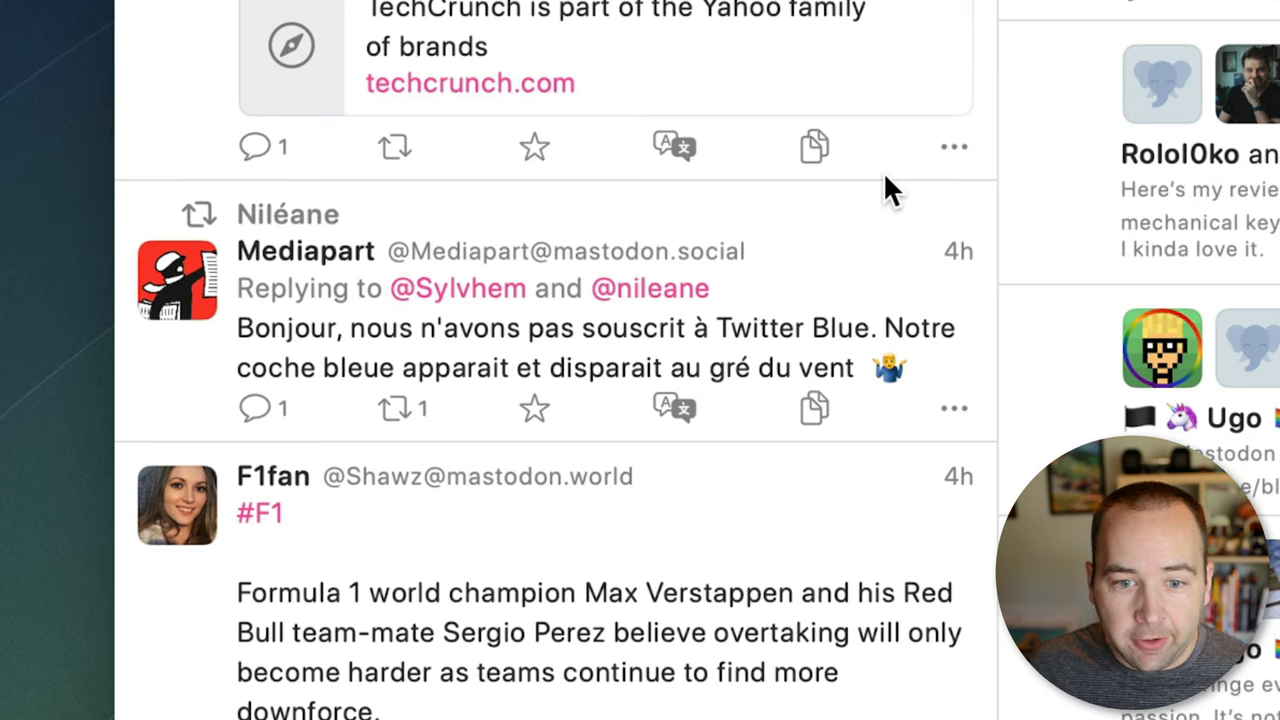
pyautogui.moveTo(845, 230)
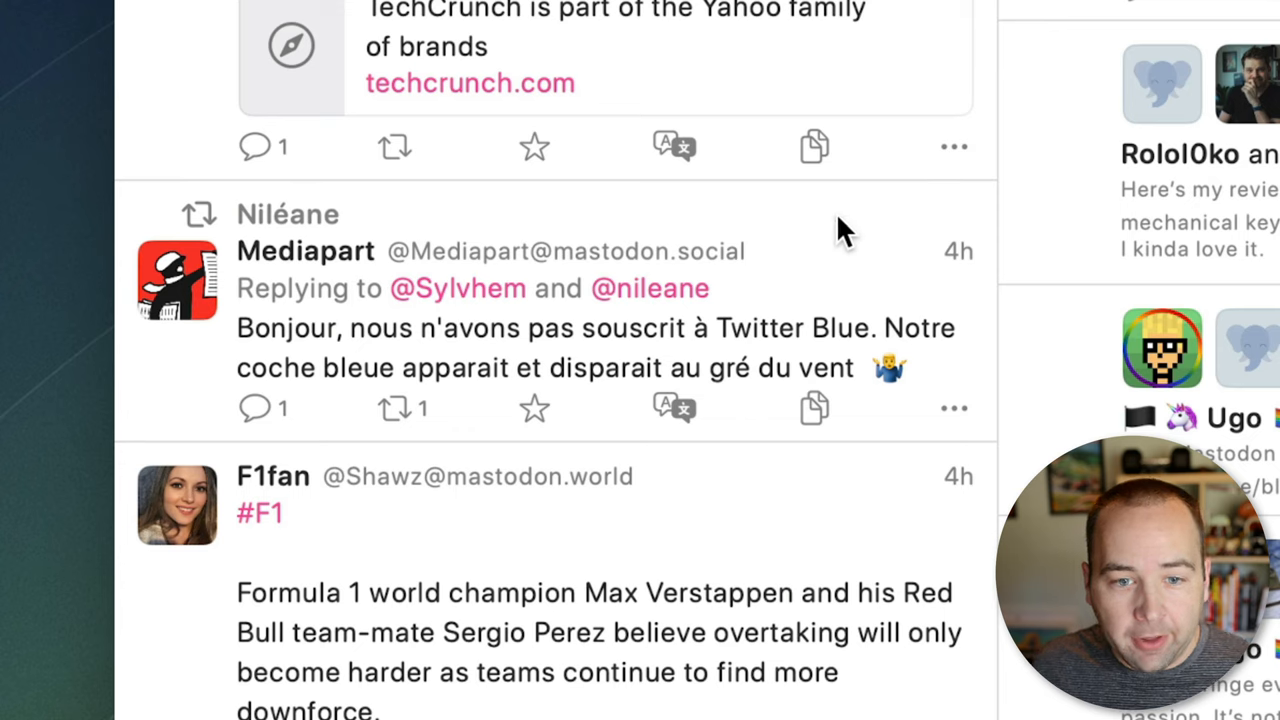
pyautogui.moveTo(878, 293)
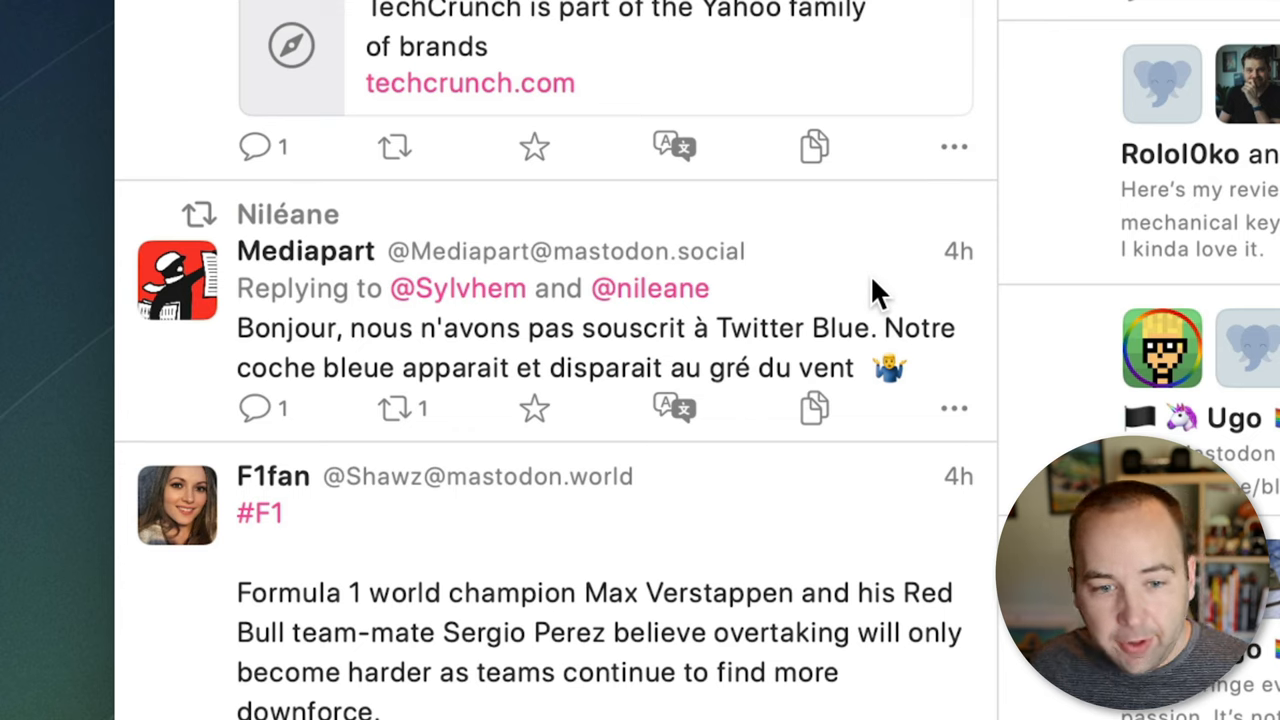
pyautogui.moveTo(240, 258)
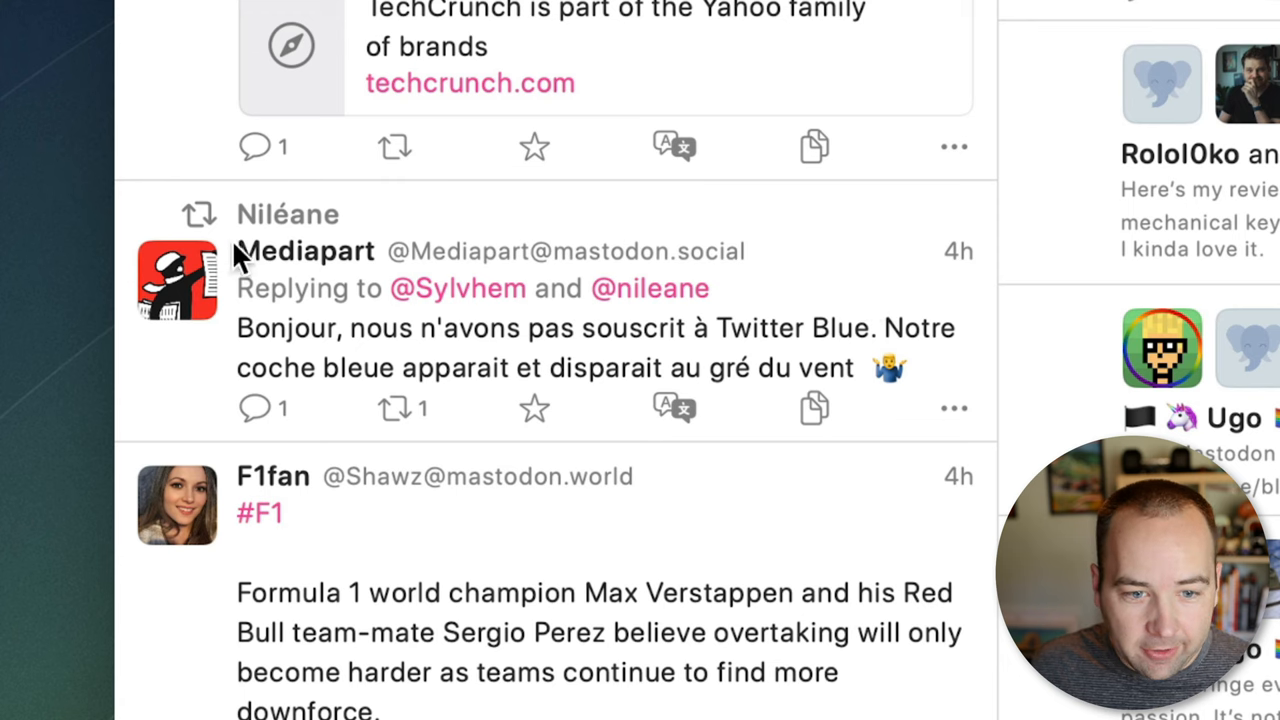
pyautogui.moveTo(575, 285)
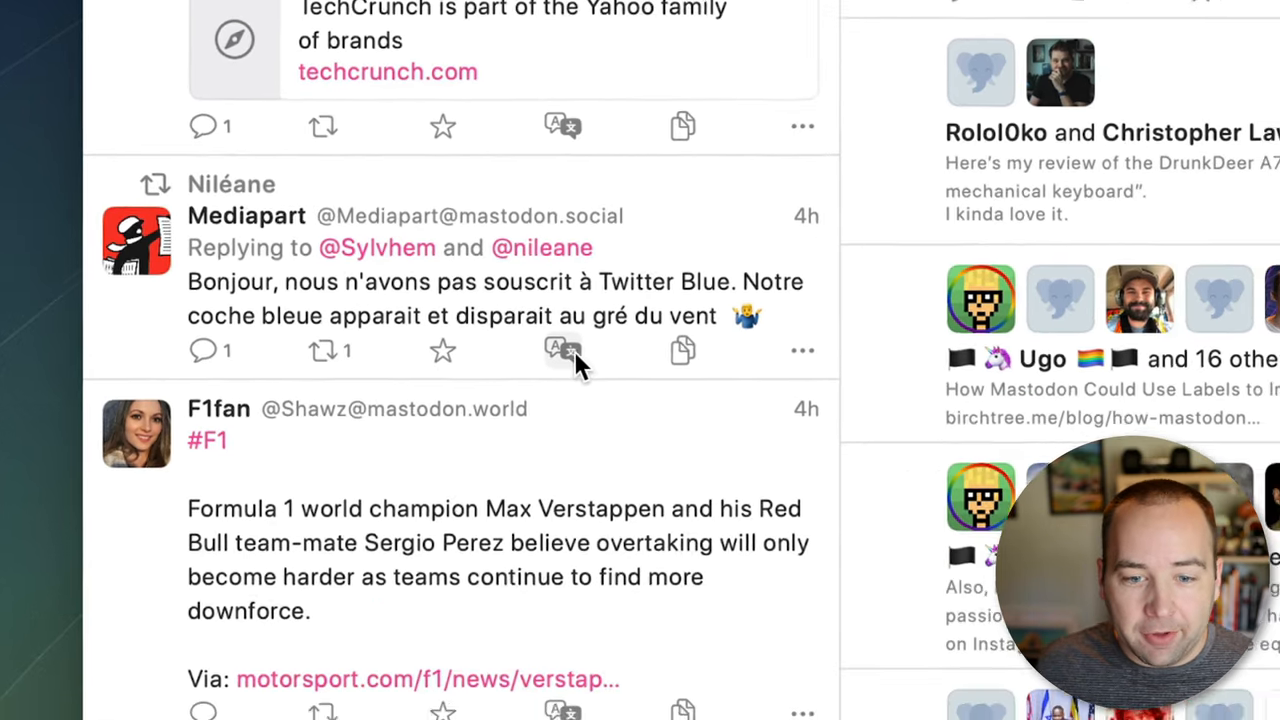
# Translate the French Mediapart post to English, then view its more-actions menu
pyautogui.click(562, 350)
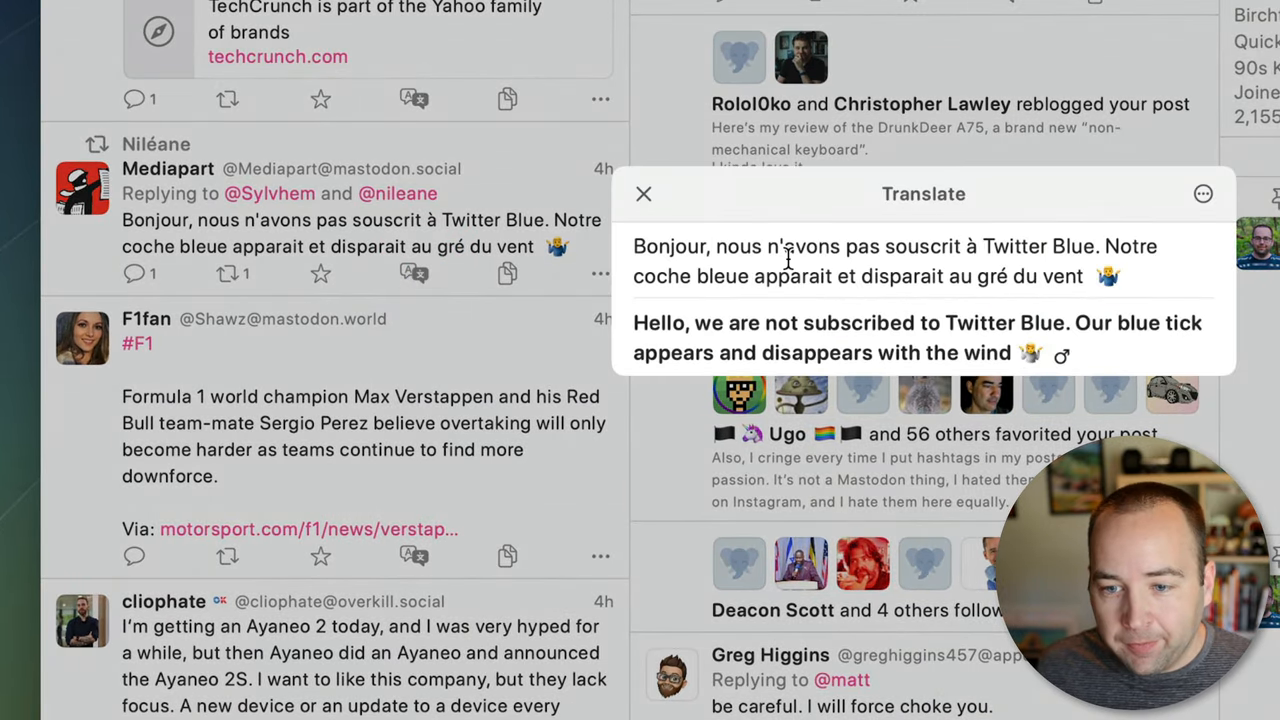
pyautogui.moveTo(690, 320)
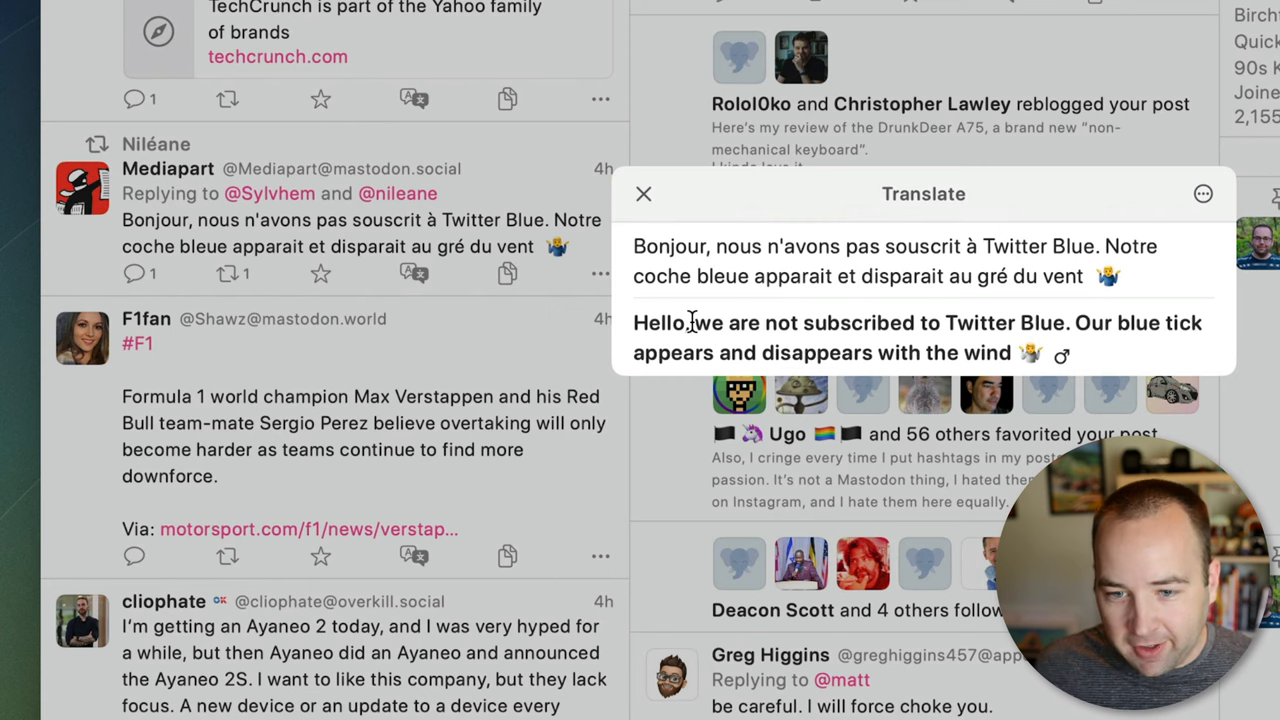
pyautogui.click(643, 193)
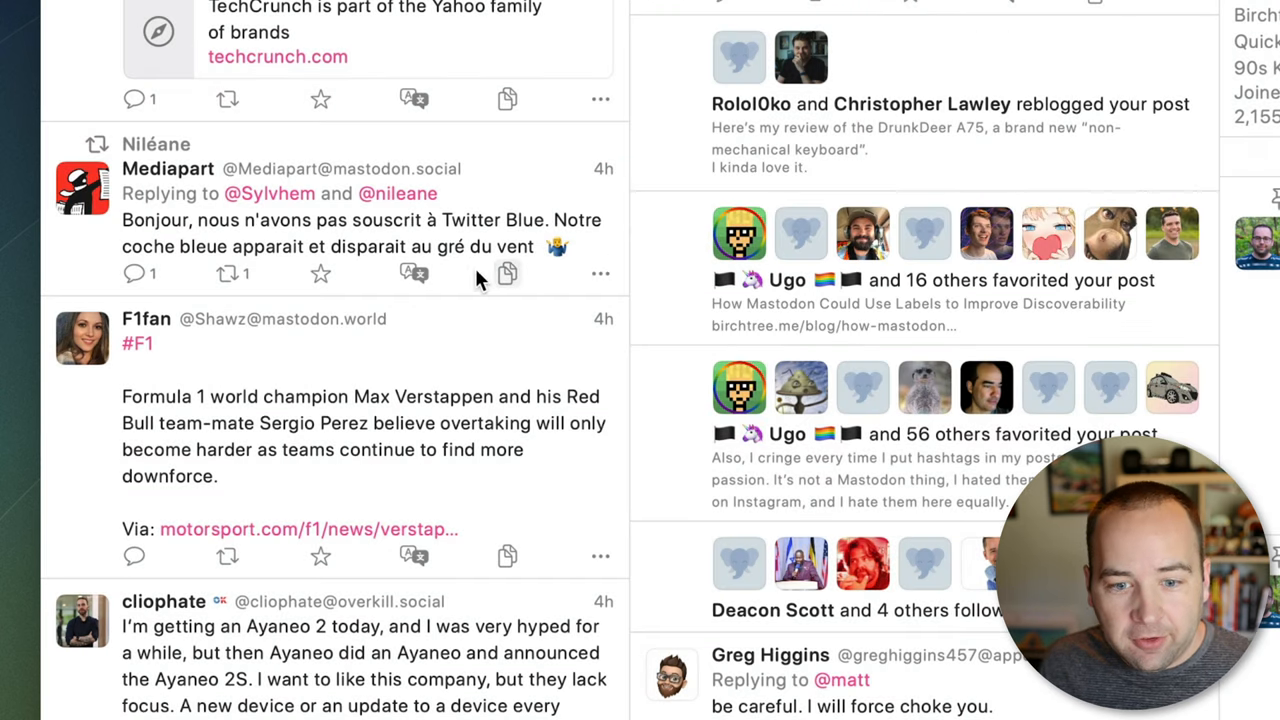
pyautogui.moveTo(600, 273)
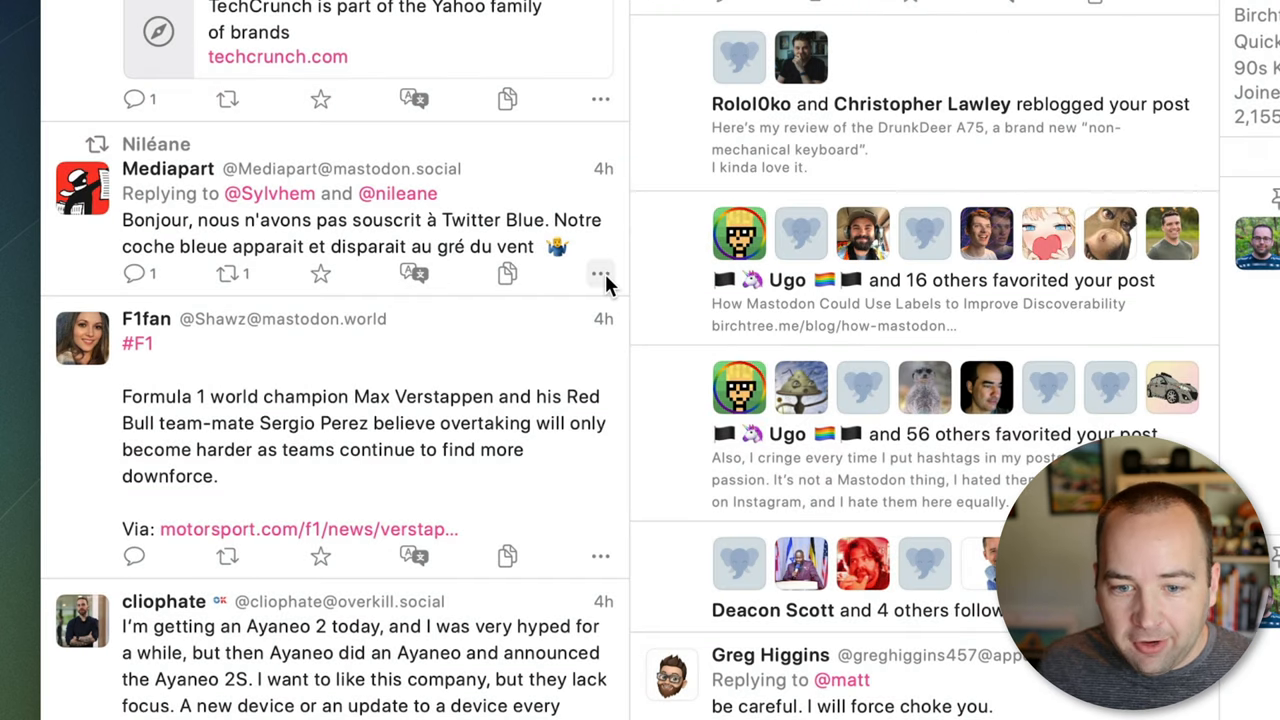
pyautogui.click(600, 273)
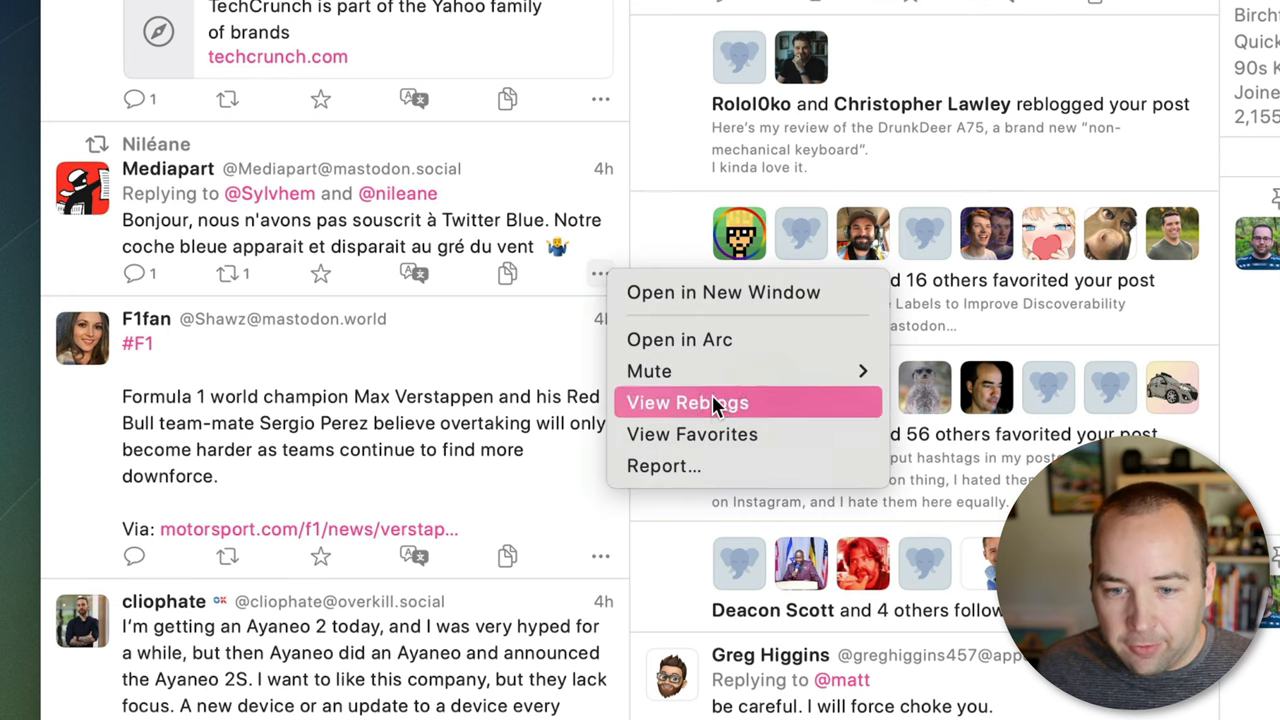
pyautogui.moveTo(540, 294)
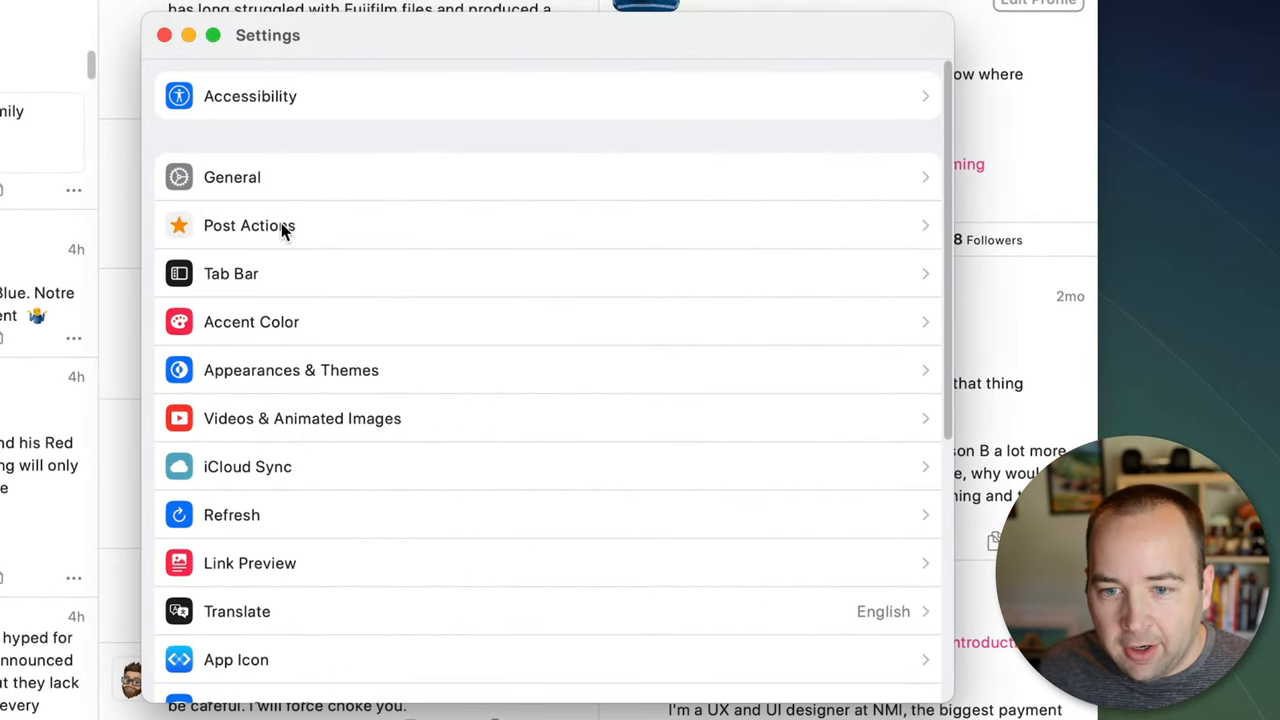
# Reorder the Post Actions list, moving Copy above Translate
pyautogui.click(249, 225)
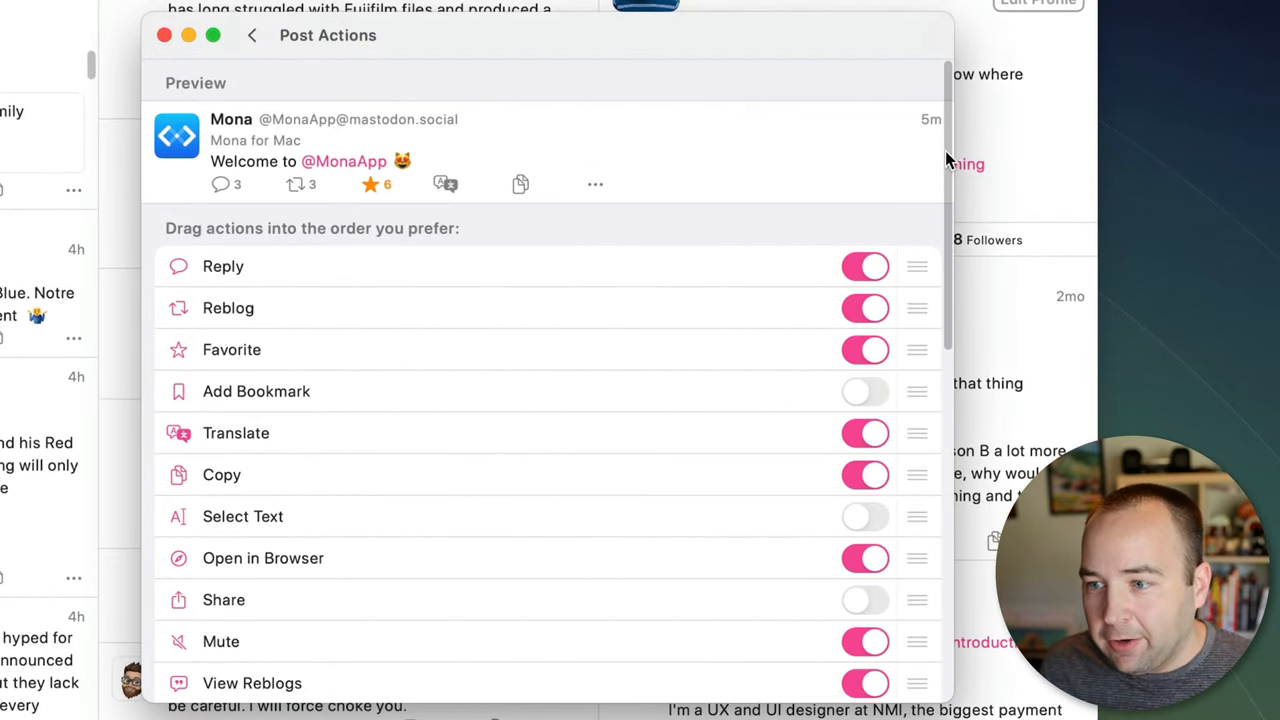
pyautogui.scroll(-3)
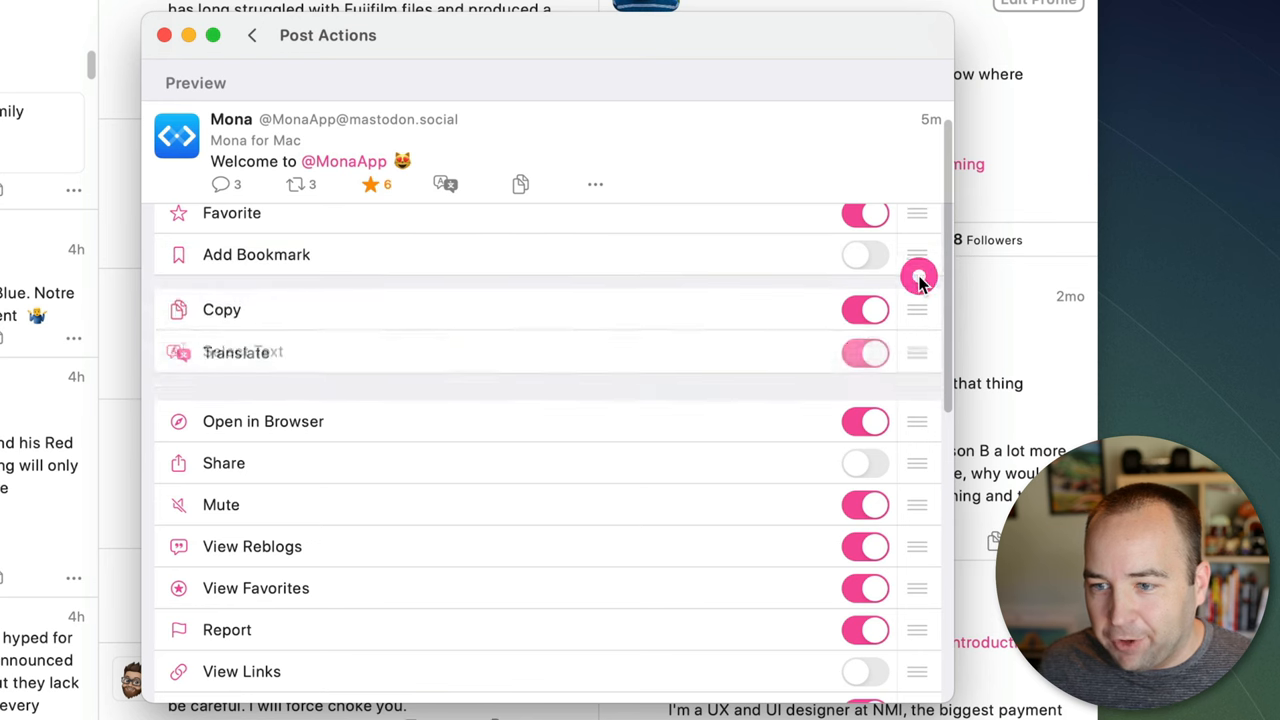
pyautogui.click(252, 35)
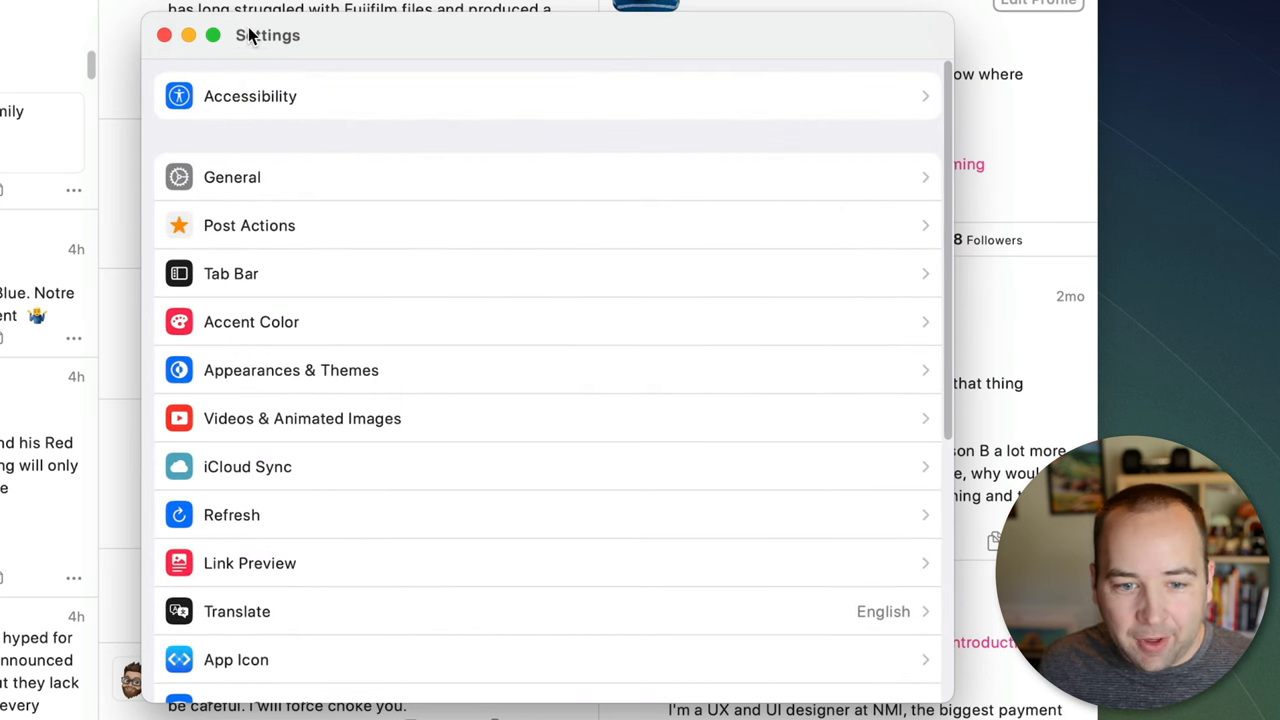
pyautogui.moveTo(27, 343)
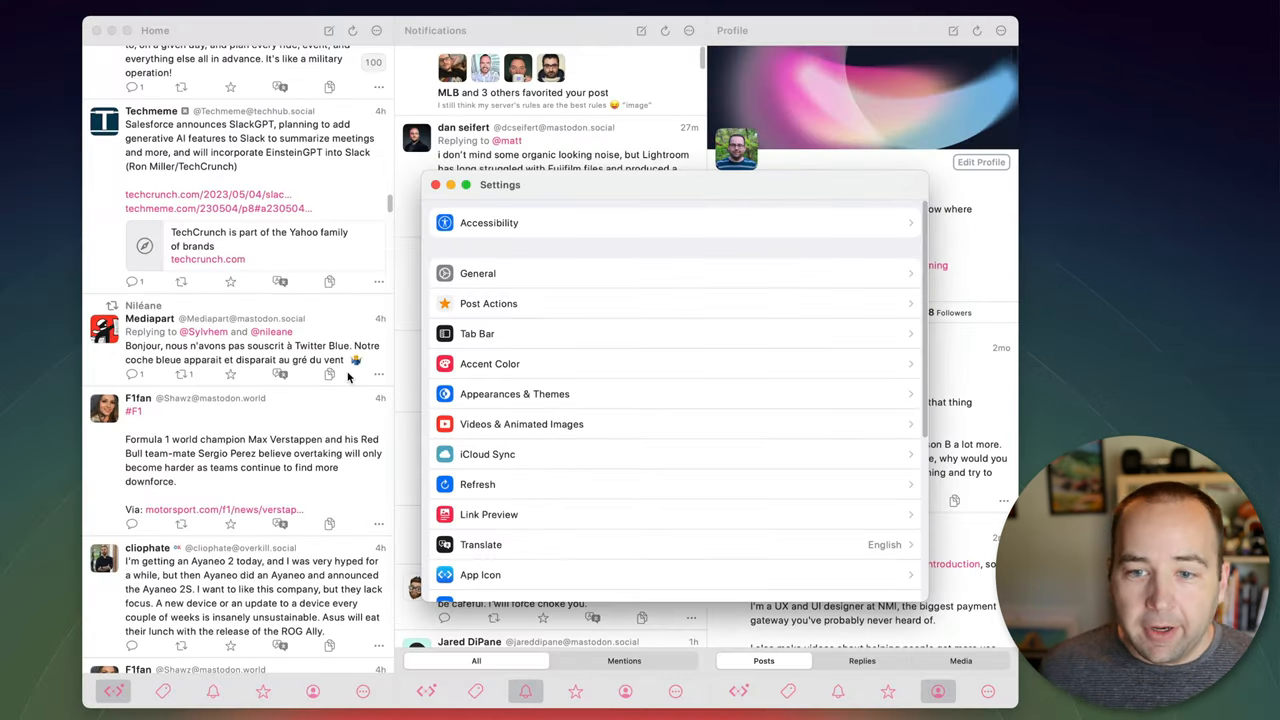
# Close the Settings window and return to the single-window Home timeline
pyautogui.click(435, 185)
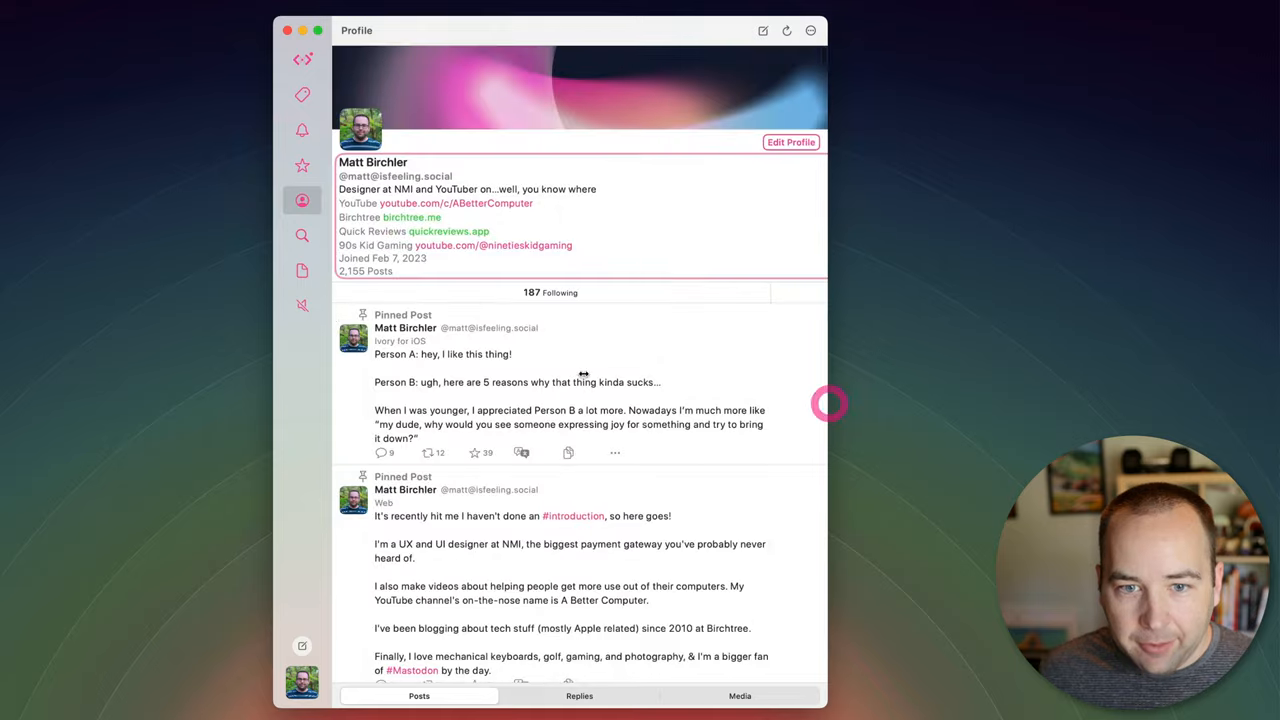
pyautogui.click(302, 62)
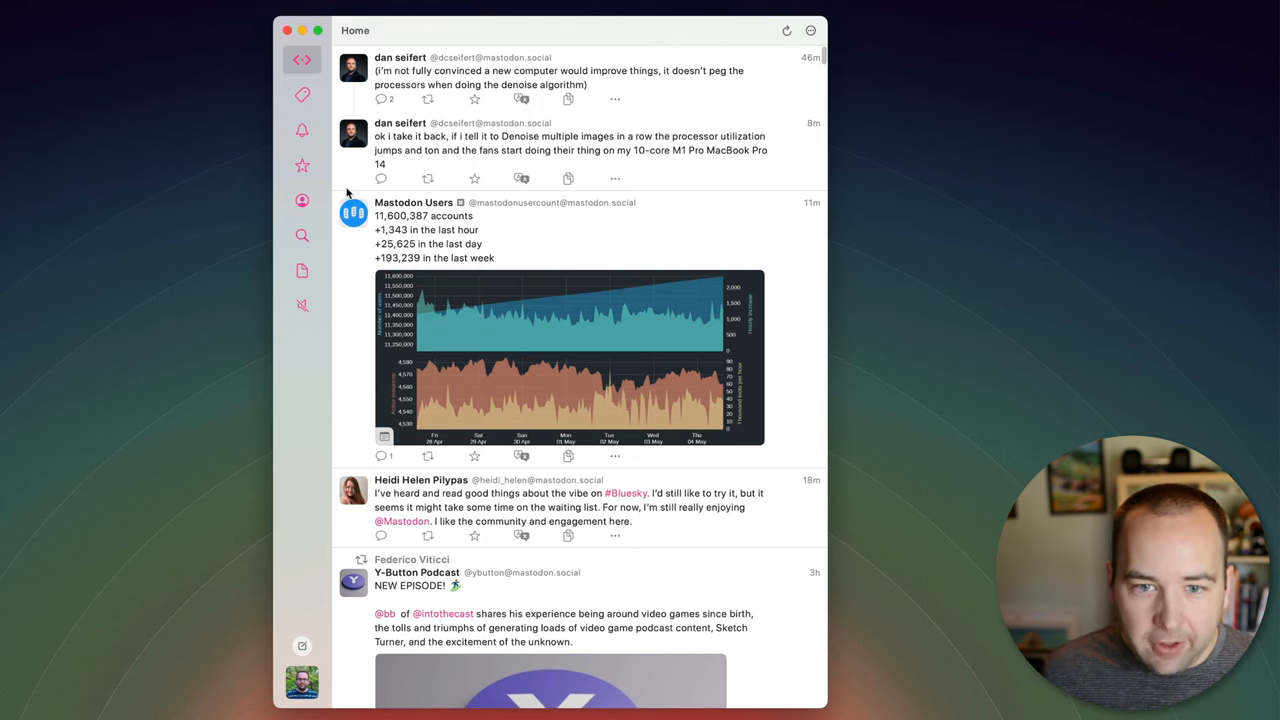
pyautogui.moveTo(324, 170)
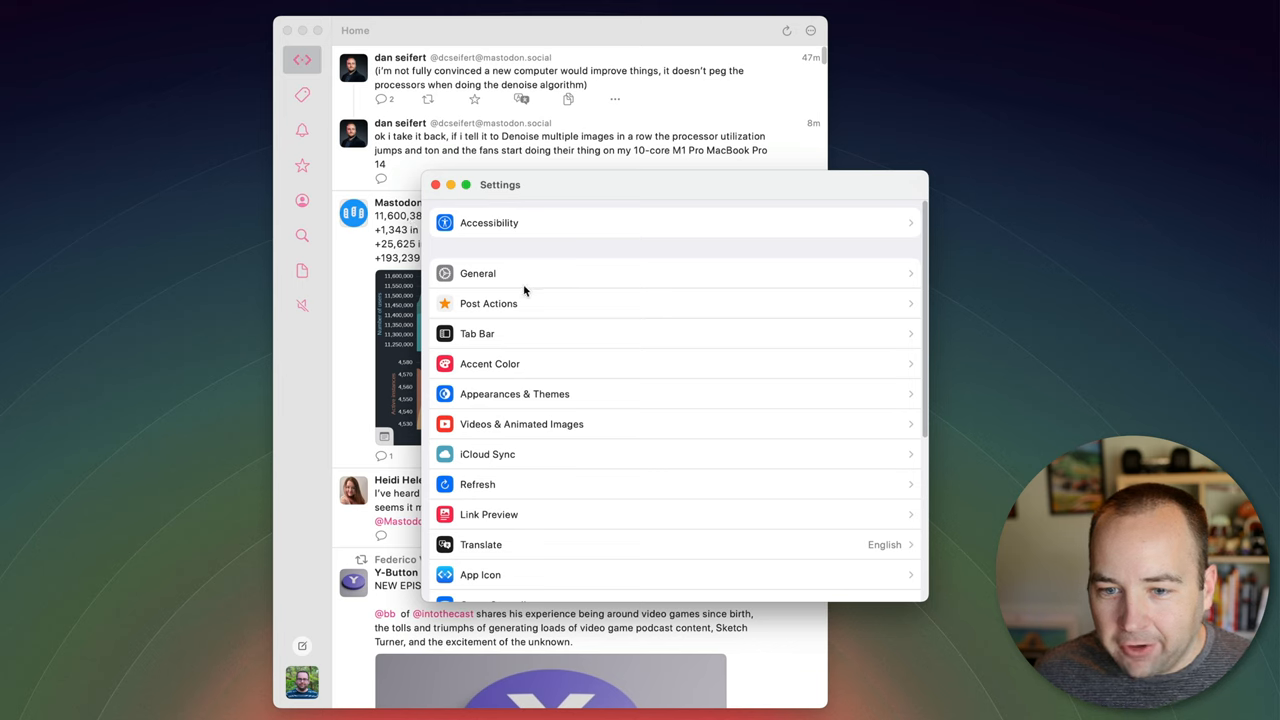
# In Tab Bar settings, toggle Lists on and off and move Notifications under Home
pyautogui.click(477, 333)
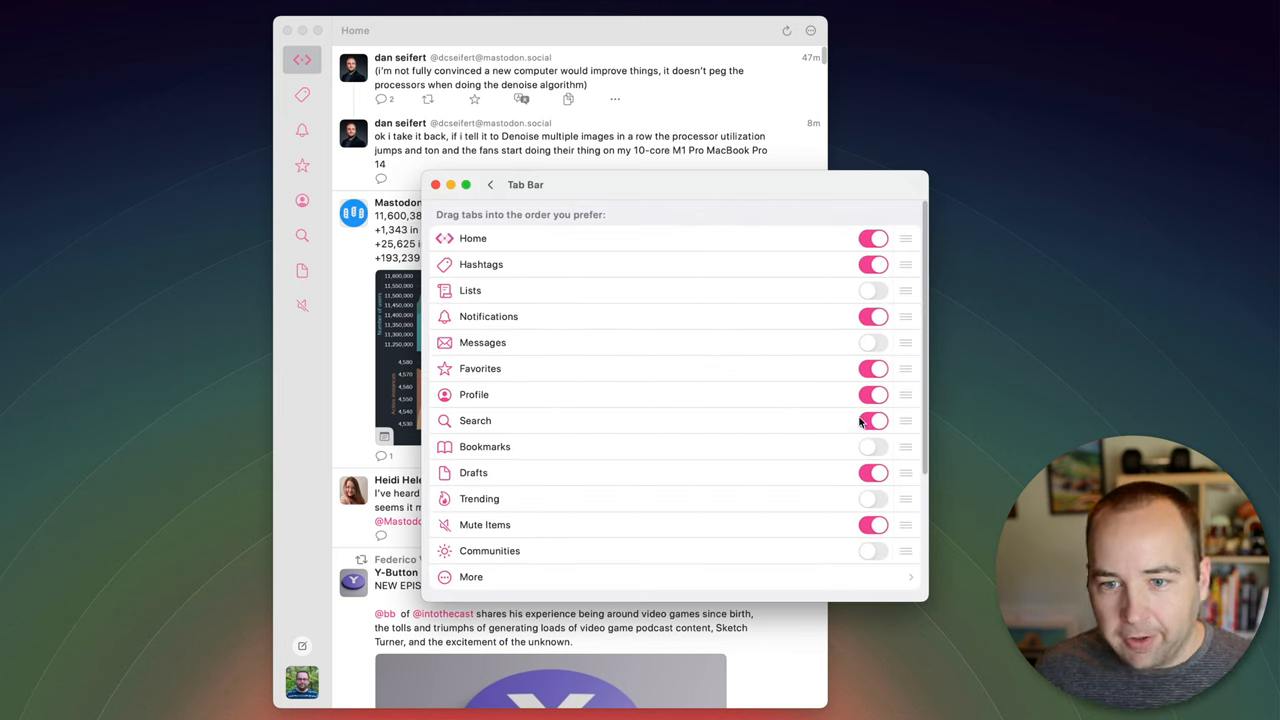
pyautogui.click(872, 290)
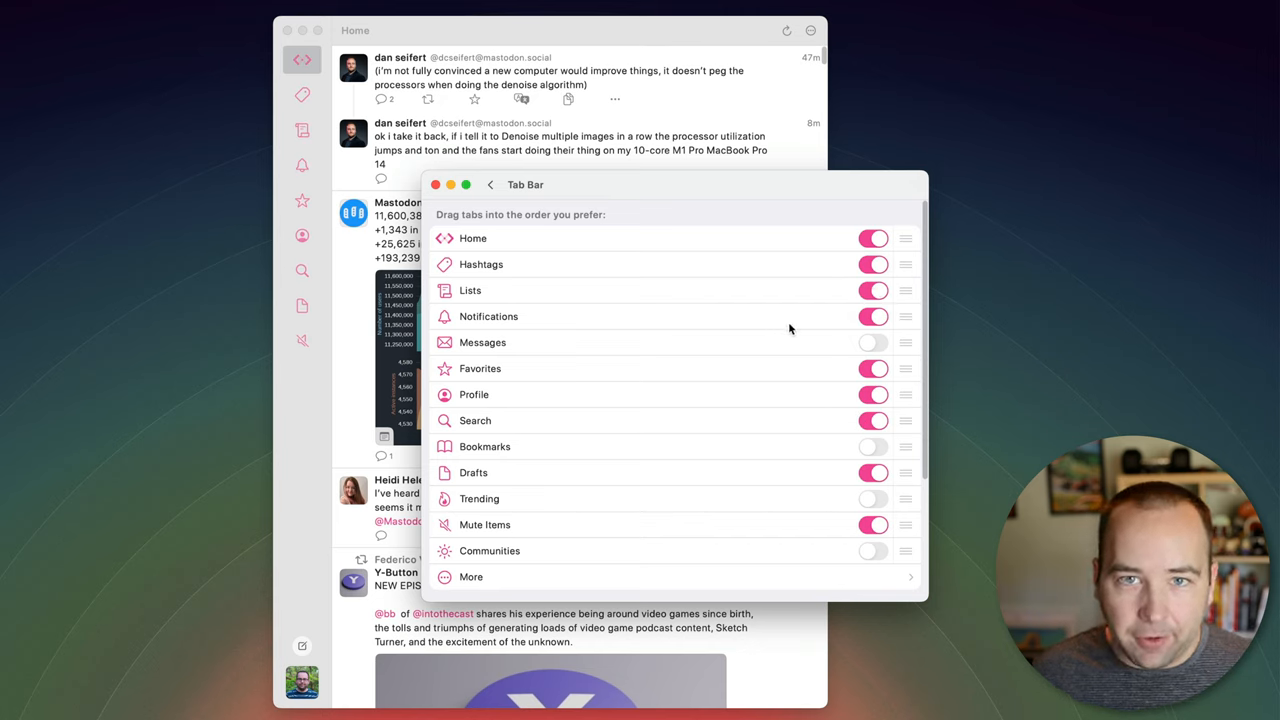
pyautogui.moveTo(697, 290)
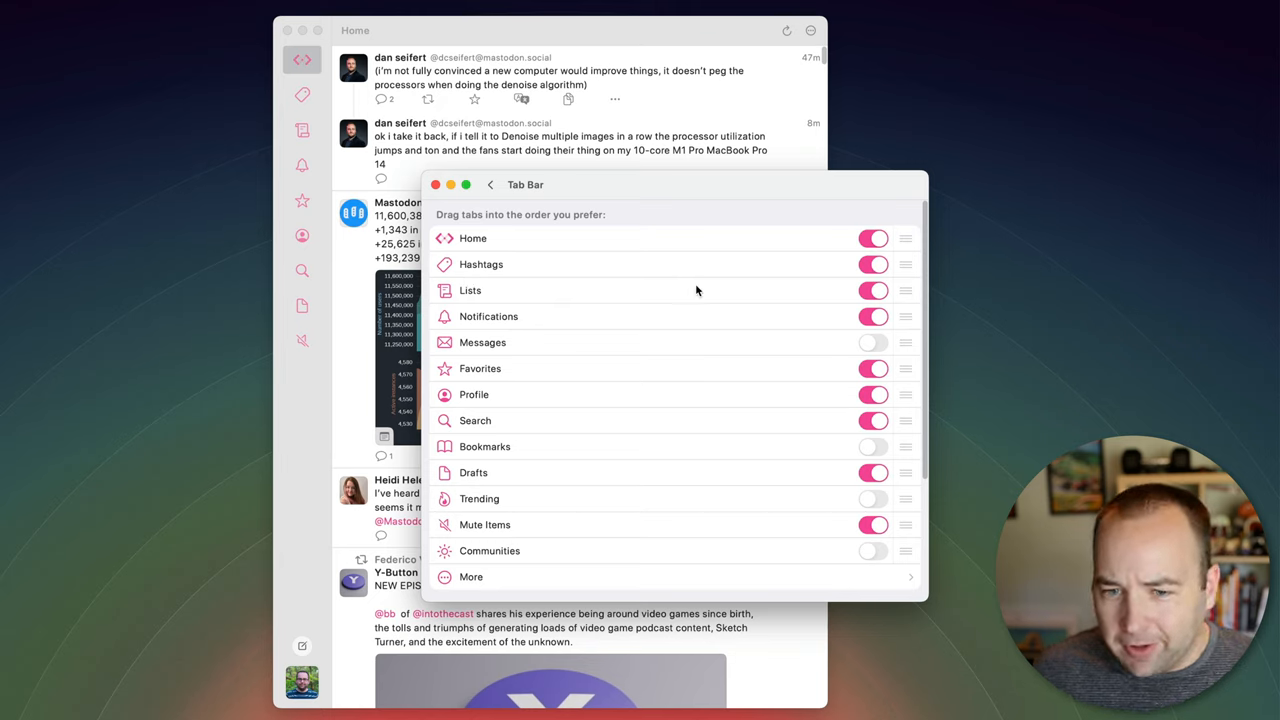
pyautogui.click(872, 290)
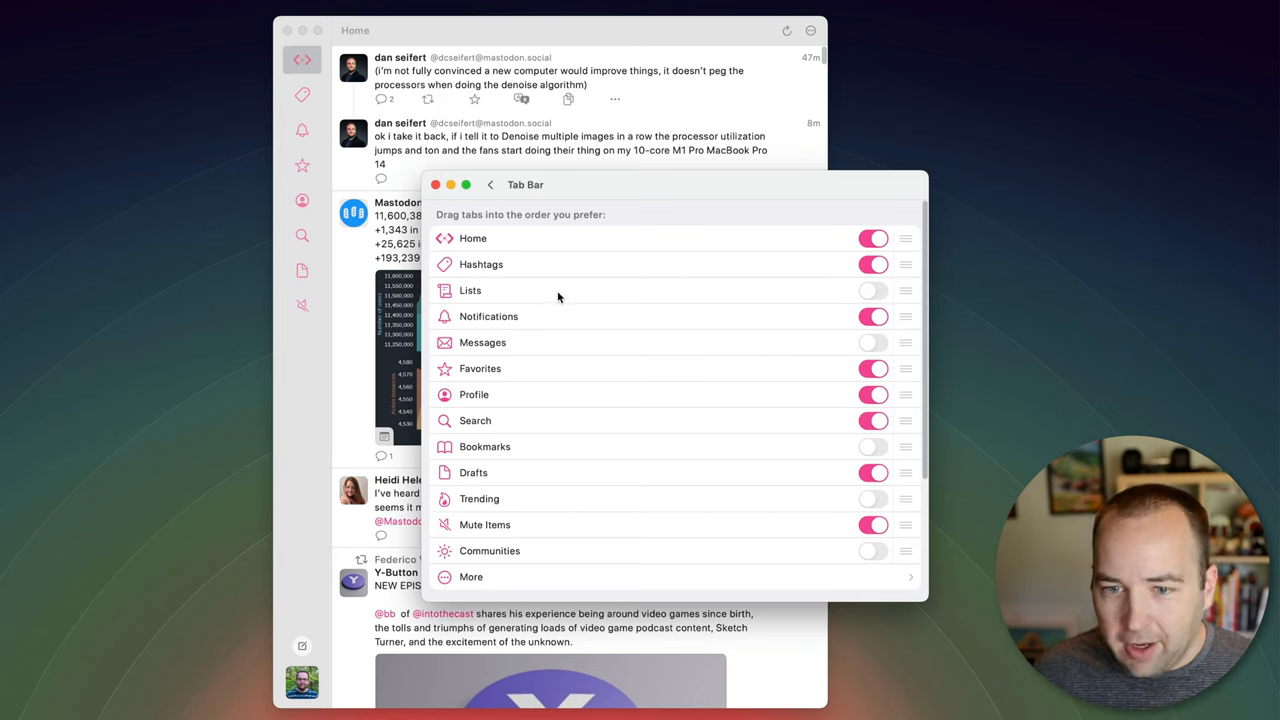
pyautogui.moveTo(905, 316); pyautogui.dragTo(905, 253)
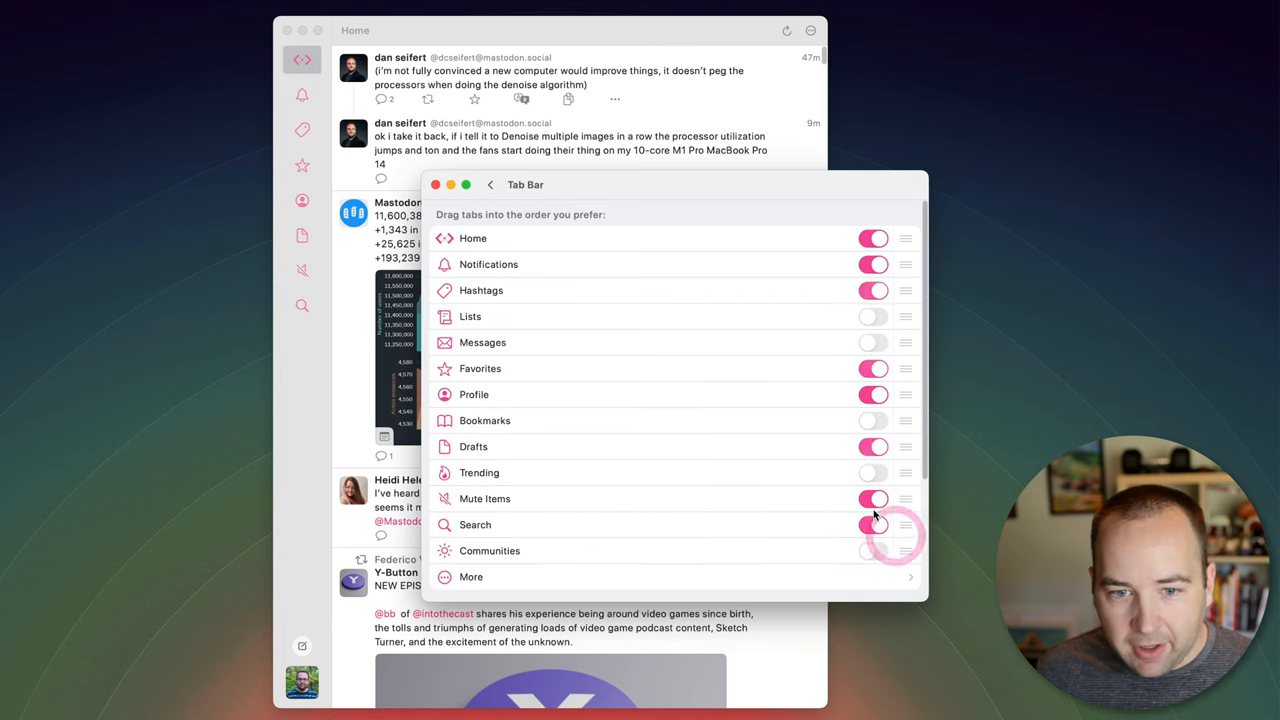
pyautogui.scroll(-3)
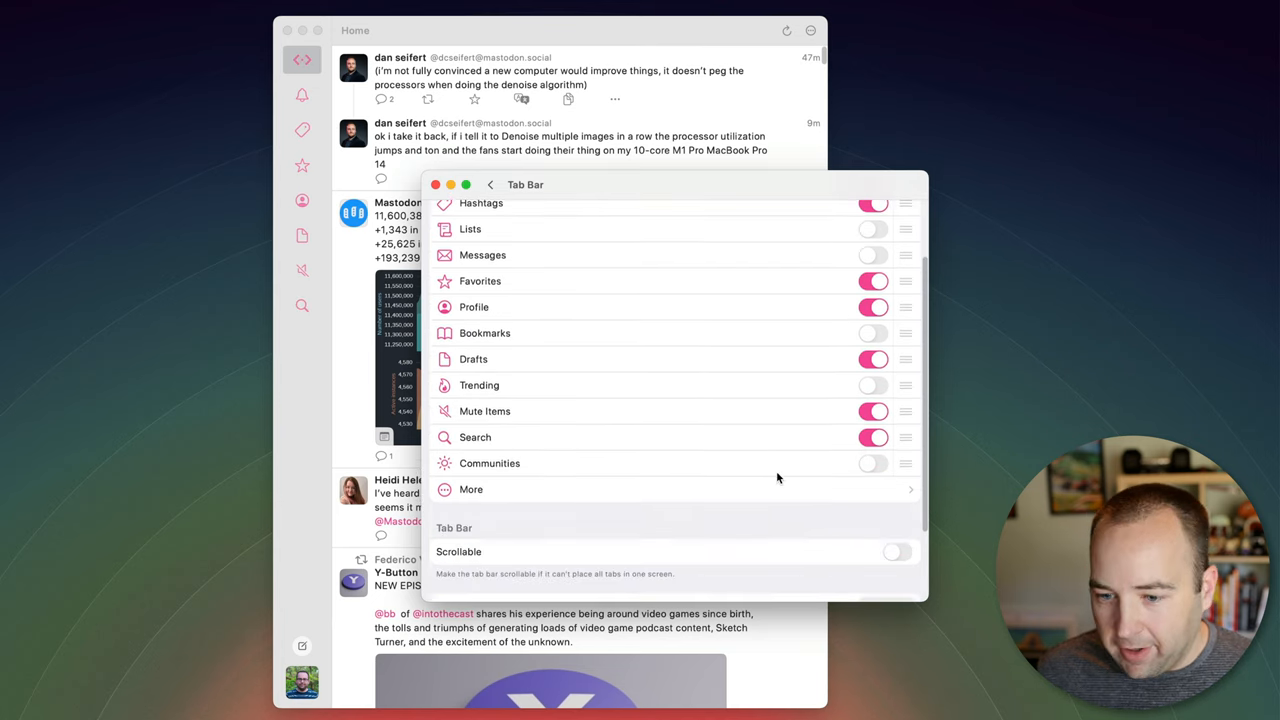
pyautogui.scroll(-3)
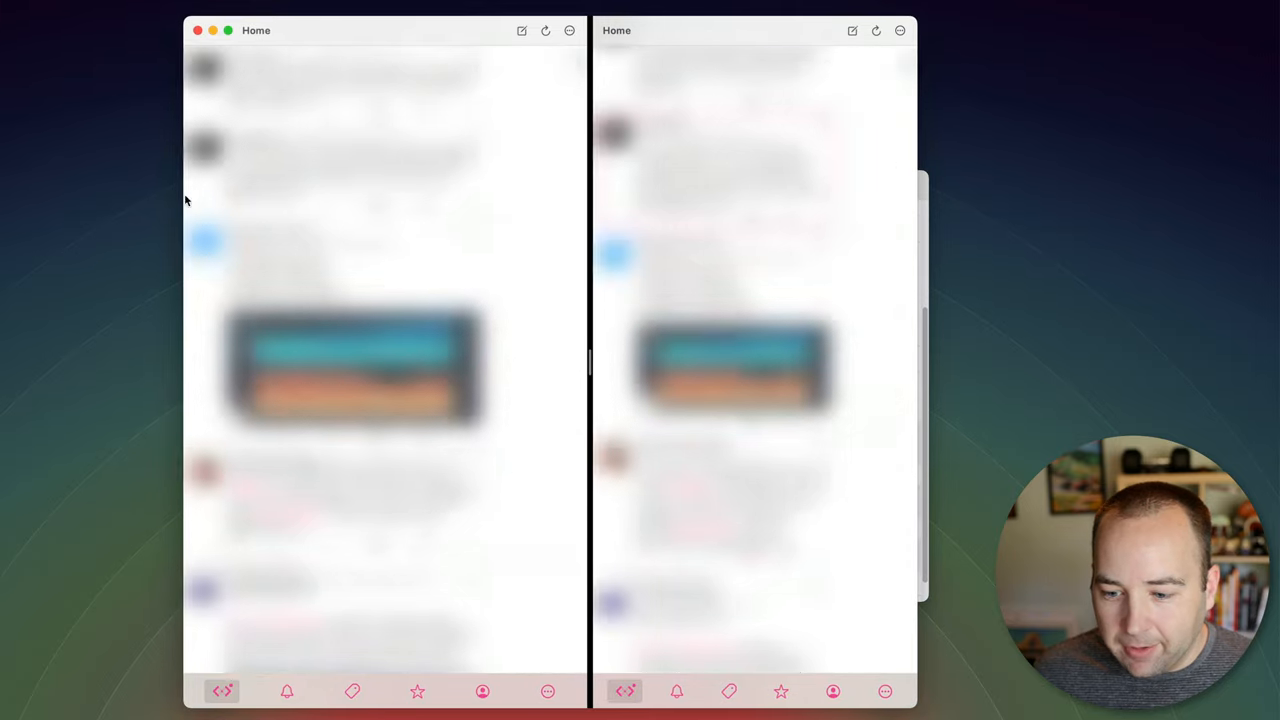
# Limit the bottom tab bar to five tabs, with Profile ahead of Favorites
pyautogui.click(677, 691)
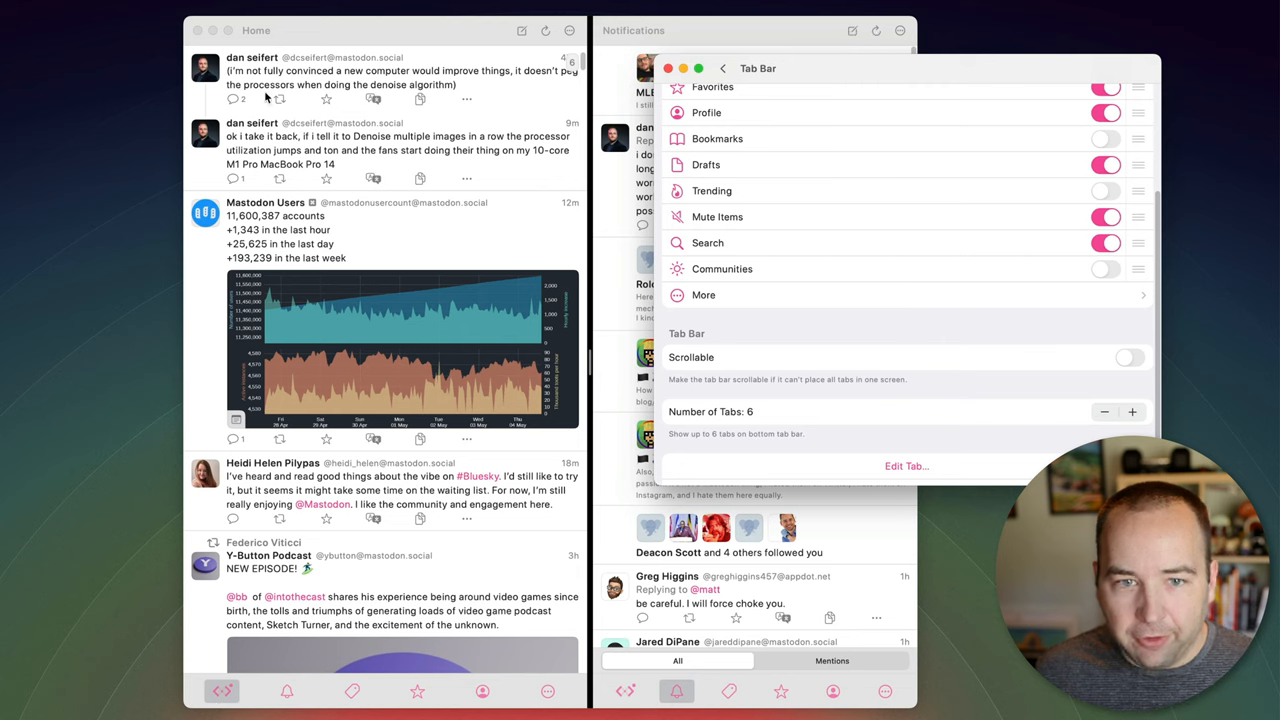
pyautogui.moveTo(172, 125)
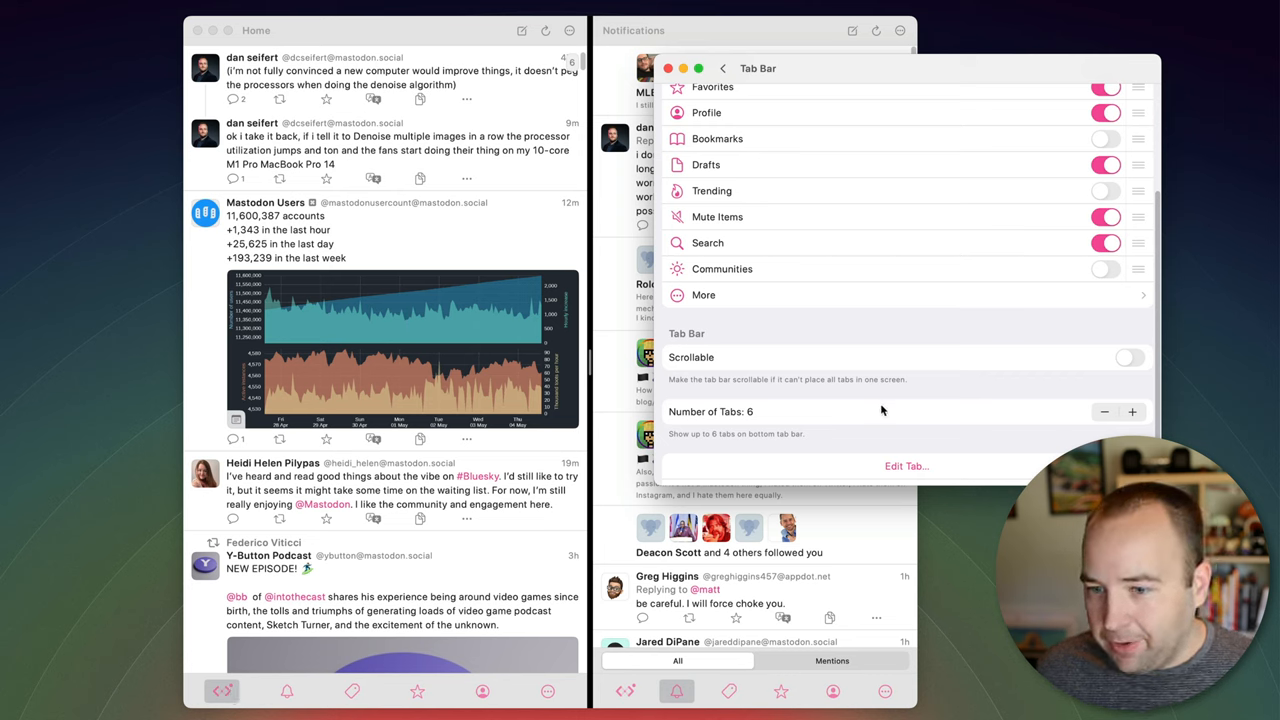
pyautogui.click(1104, 411)
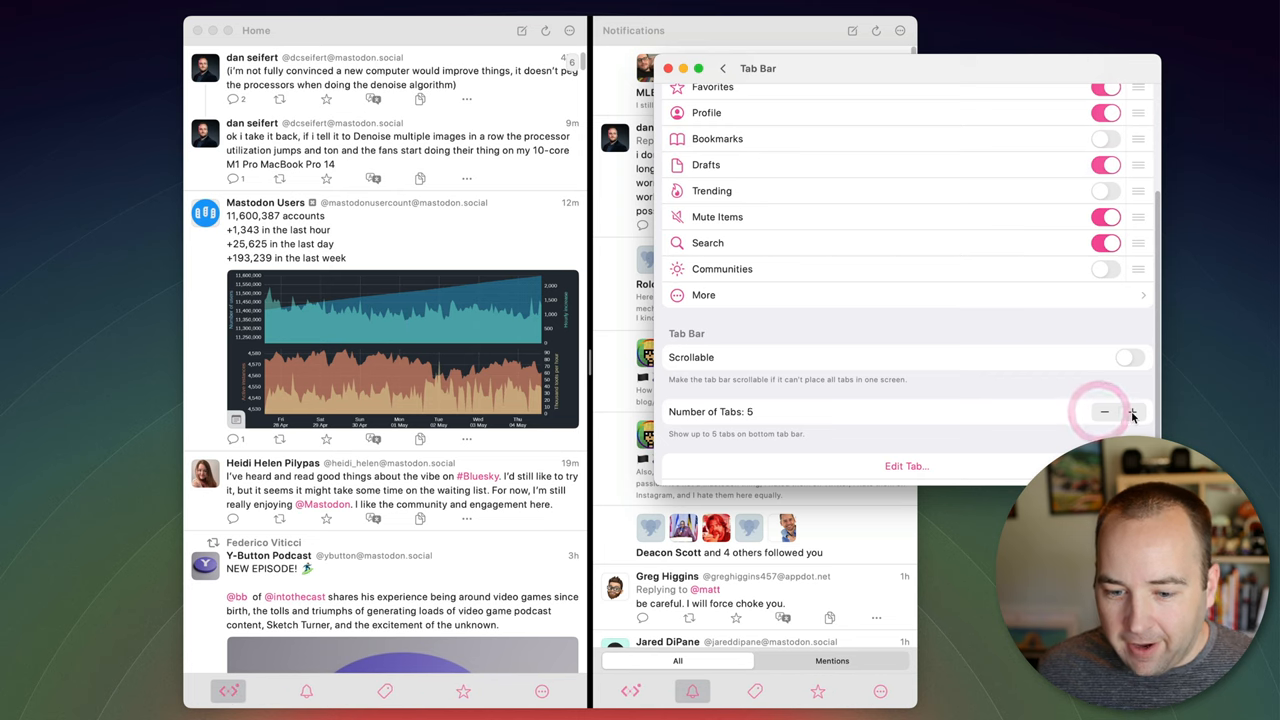
pyautogui.click(1132, 411)
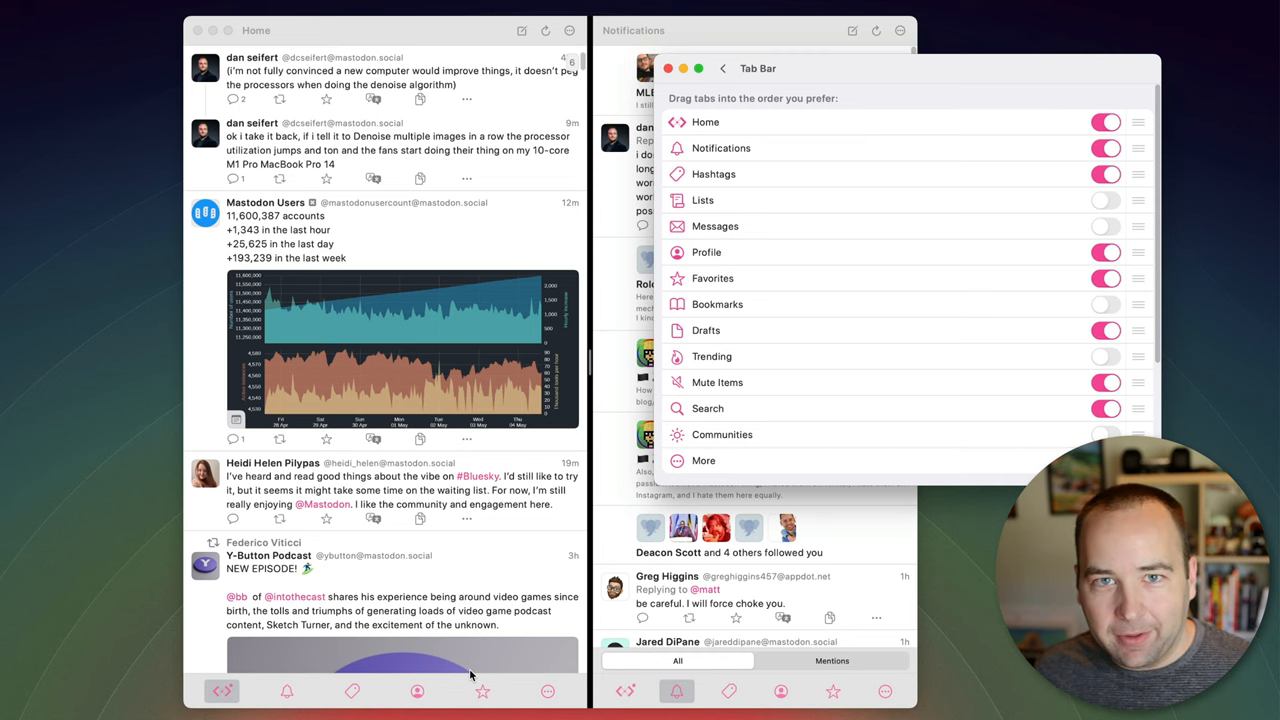
pyautogui.click(668, 68)
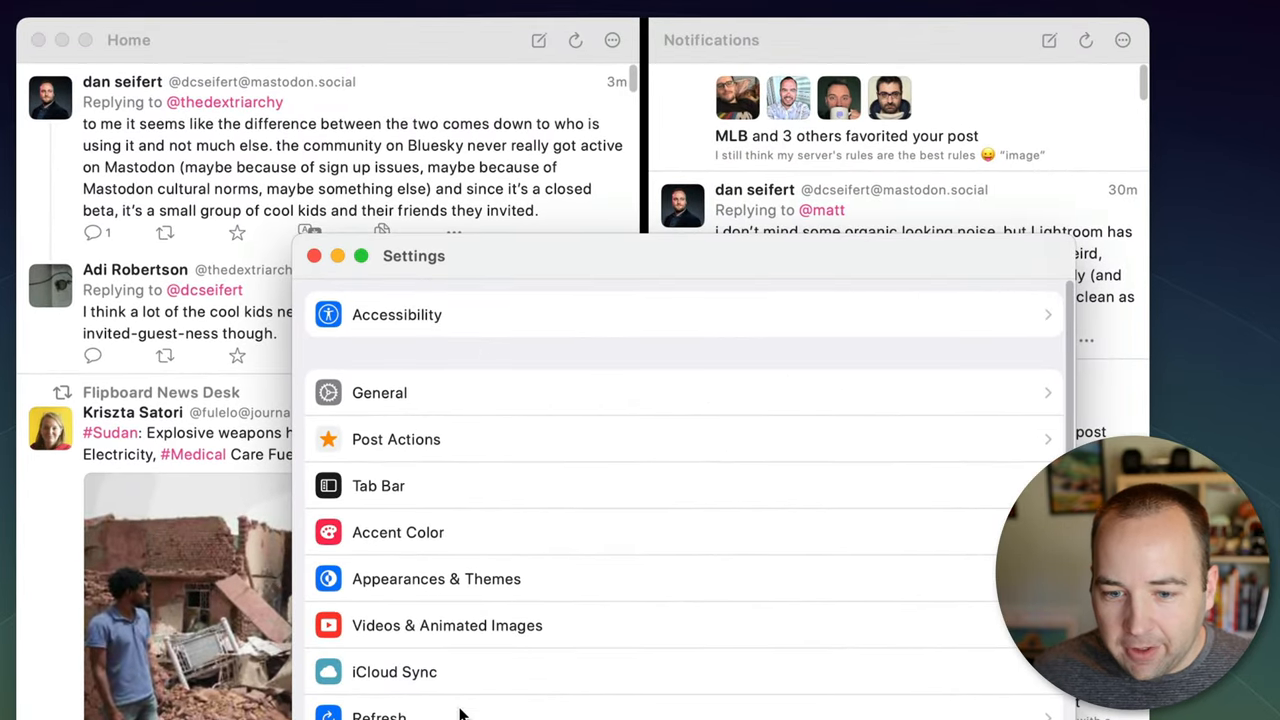
# Set Refresh to 'Scroll to latest post' and close the Settings window
pyautogui.click(379, 714)
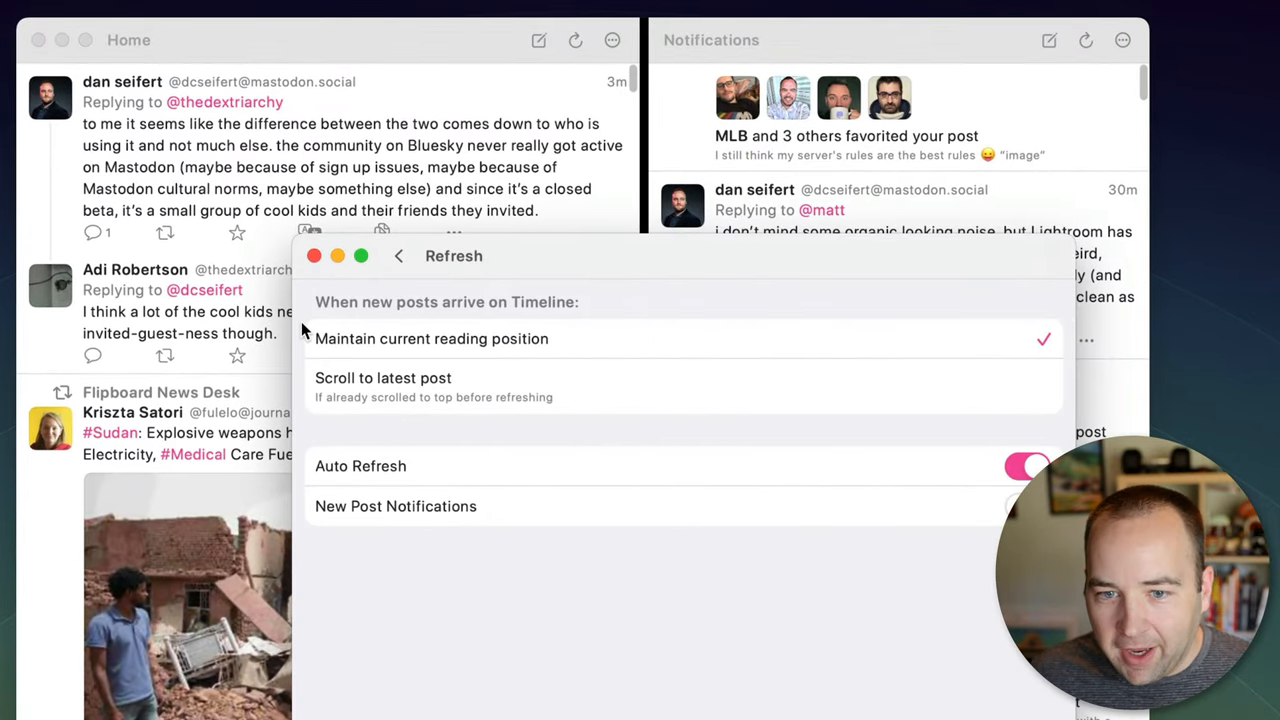
pyautogui.moveTo(380, 360)
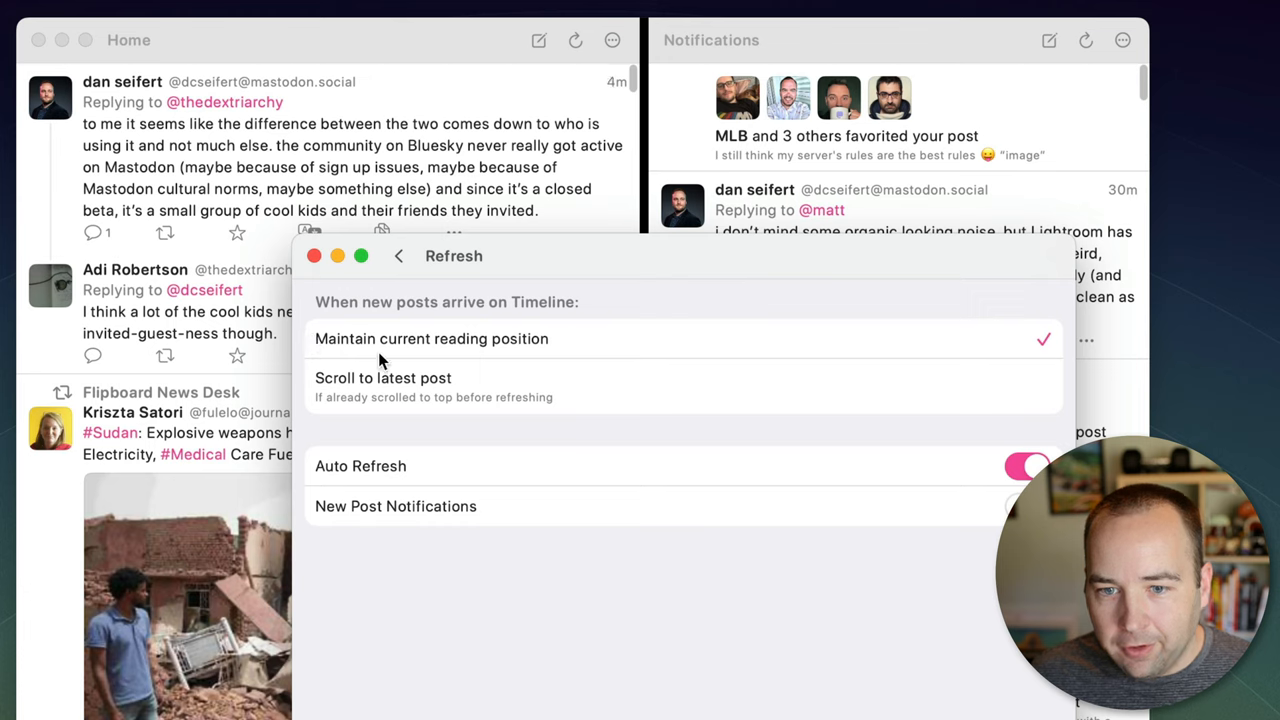
pyautogui.moveTo(540, 348)
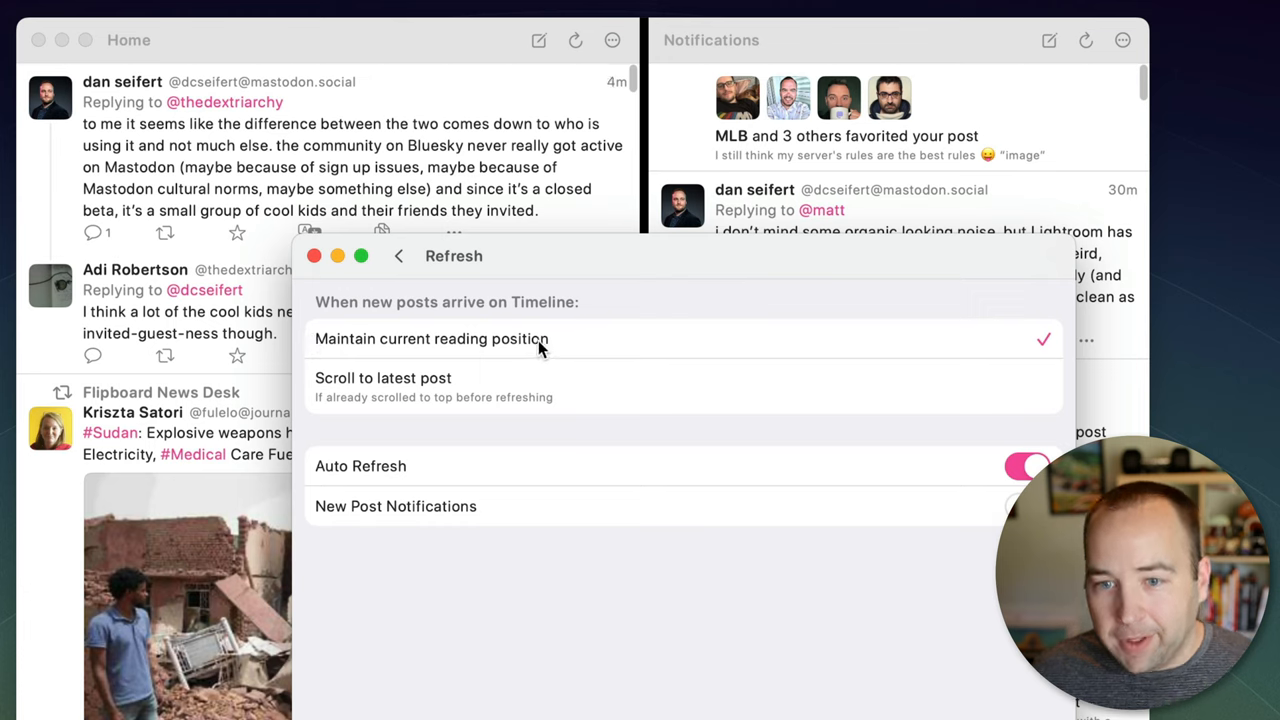
pyautogui.moveTo(345, 140)
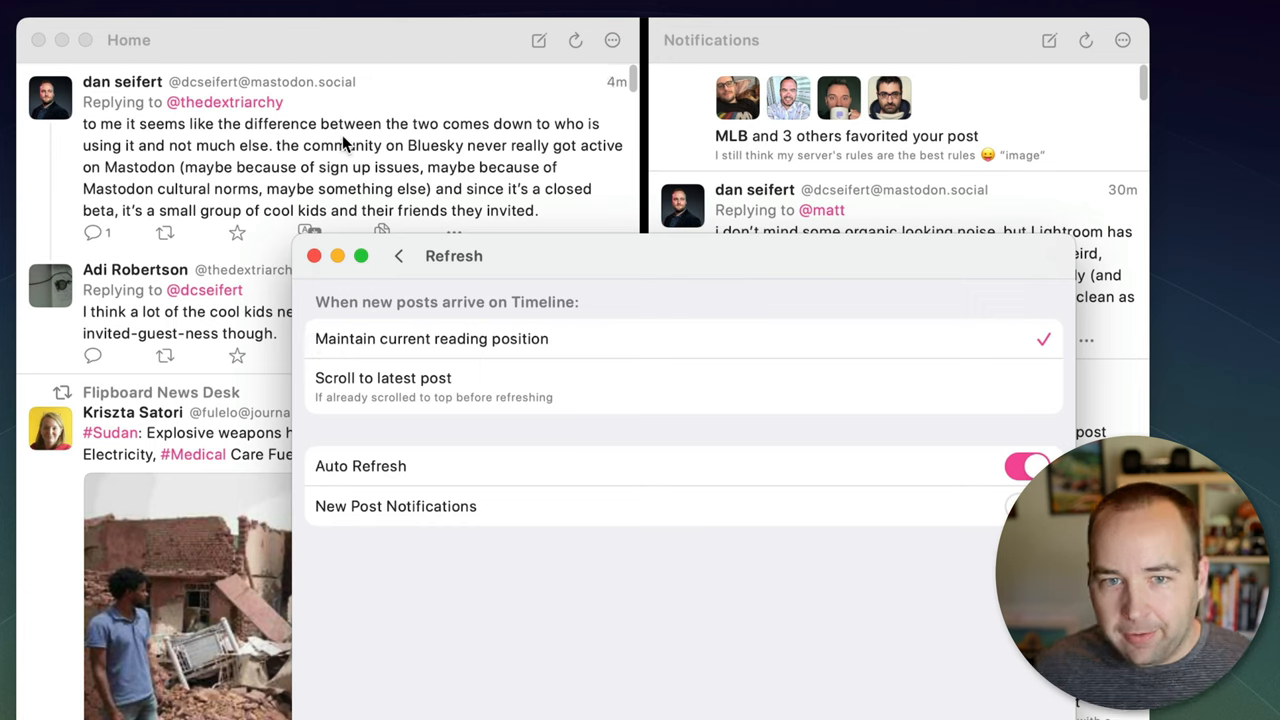
pyautogui.moveTo(422, 388)
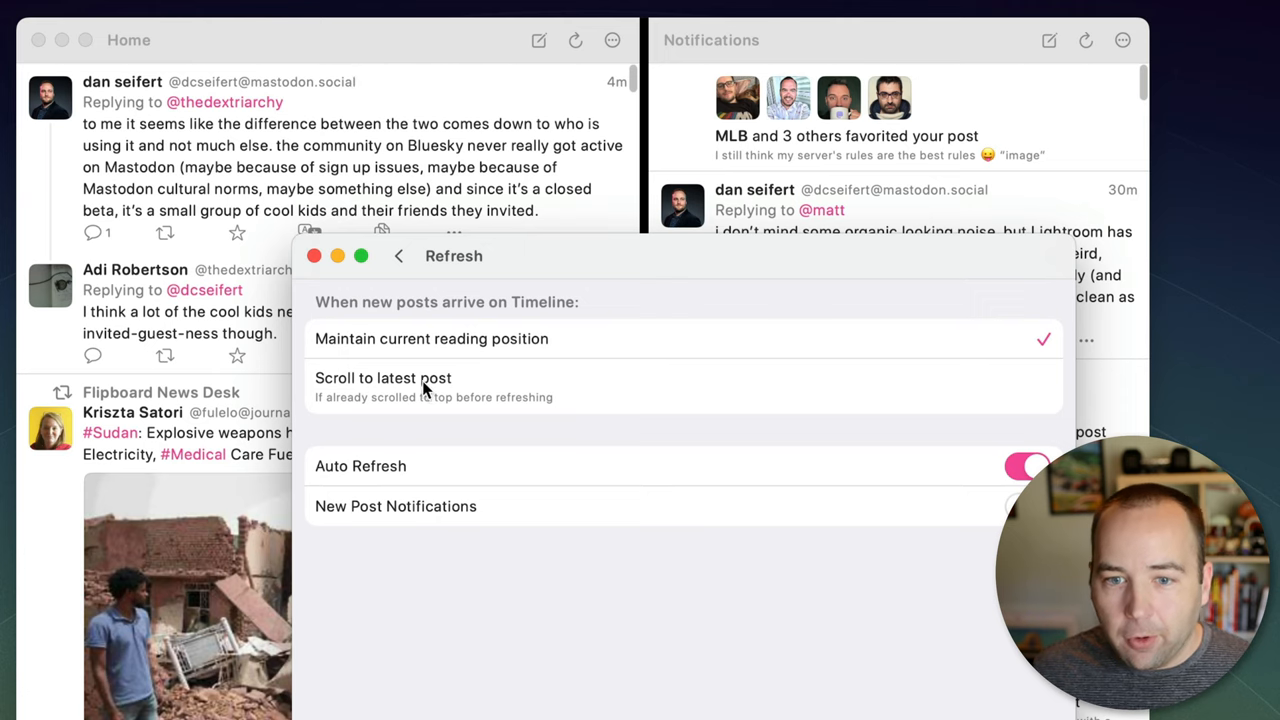
pyautogui.click(383, 378)
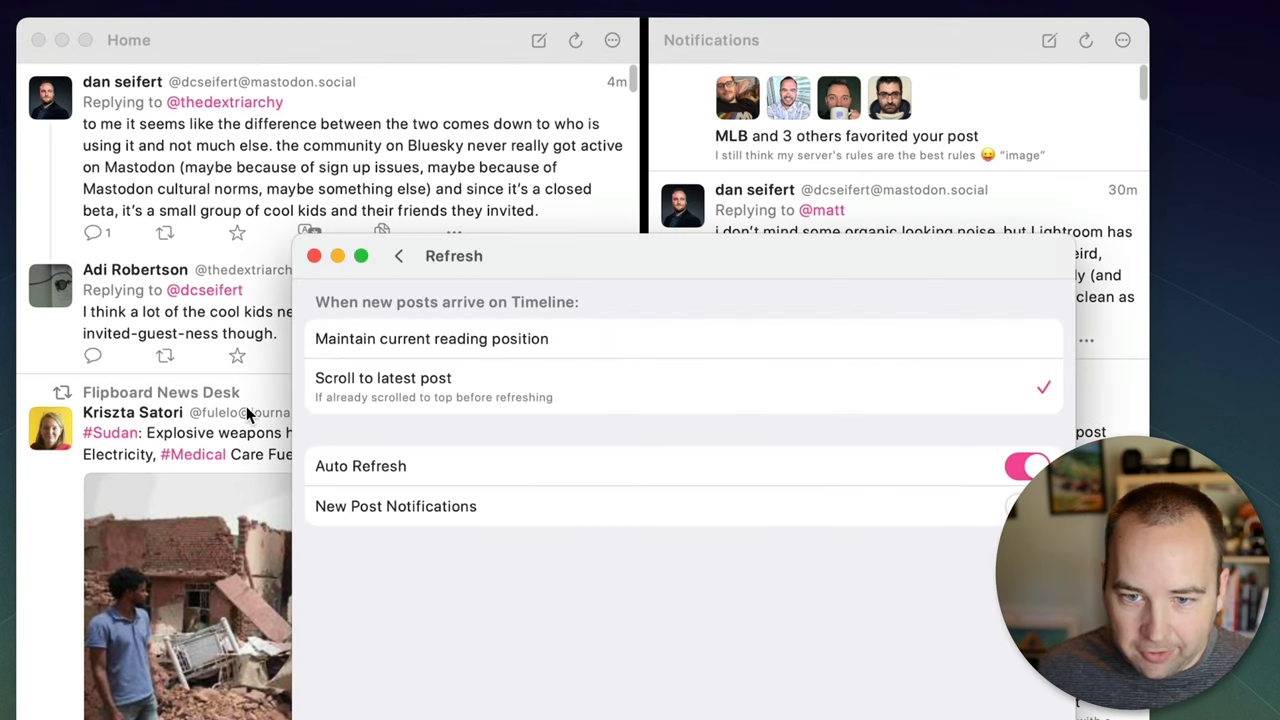
pyautogui.click(431, 338)
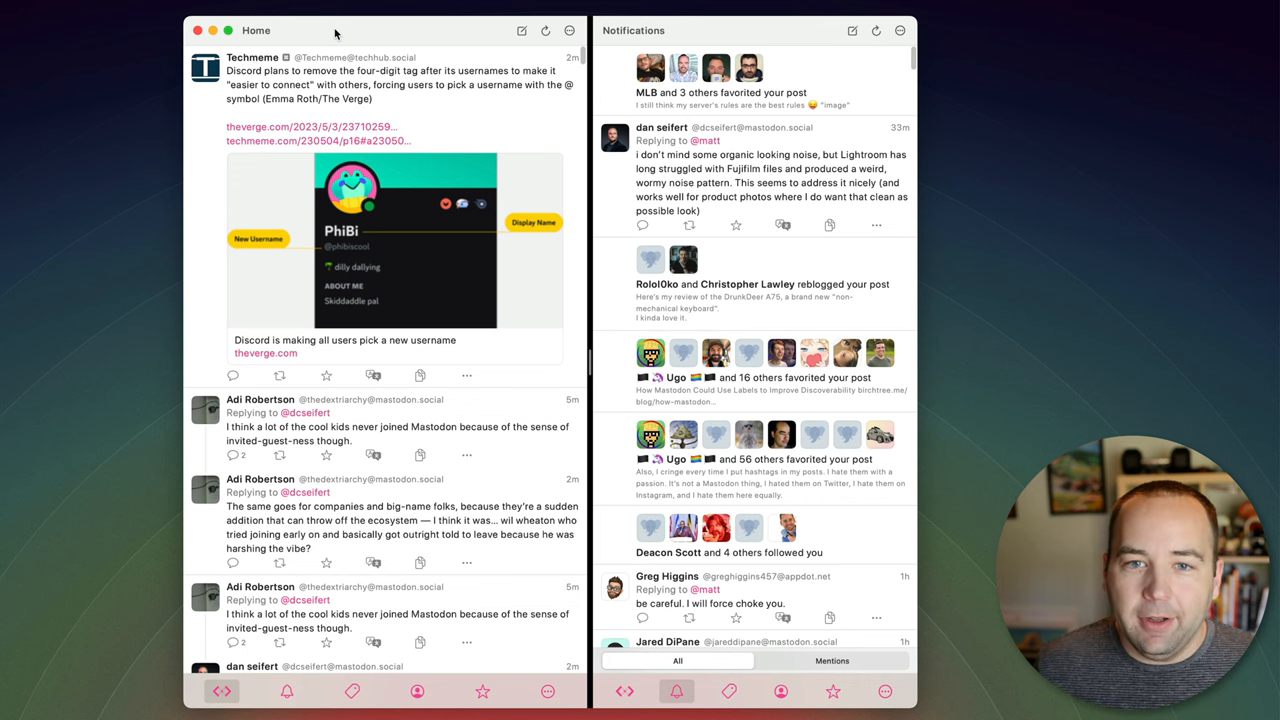
pyautogui.scroll(-3)
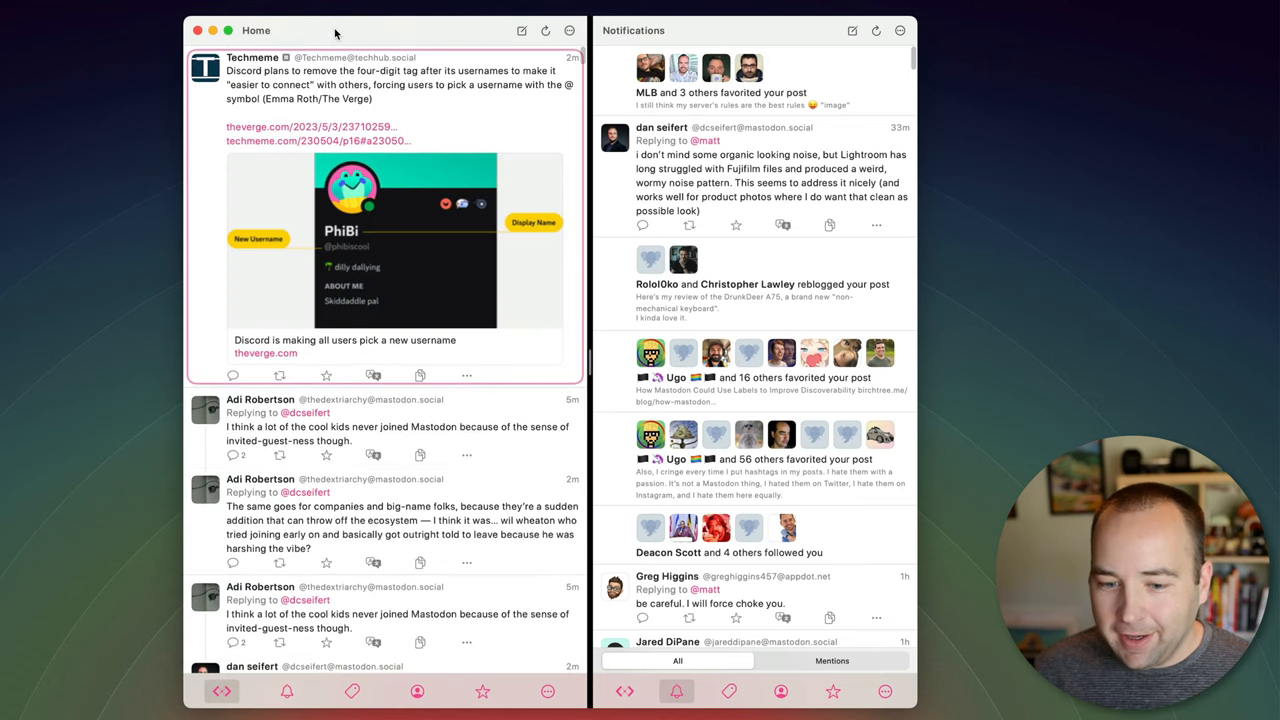
pyautogui.click(287, 691)
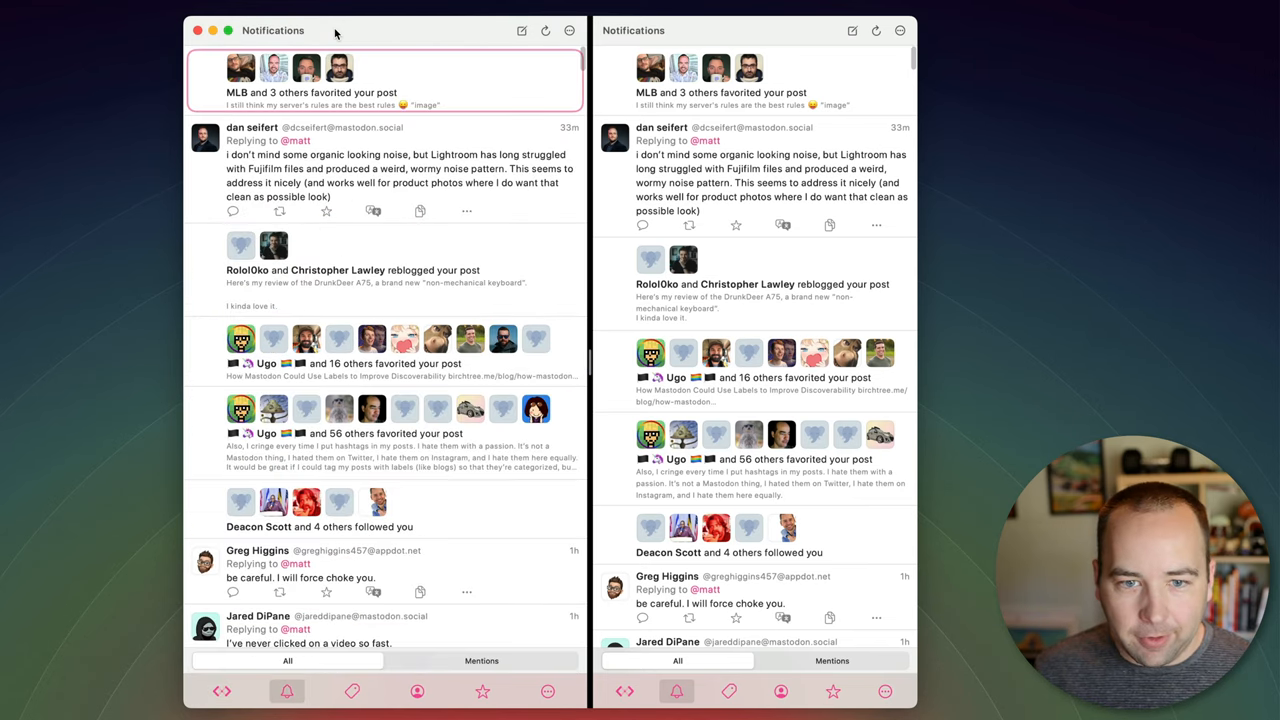
pyautogui.click(352, 691)
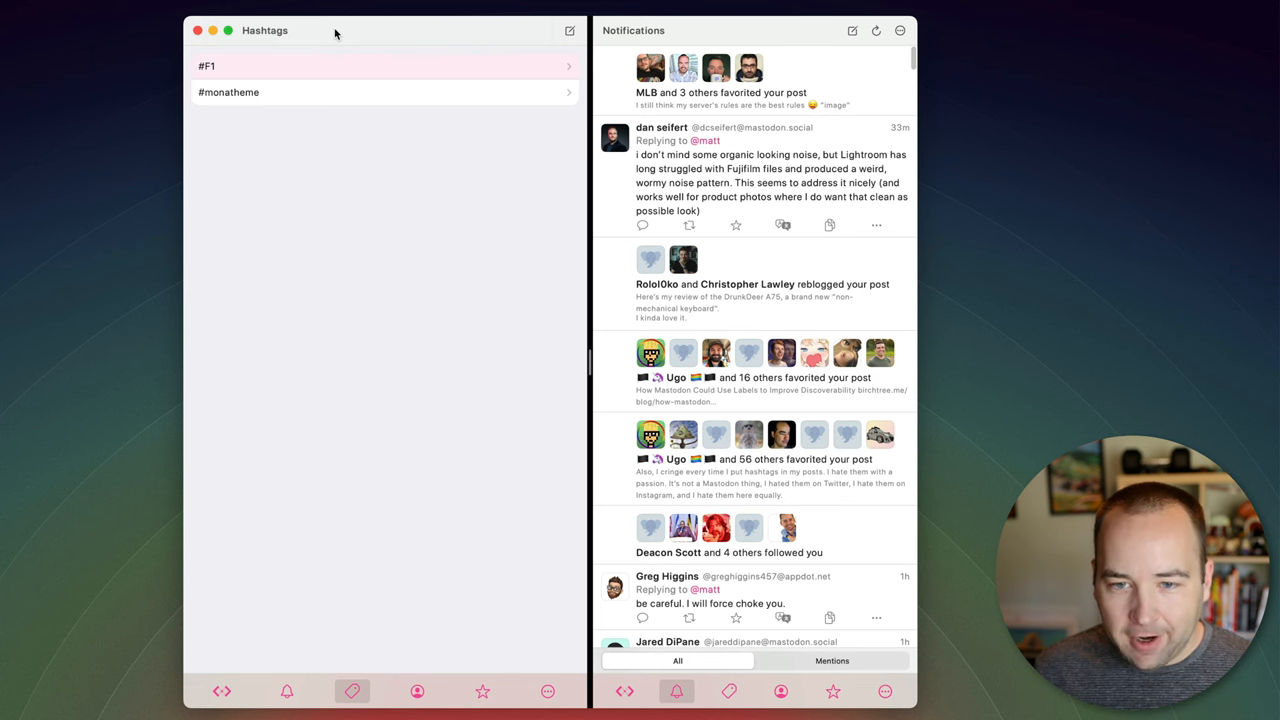
pyautogui.click(221, 691)
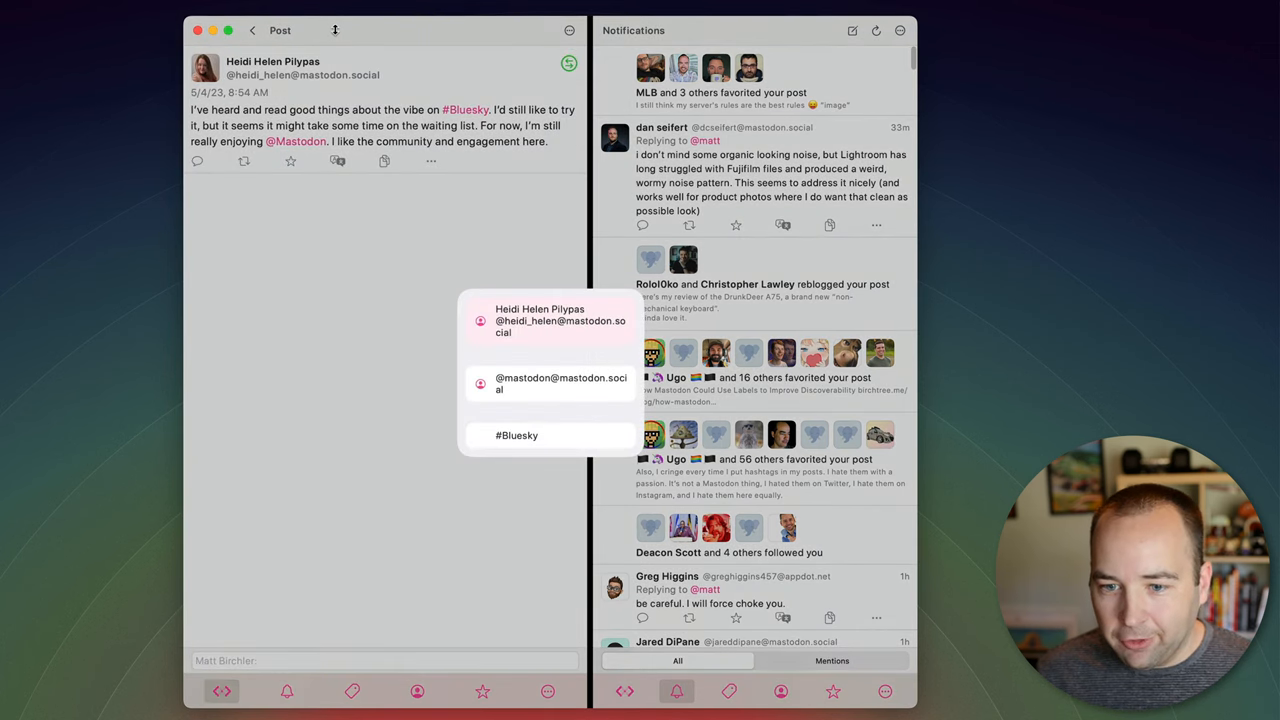
pyautogui.click(517, 435)
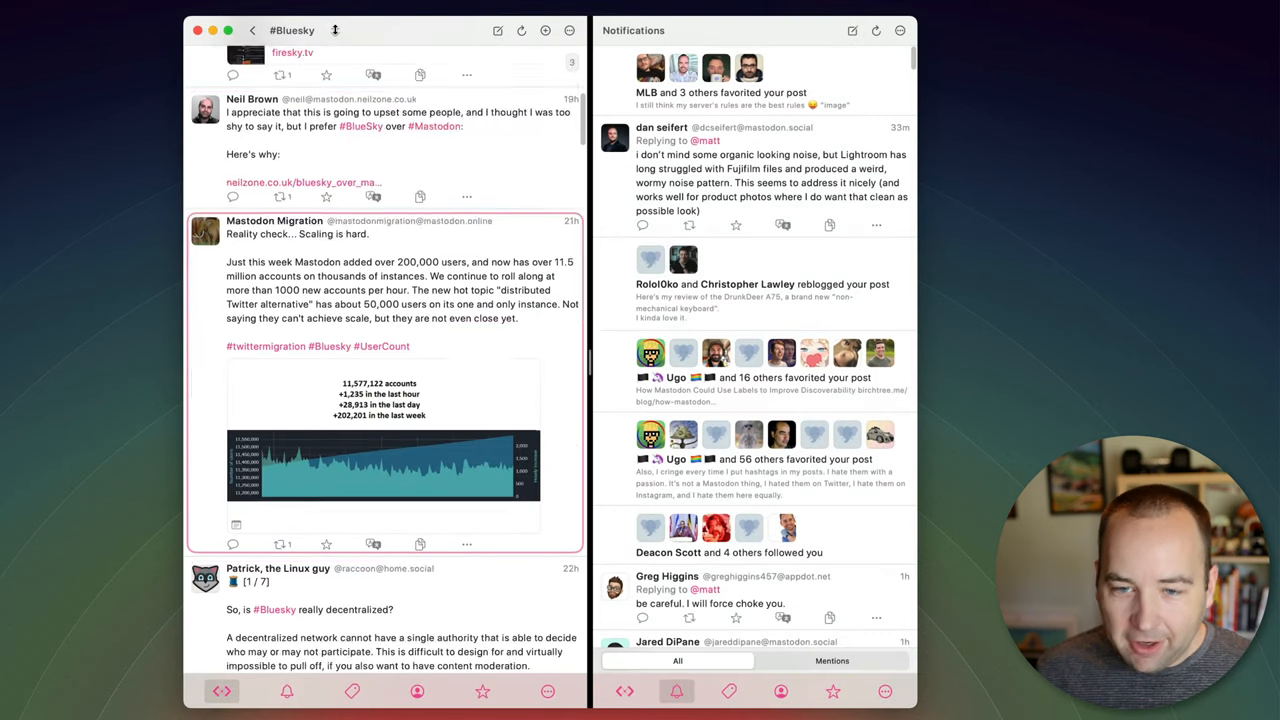
pyautogui.scroll(-3)
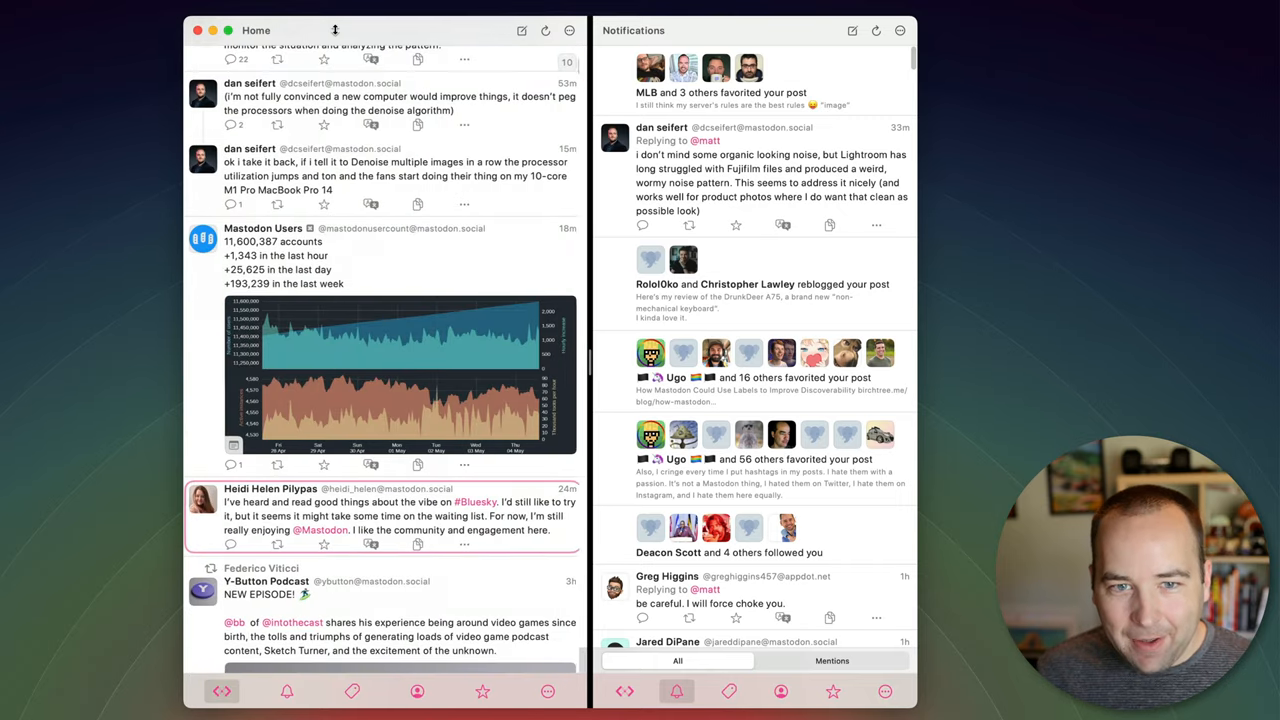
pyautogui.scroll(-3)
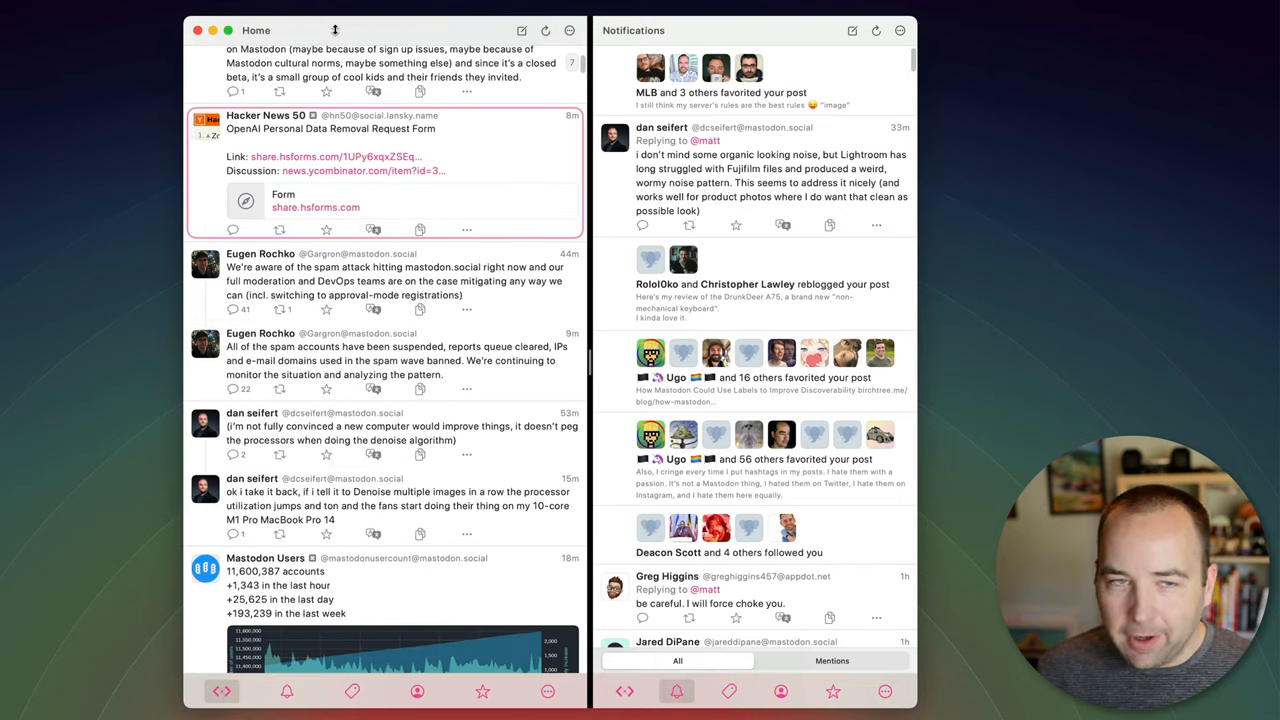
pyautogui.scroll(-3)
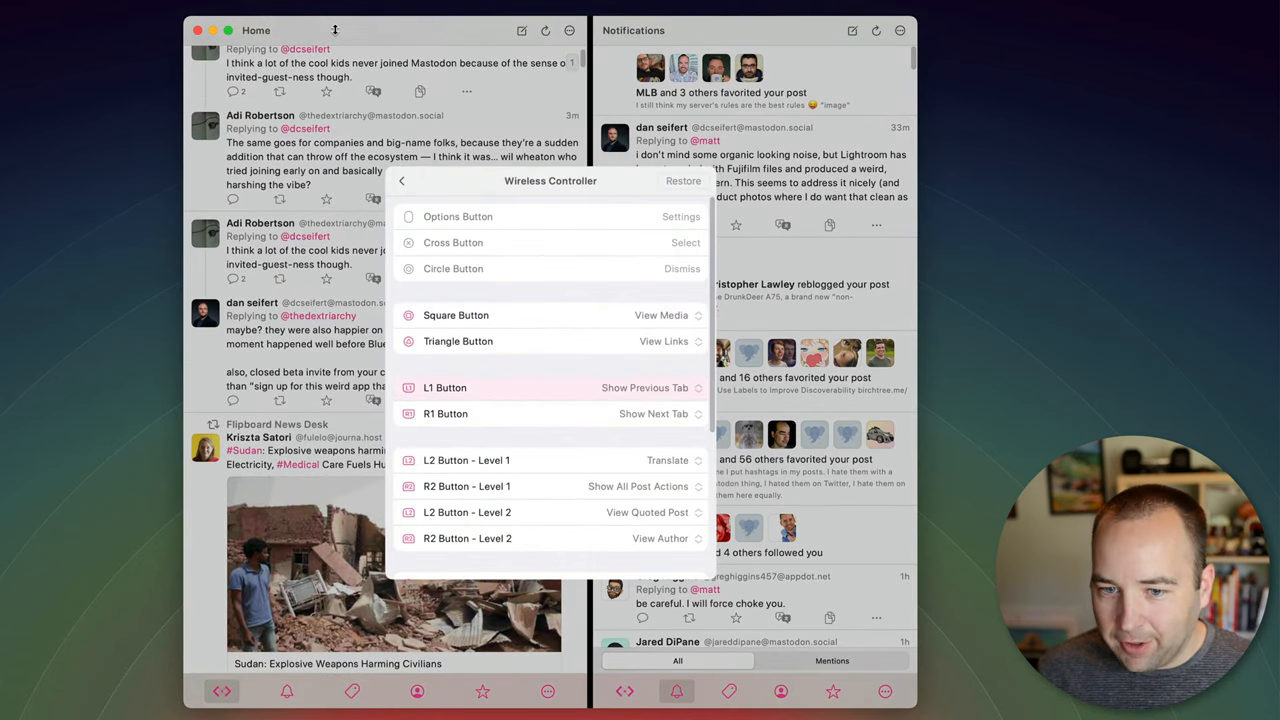
# Leave the Wireless Controller mapping and open General settings from the main list
pyautogui.scroll(-3)
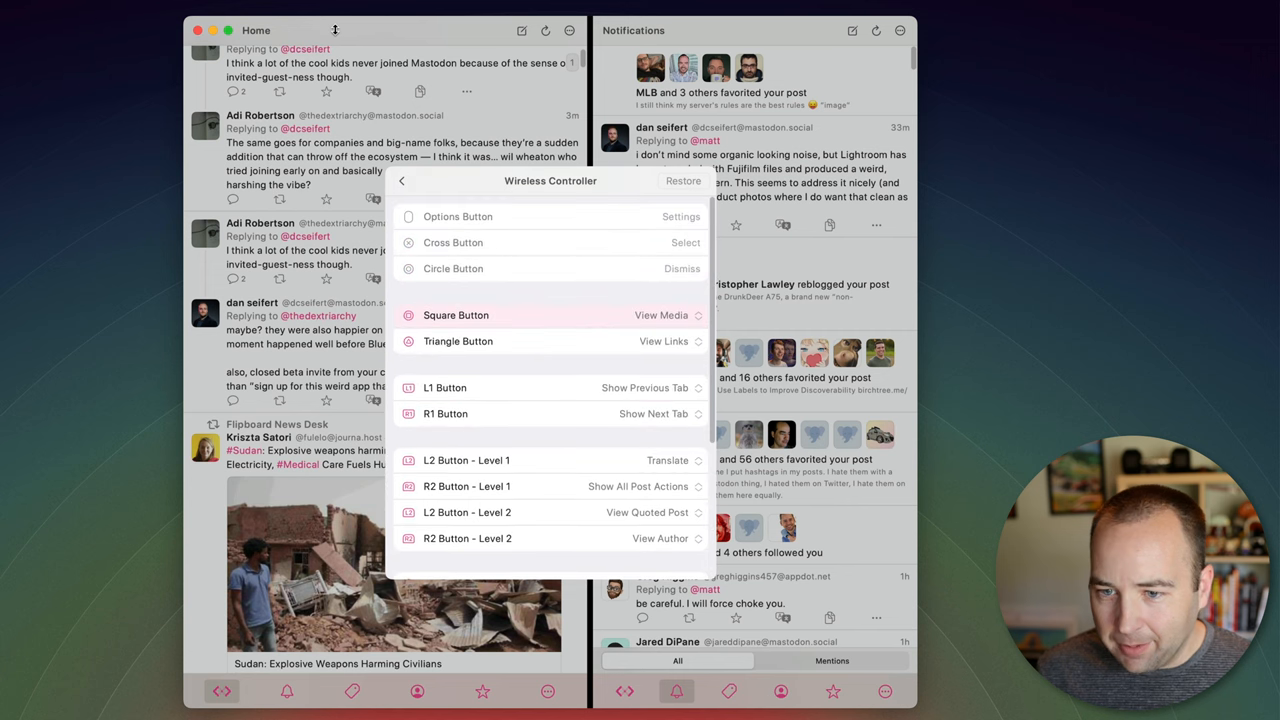
pyautogui.click(402, 181)
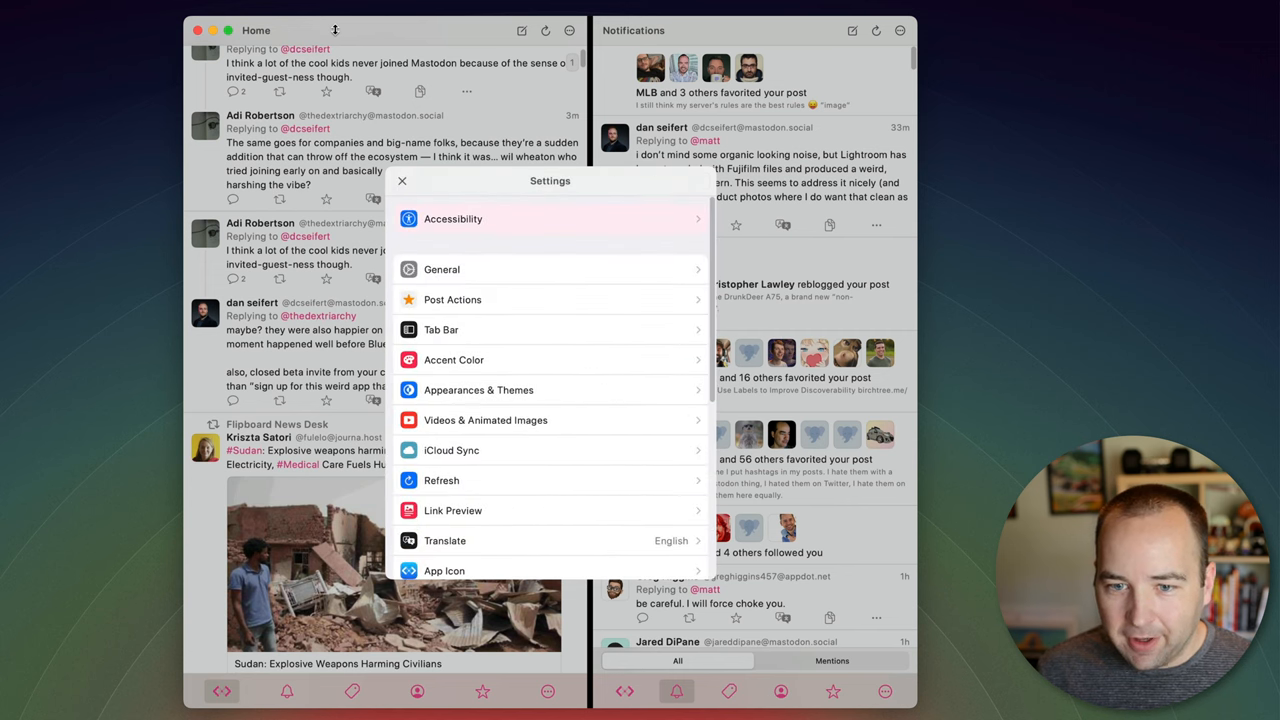
pyautogui.click(442, 269)
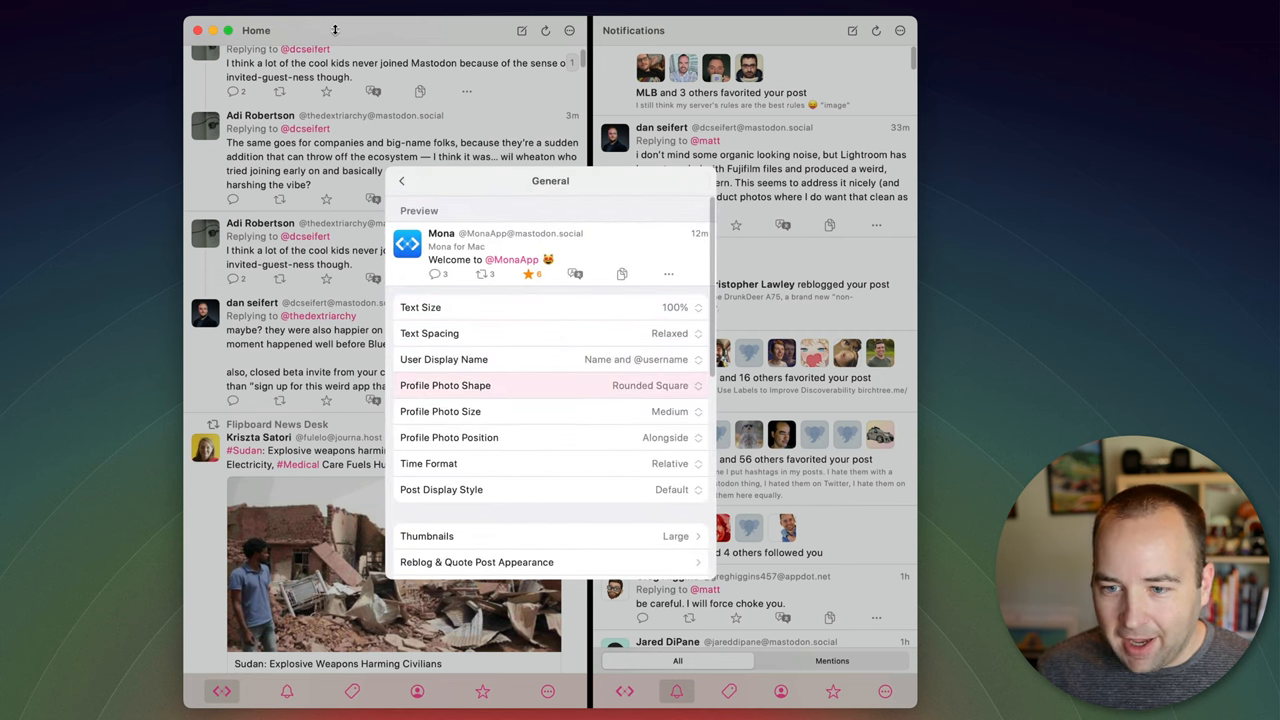